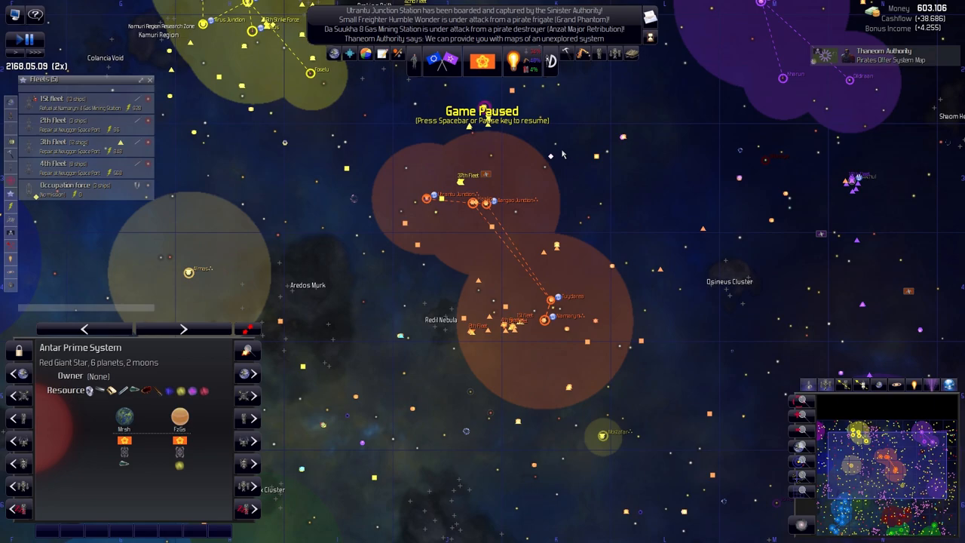
{"action": "mouse_move", "coordinate": [509, 345]}
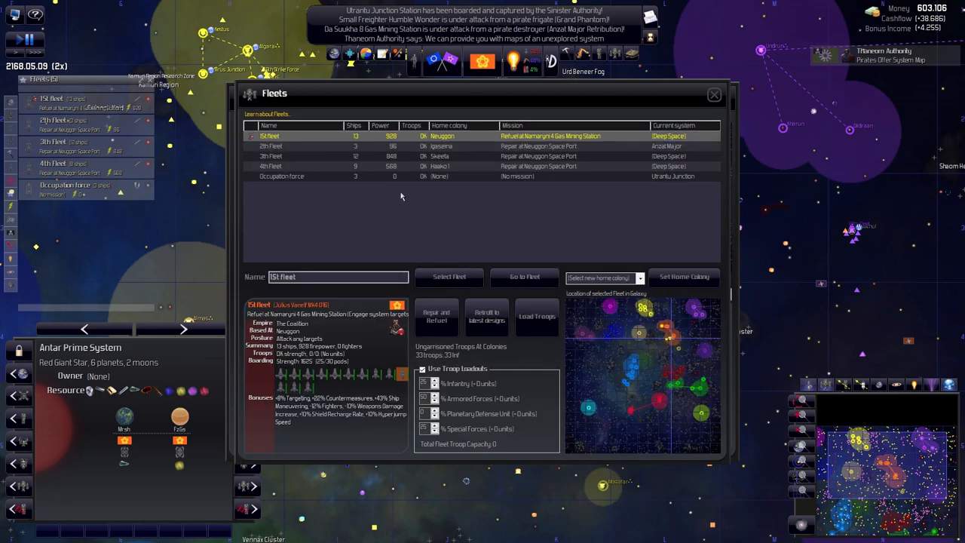
{"action": "mouse_move", "coordinate": [351, 168]}
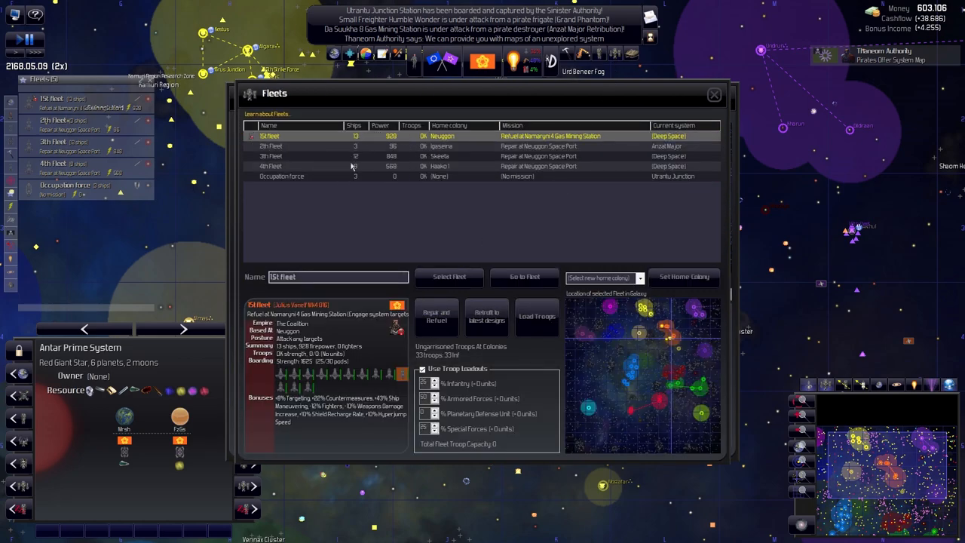
{"action": "mouse_move", "coordinate": [385, 139]}
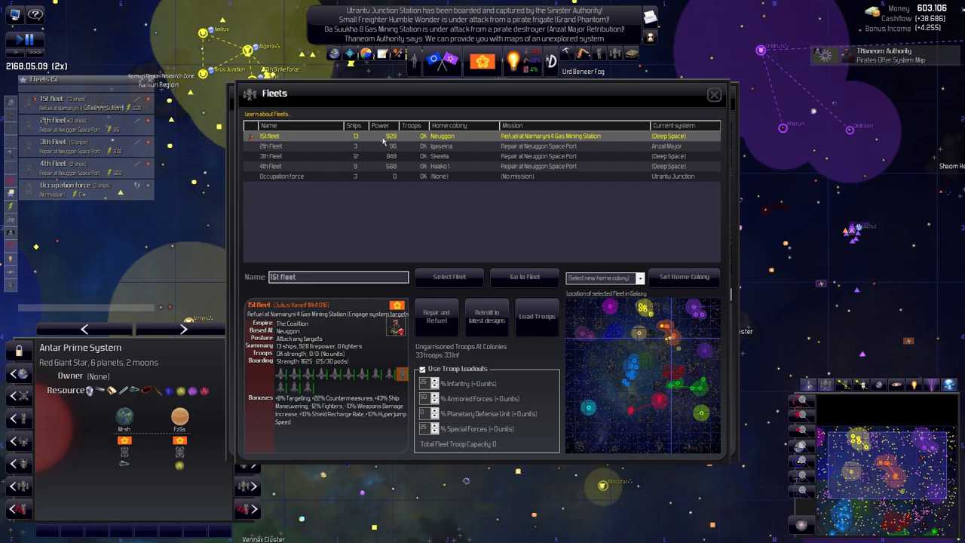
{"action": "mouse_move", "coordinate": [358, 162]}
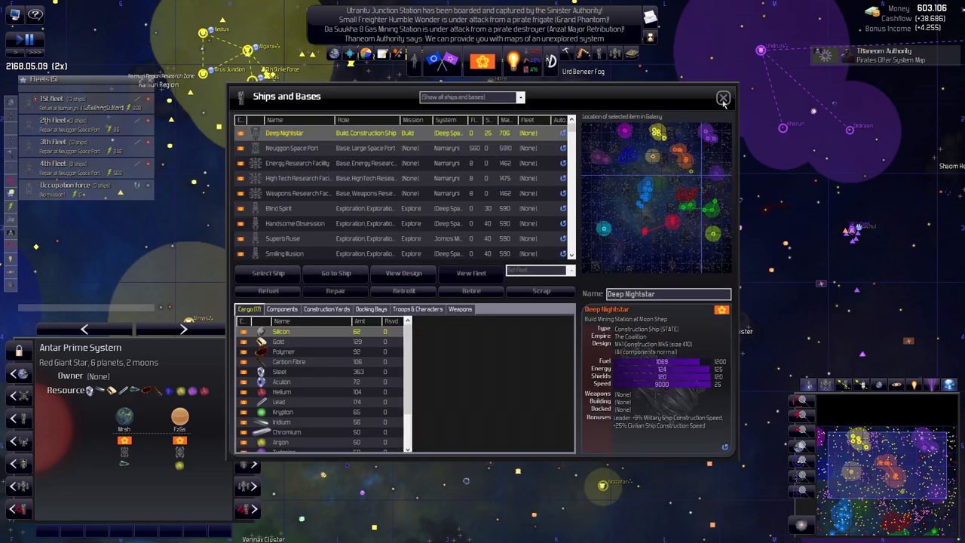
Close the ships list, select the 1st Fleet, and filter to military ships.
{"action": "left_click", "coordinate": [722, 98]}
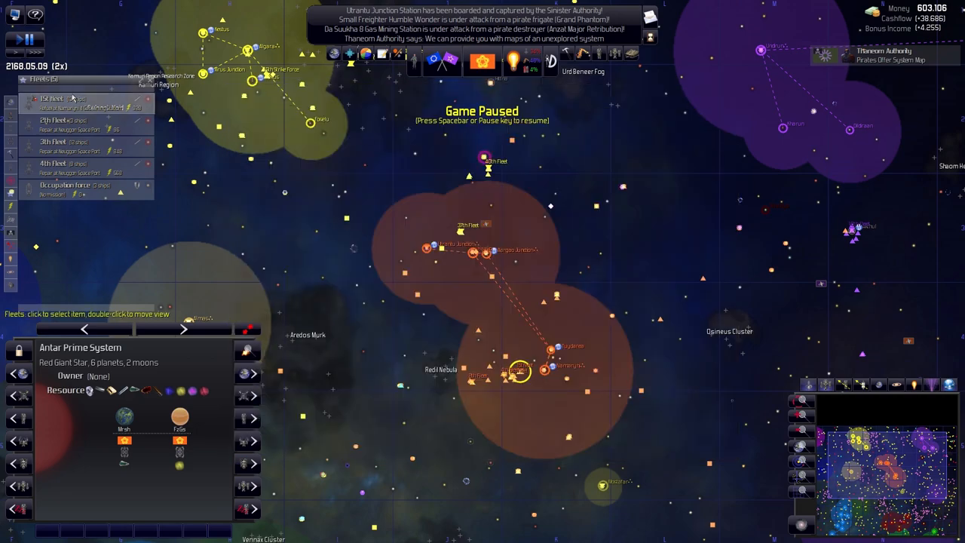
{"action": "left_click", "coordinate": [51, 98]}
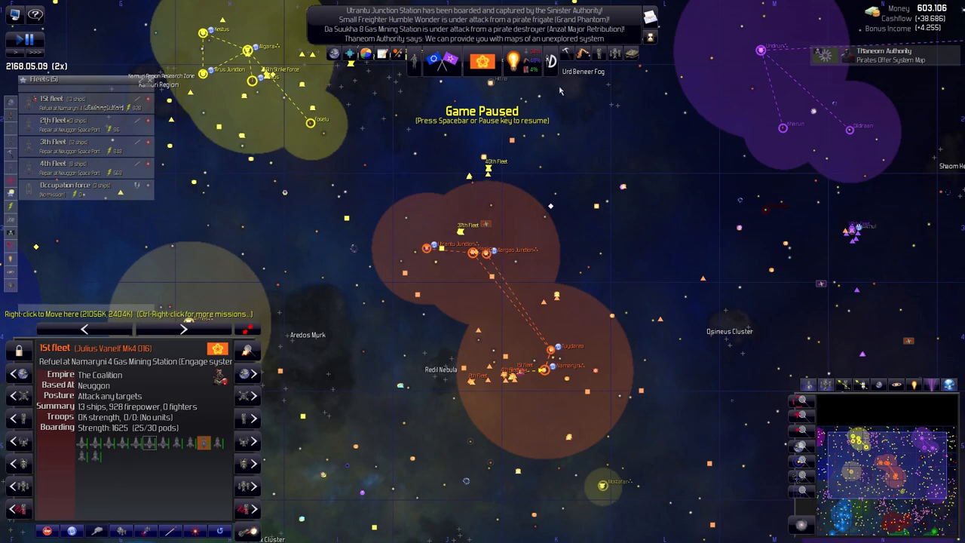
{"action": "mouse_move", "coordinate": [599, 55]}
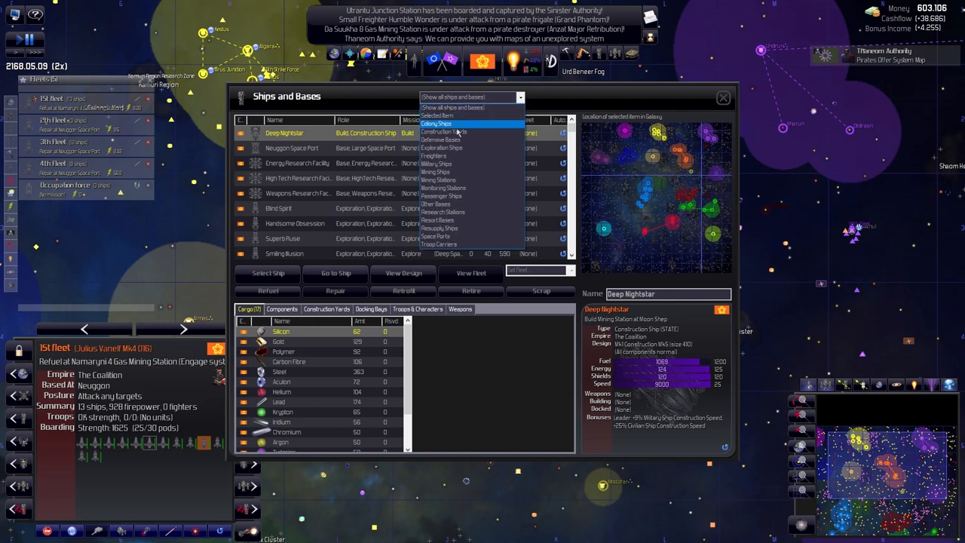
{"action": "mouse_move", "coordinate": [452, 148]}
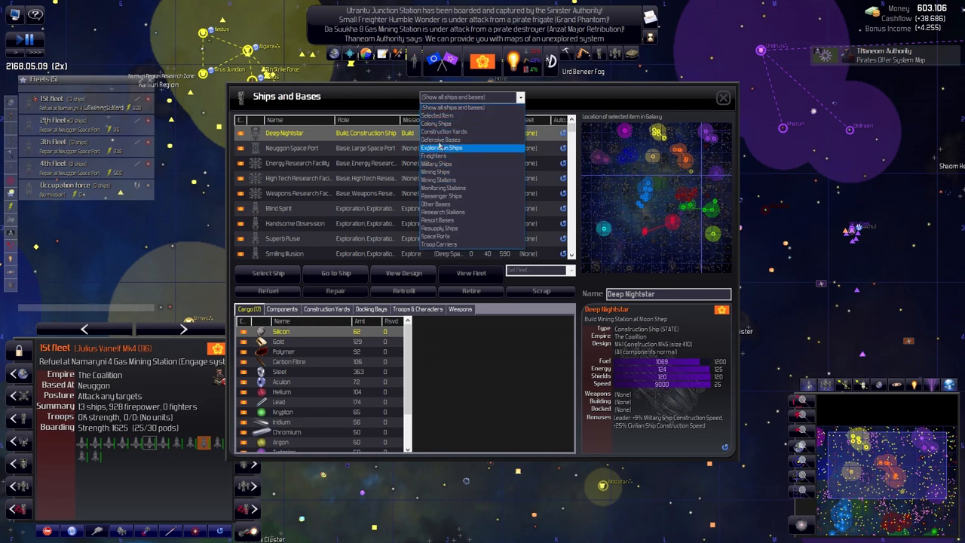
{"action": "mouse_move", "coordinate": [441, 195]}
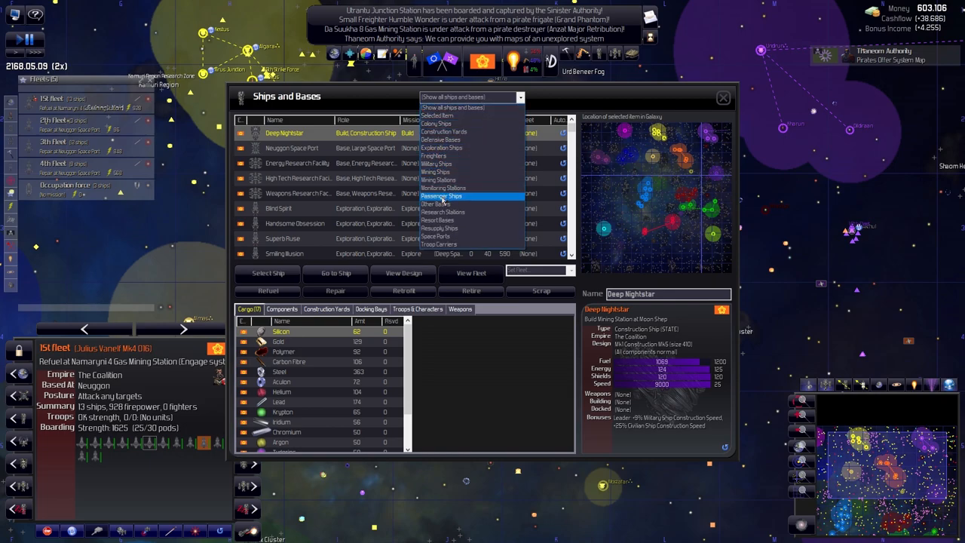
{"action": "mouse_move", "coordinate": [437, 164]}
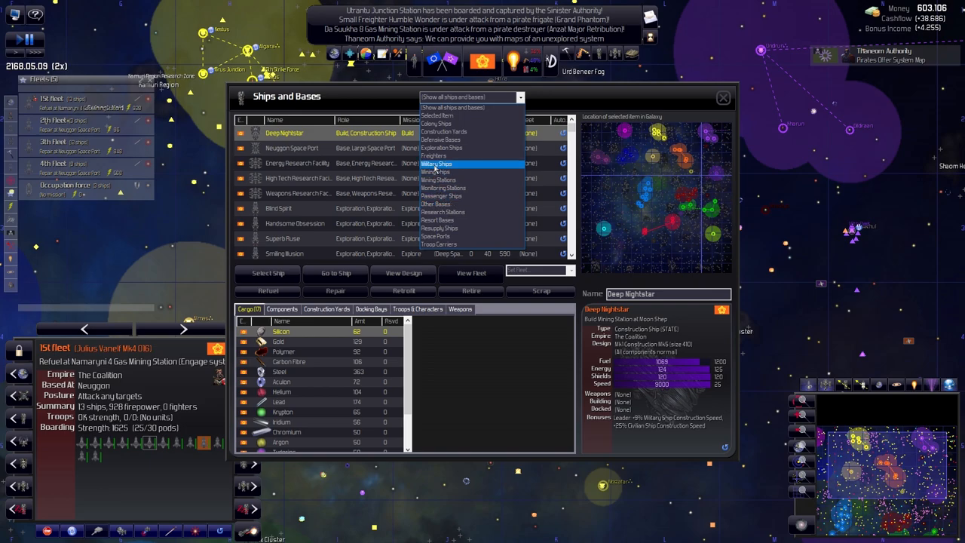
{"action": "left_click", "coordinate": [436, 163]}
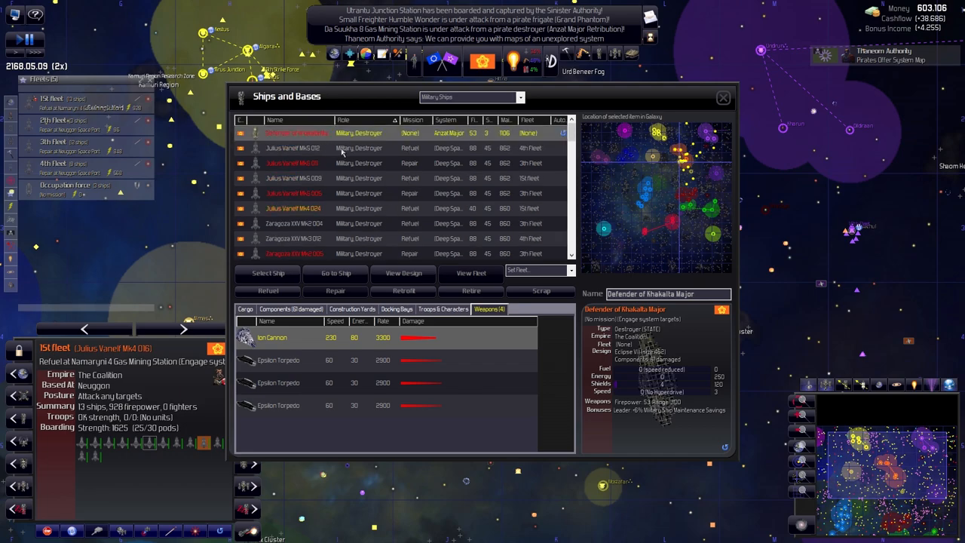
{"action": "mouse_move", "coordinate": [317, 134]}
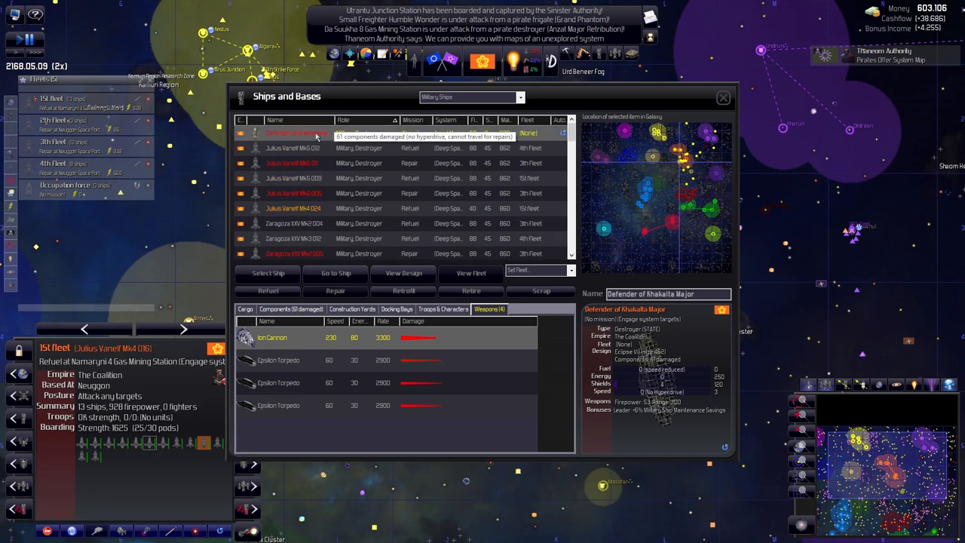
Retrofit the four unassigned escorts to the Evil Scum Bag Mk5 design.
{"action": "left_click", "coordinate": [293, 148]}
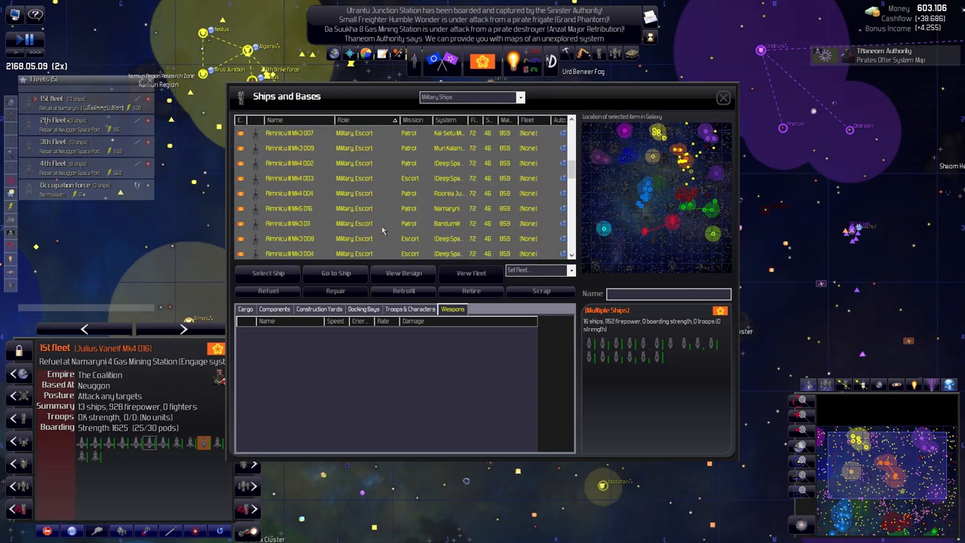
{"action": "scroll", "scroll_direction": "down", "scroll_amount": 3}
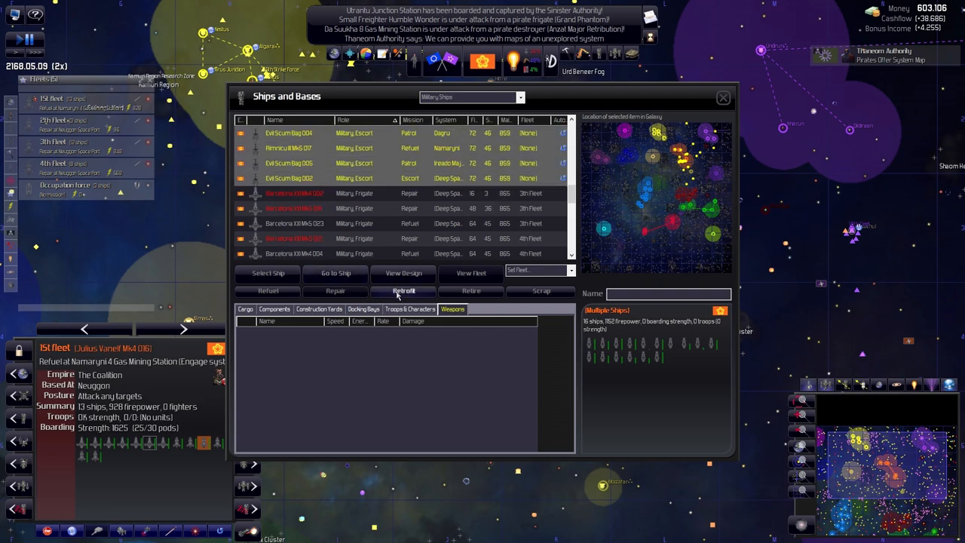
{"action": "left_click", "coordinate": [403, 291]}
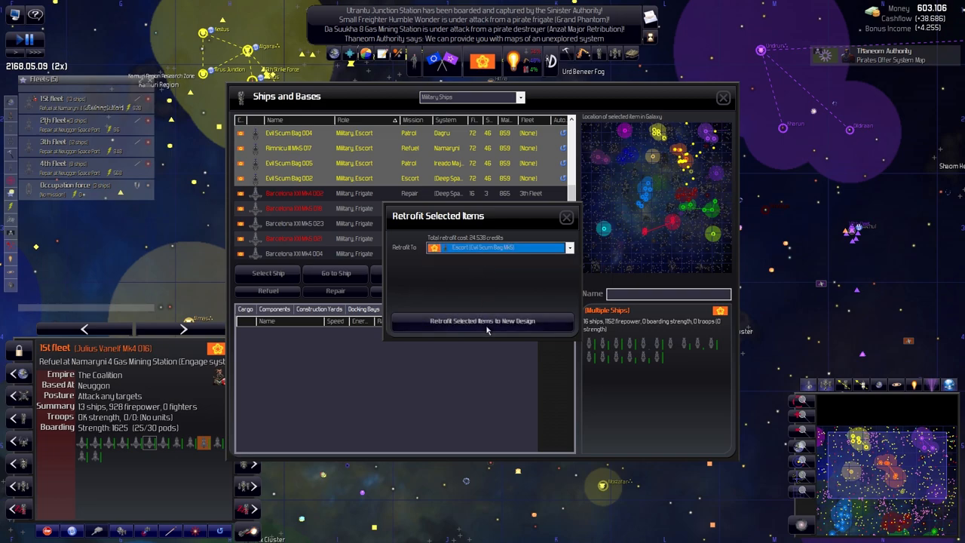
{"action": "left_click", "coordinate": [482, 321]}
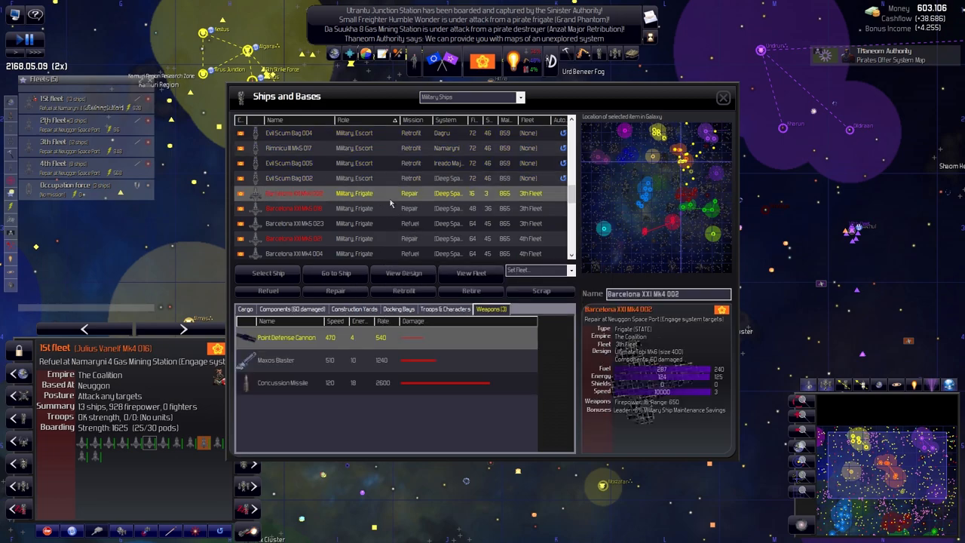
{"action": "scroll", "scroll_direction": "down", "scroll_amount": 3}
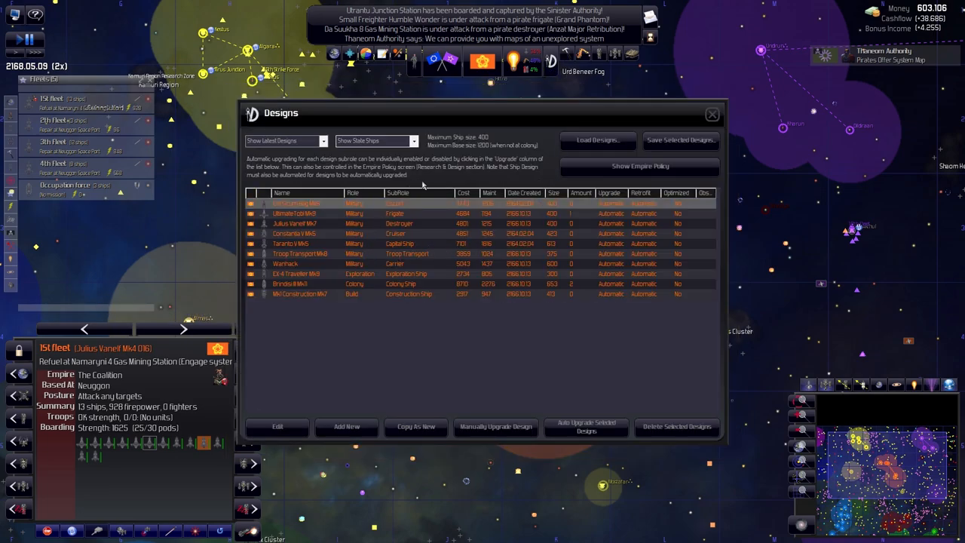
Browse the private ship and freighter designs, then the private and state base designs.
{"action": "left_click", "coordinate": [376, 140]}
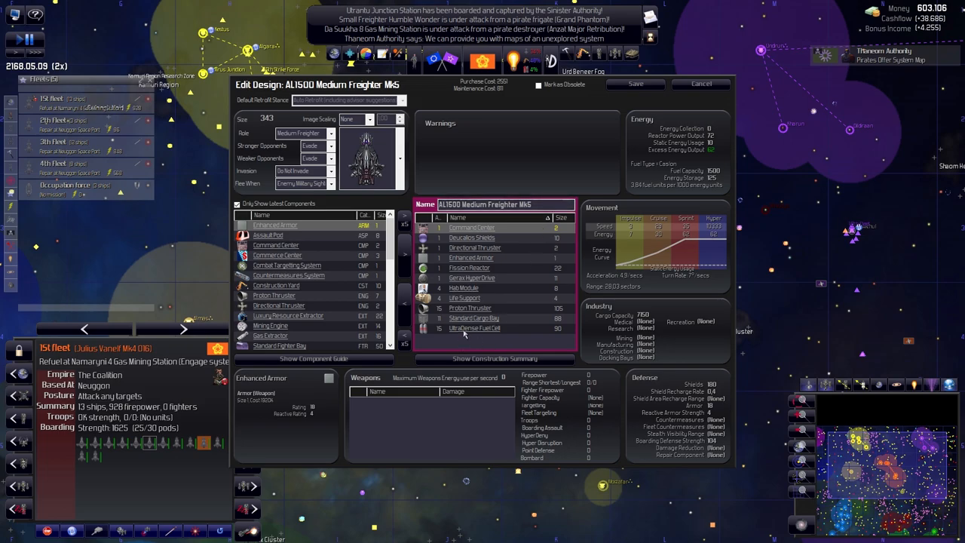
{"action": "left_click", "coordinate": [700, 83]}
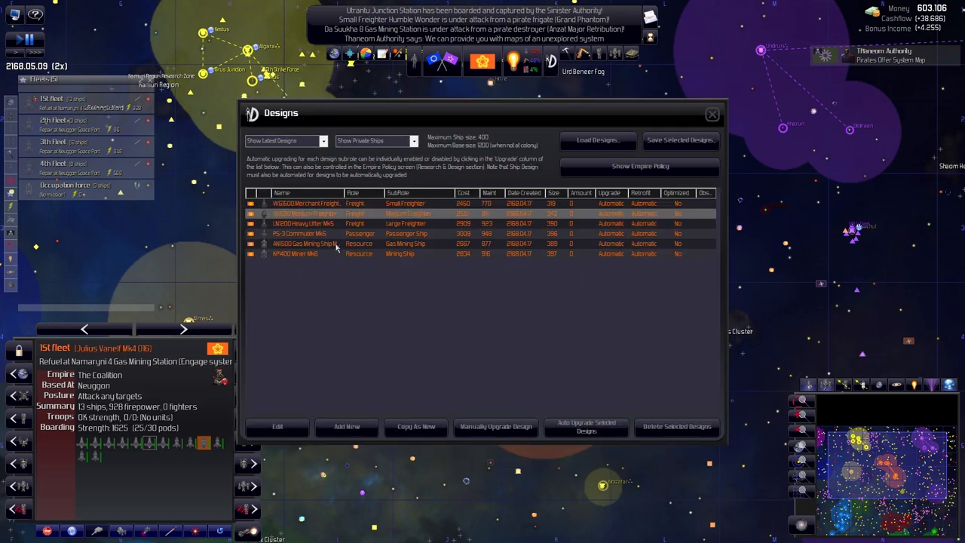
{"action": "left_click", "coordinate": [375, 141]}
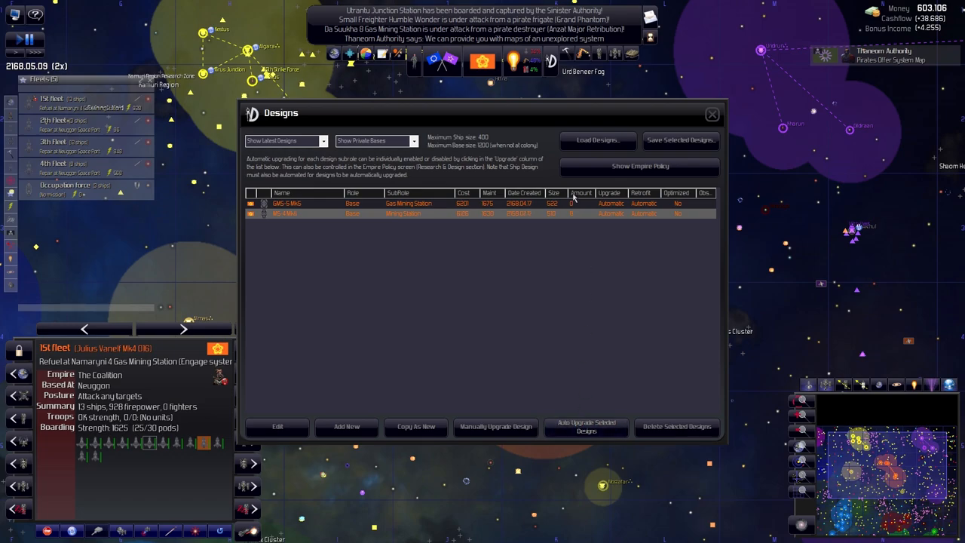
{"action": "left_click", "coordinate": [375, 141]}
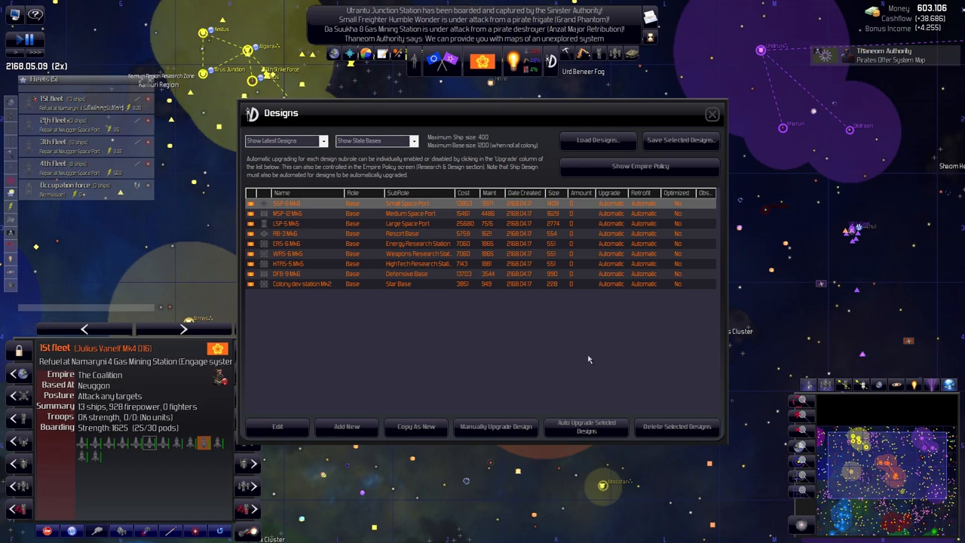
{"action": "mouse_move", "coordinate": [373, 191]}
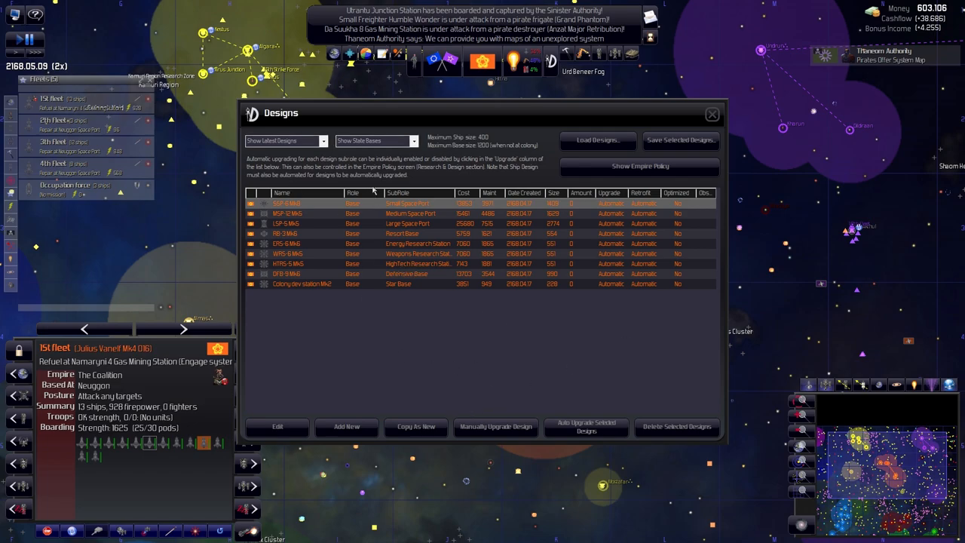
{"action": "mouse_move", "coordinate": [419, 215]}
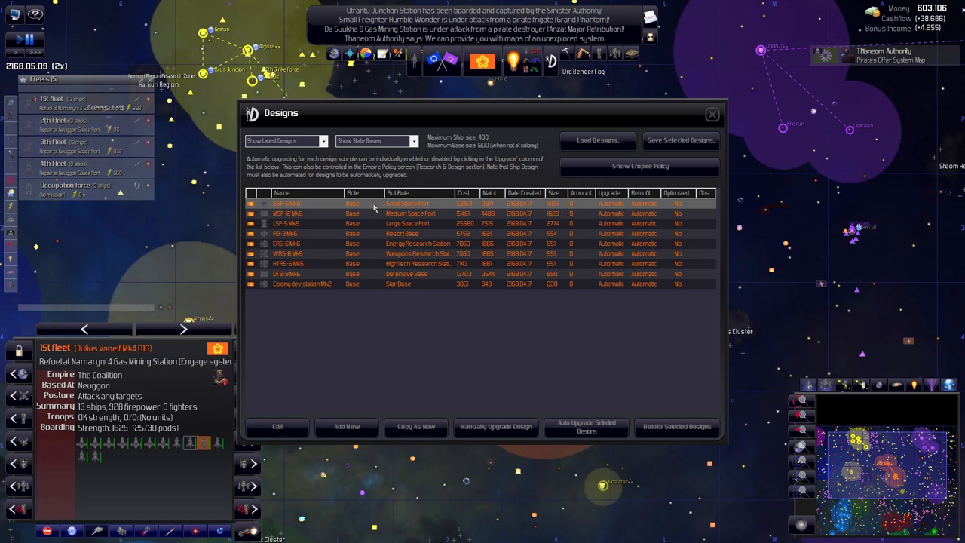
{"action": "left_click", "coordinate": [710, 113]}
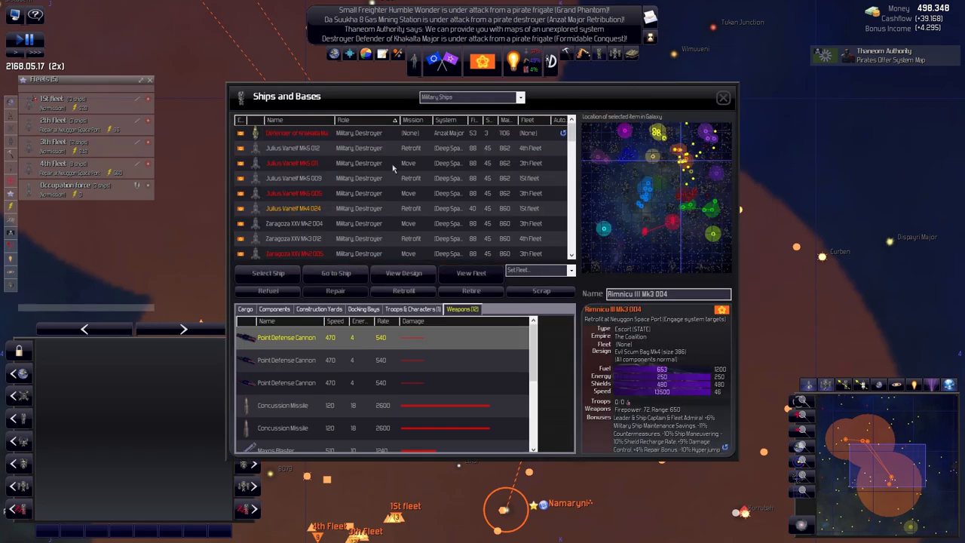
Filter to colony ships and center the map on Devious Bootlegger.
{"action": "left_click", "coordinate": [468, 97]}
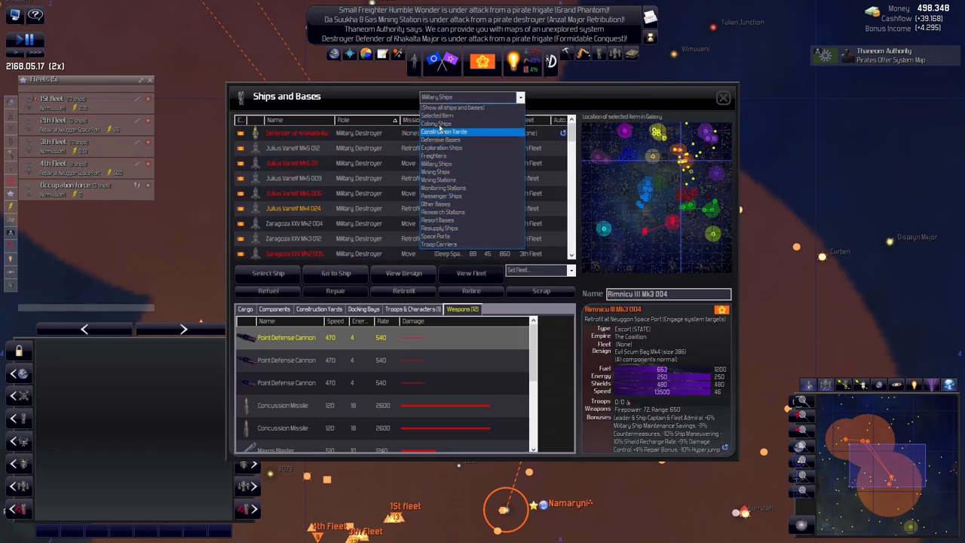
{"action": "left_click", "coordinate": [436, 123]}
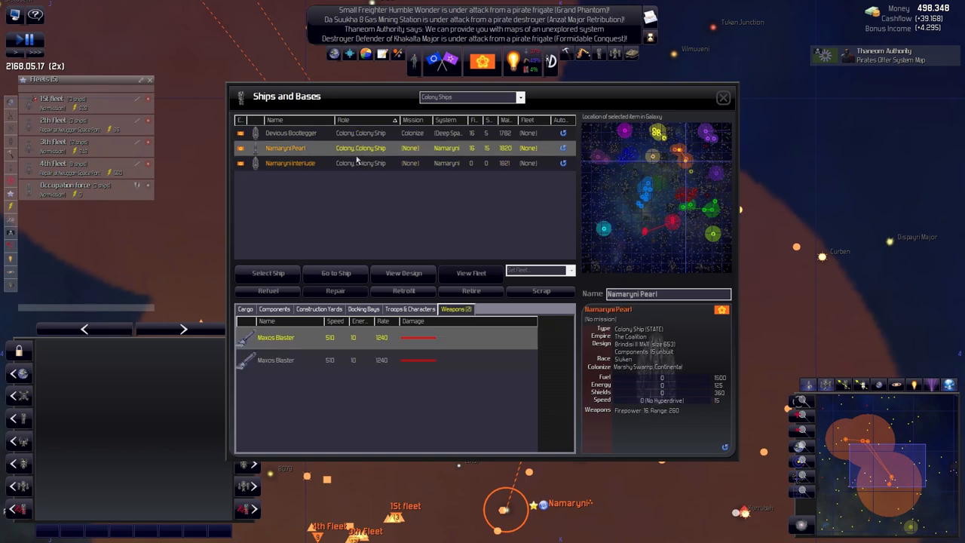
{"action": "mouse_move", "coordinate": [318, 148]}
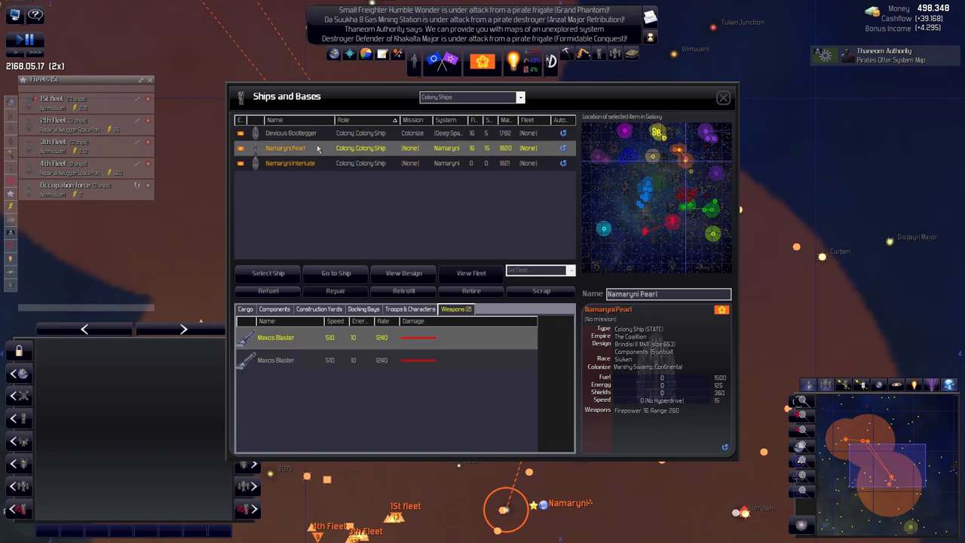
{"action": "left_click", "coordinate": [291, 133]}
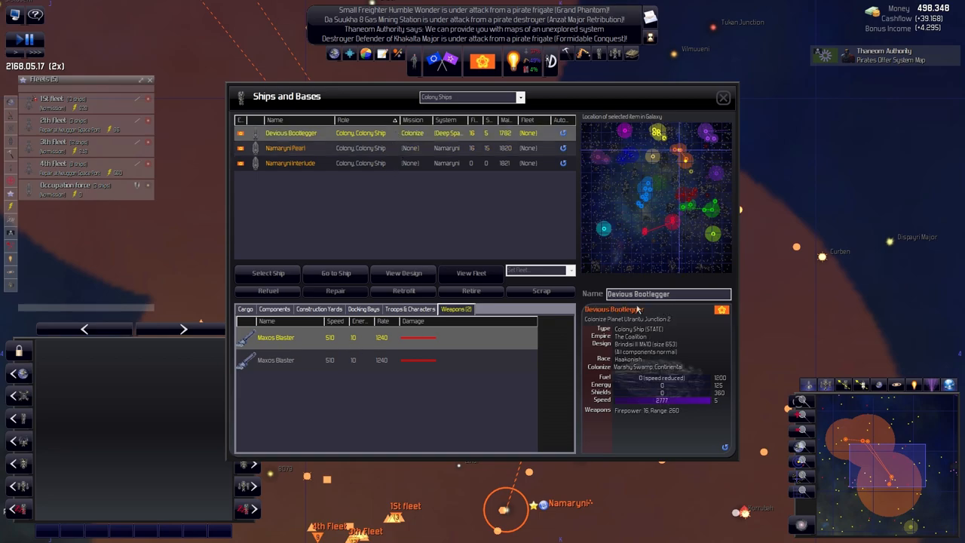
{"action": "left_click", "coordinate": [268, 273]}
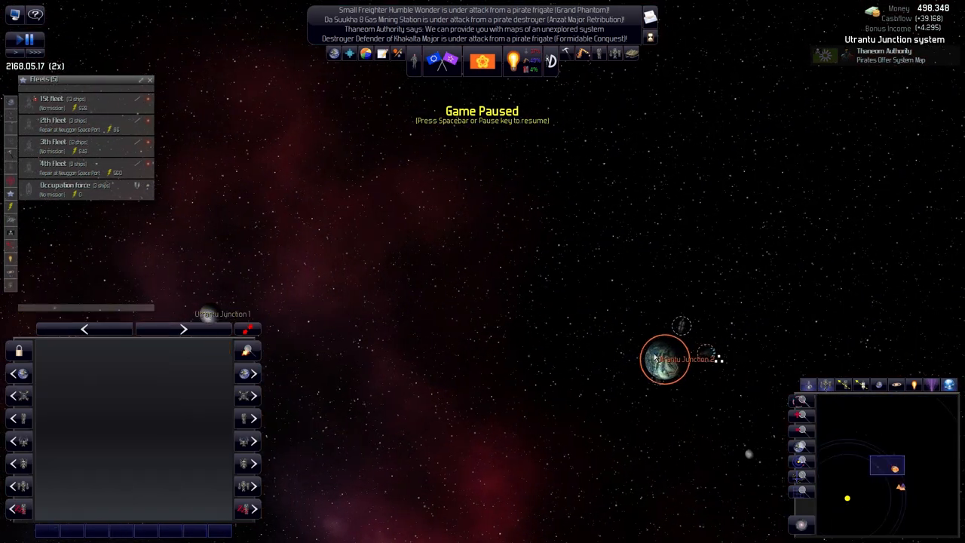
Dismiss the Sol Enclave sanctions message and inspect the 1st and 3th Fleets.
{"action": "left_click", "coordinate": [665, 359]}
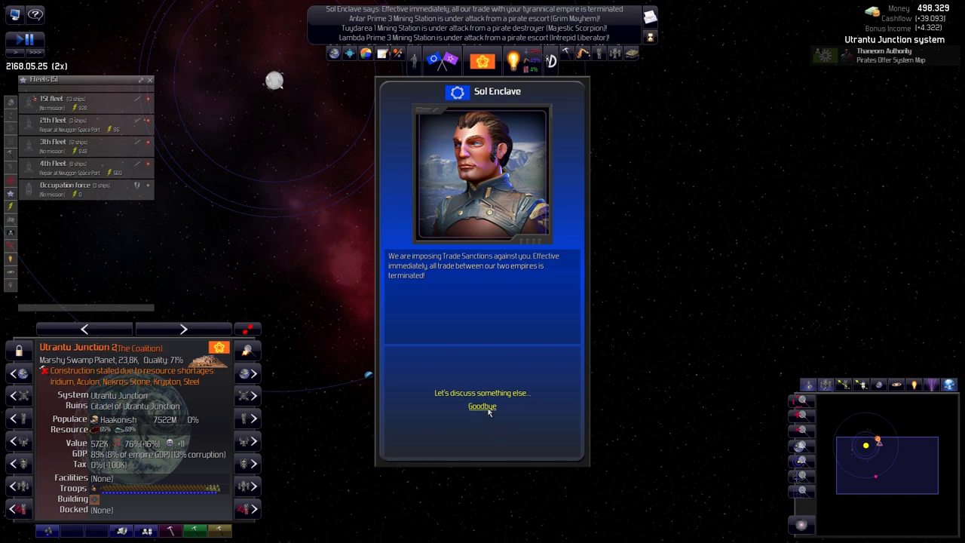
{"action": "left_click", "coordinate": [482, 407]}
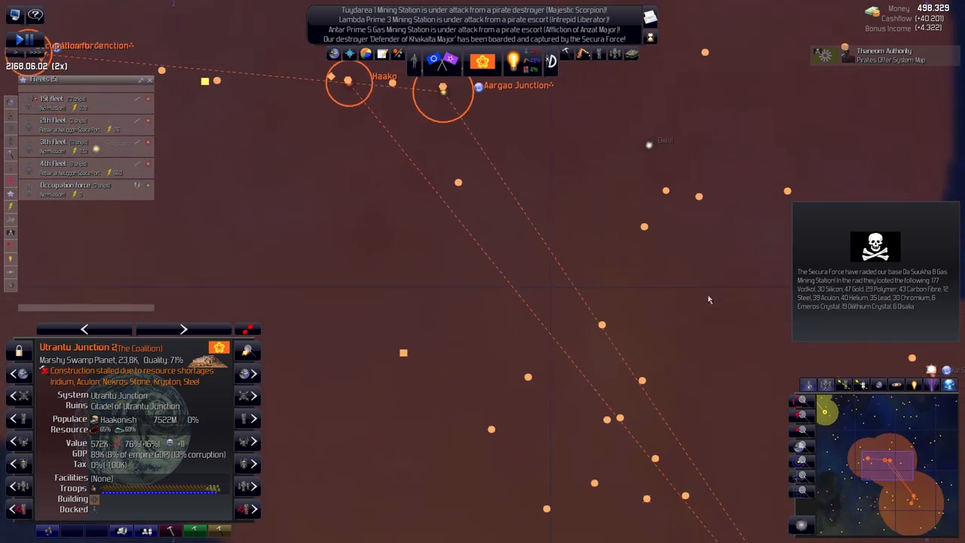
{"action": "left_click", "coordinate": [52, 99]}
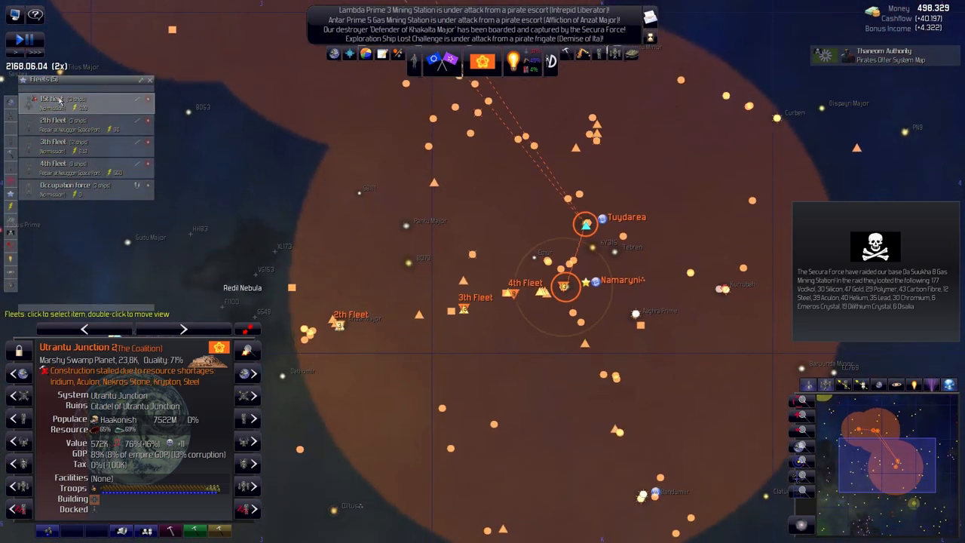
{"action": "left_click", "coordinate": [53, 98]}
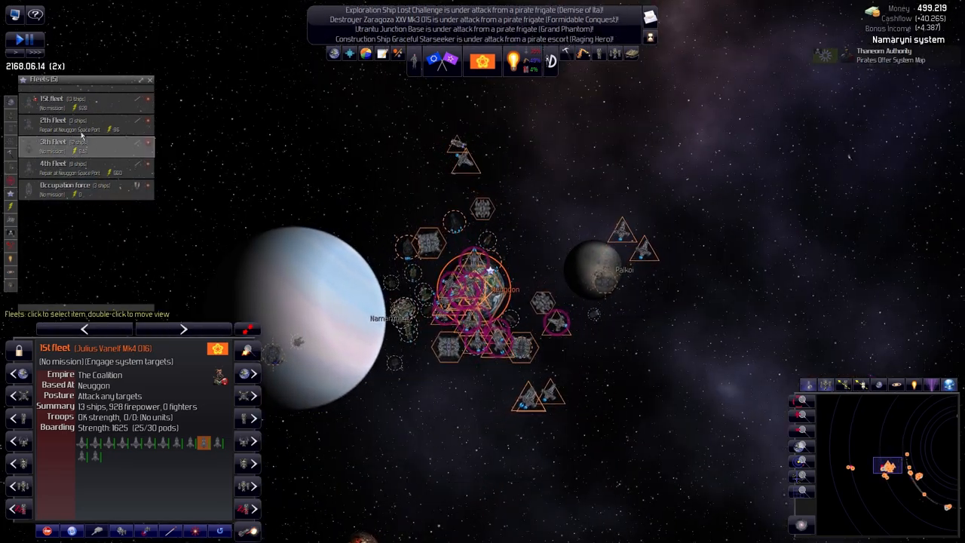
{"action": "left_click", "coordinate": [53, 147]}
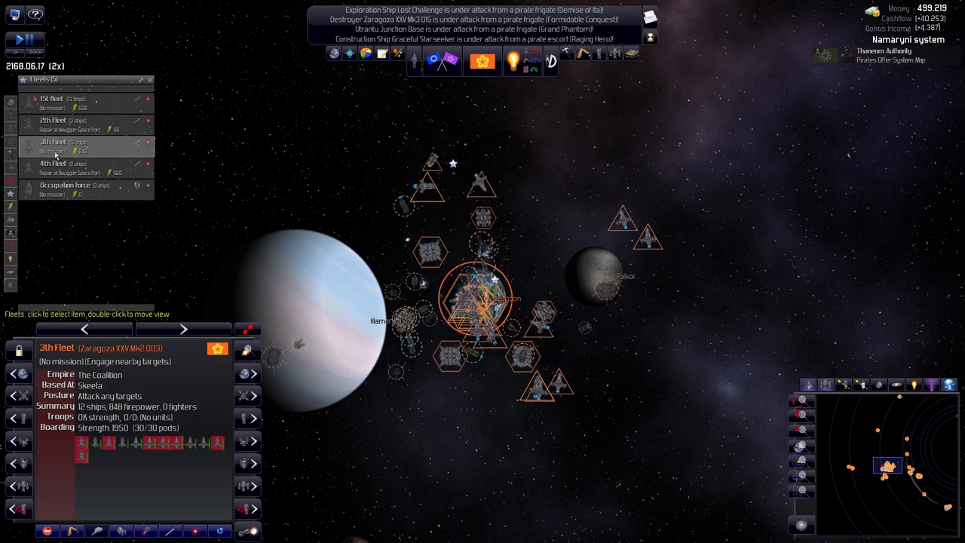
{"action": "left_click", "coordinate": [68, 188]}
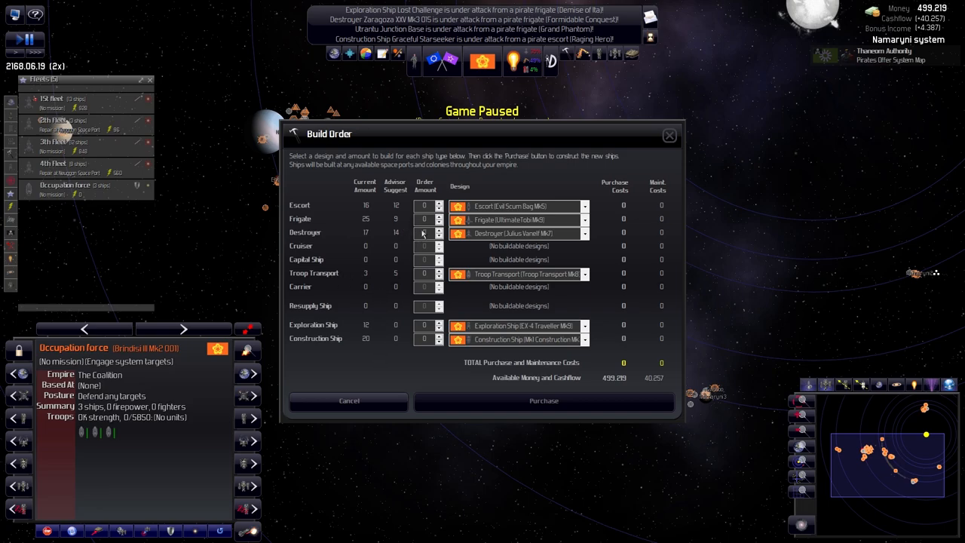
Order 14 destroyers, then 12 escorts and 9 frigates.
{"action": "left_click", "coordinate": [424, 232]}
{"action": "type", "text": "14"}
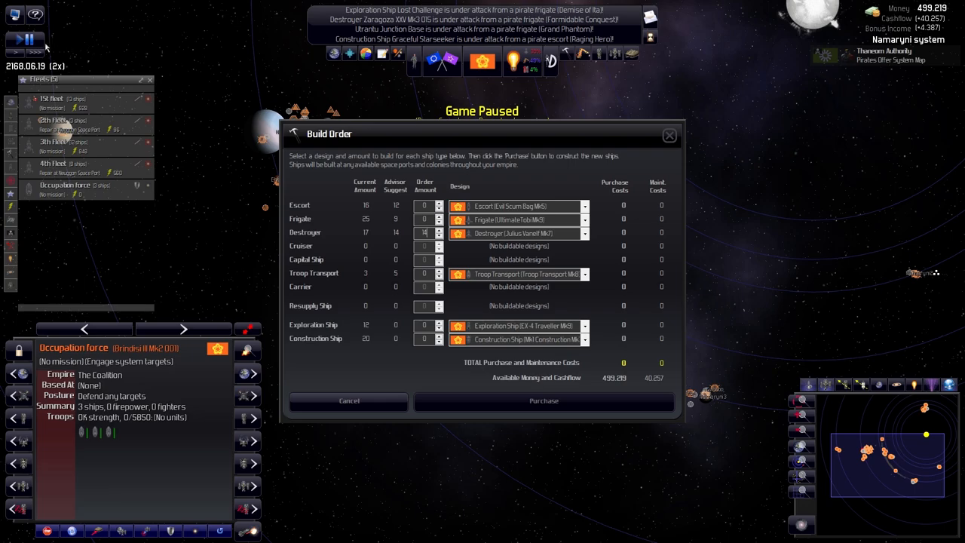
{"action": "left_click", "coordinate": [439, 230]}
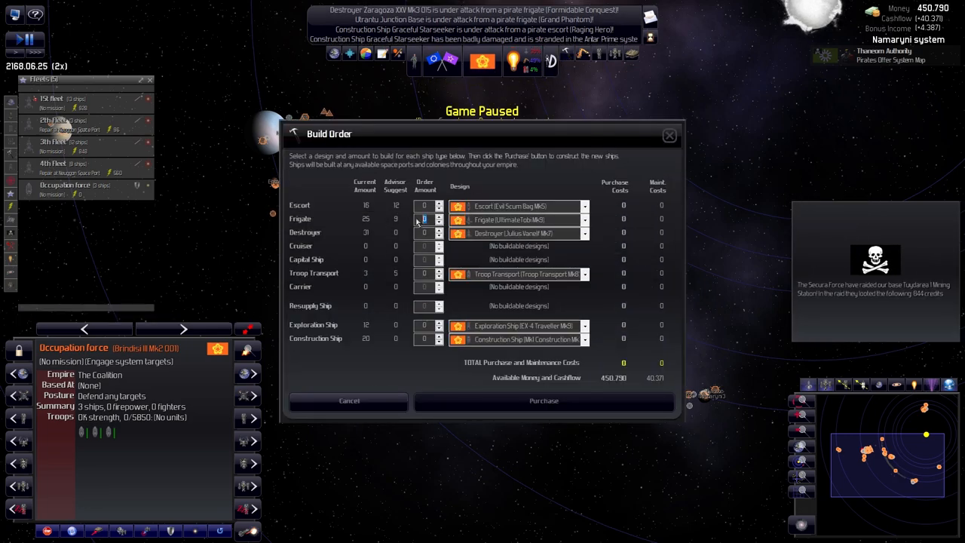
{"action": "left_click", "coordinate": [438, 217]}
{"action": "type", "text": "9"}
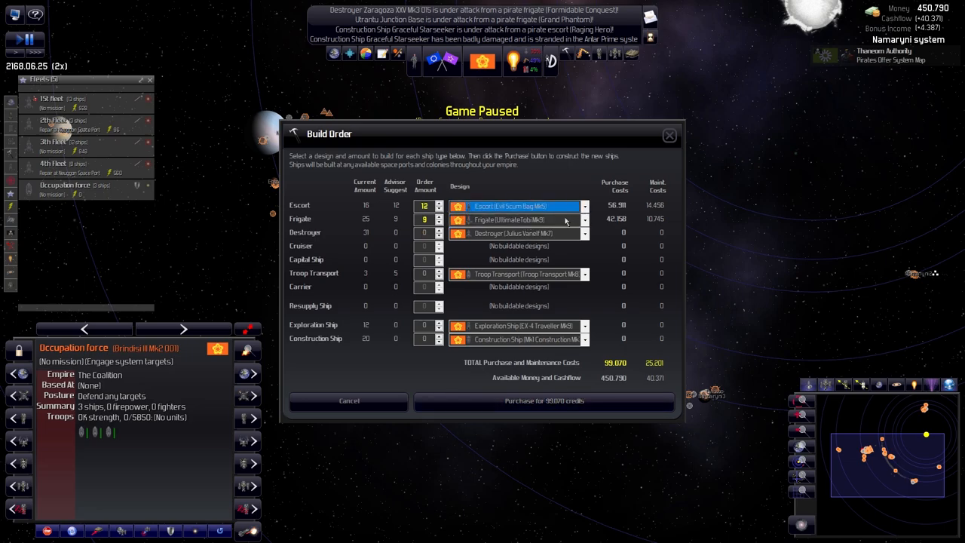
{"action": "left_click", "coordinate": [544, 401]}
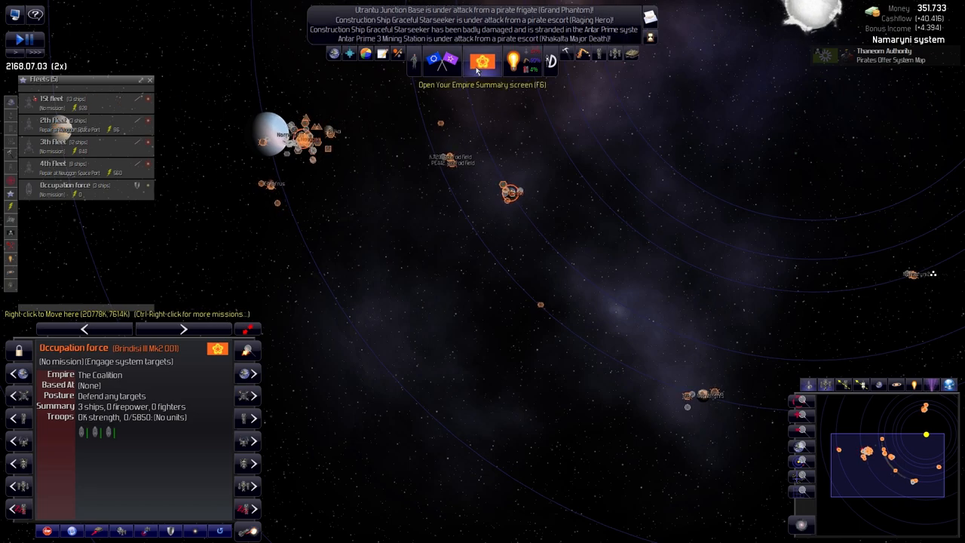
Check the research screen, then decline Thaneom Authority's system map offer.
{"action": "left_click", "coordinate": [514, 61]}
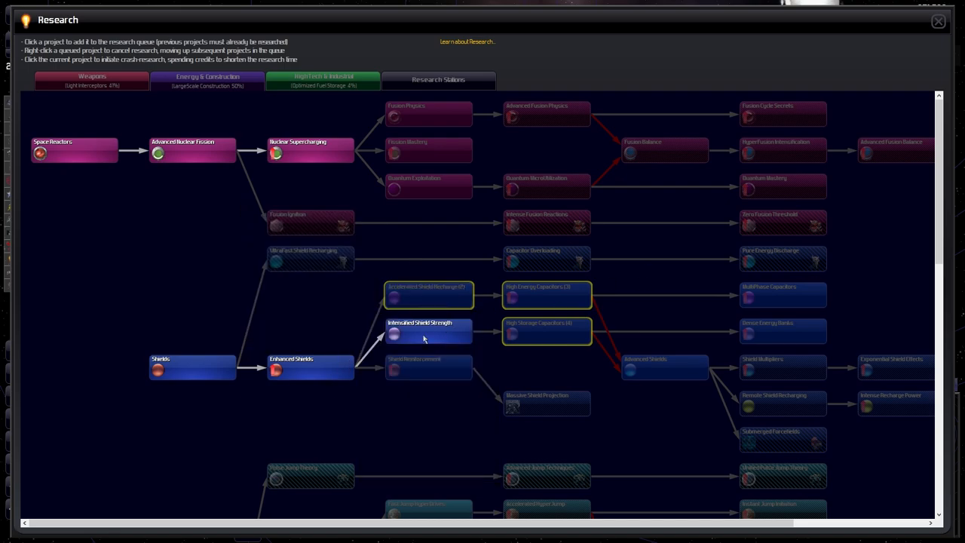
{"action": "left_click", "coordinate": [938, 21]}
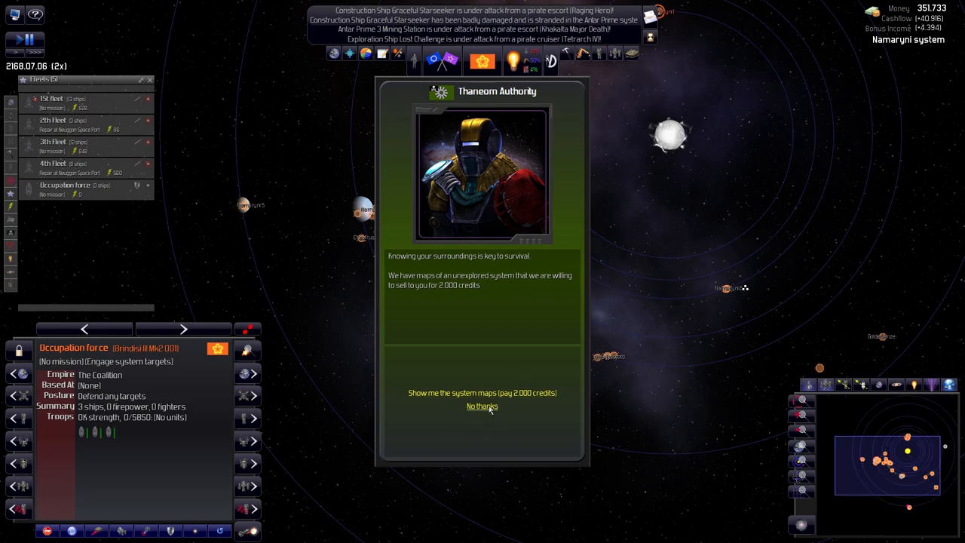
{"action": "left_click", "coordinate": [482, 407]}
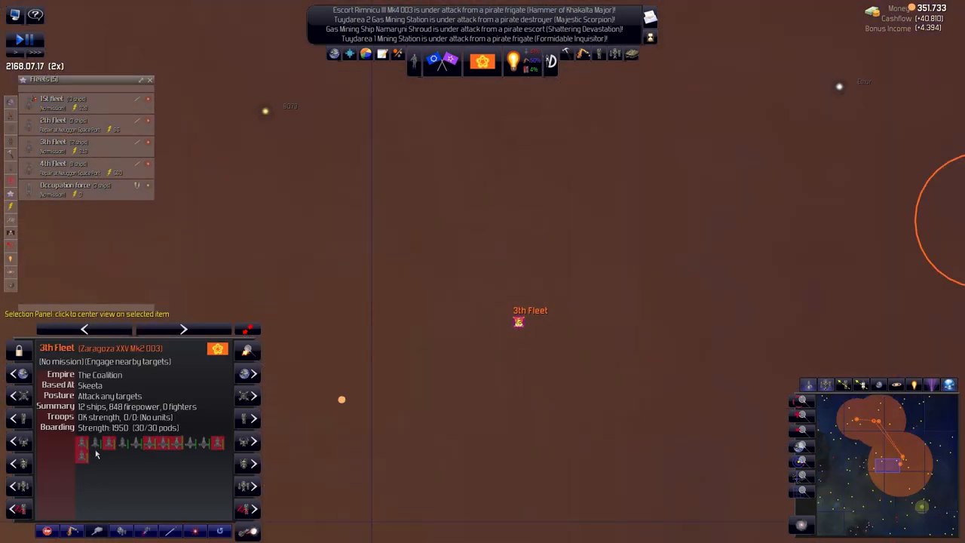
Select a ship in the 3th Fleet from the Fleets list.
{"action": "left_click", "coordinate": [53, 99]}
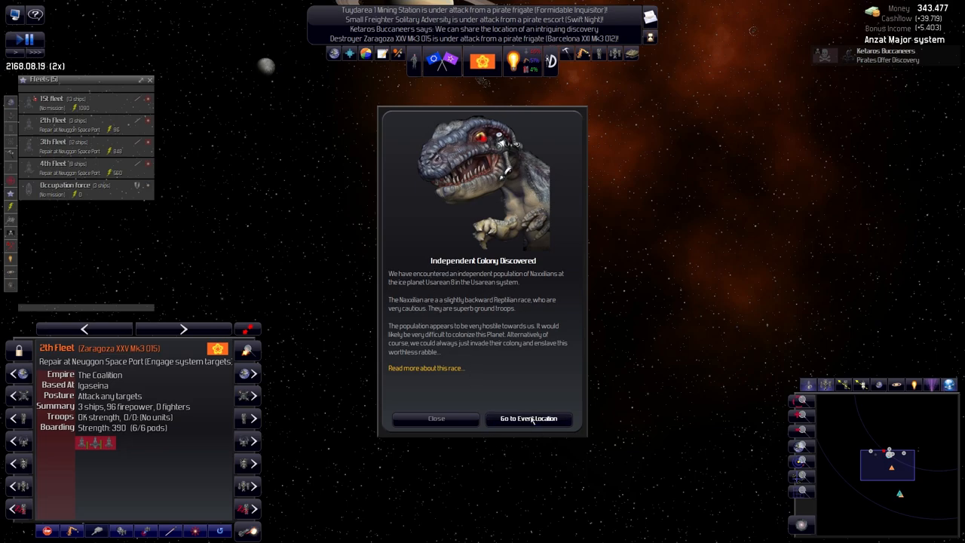
Dismiss the colony discovery notice and select the pirate frigate near Tuydarea.
{"action": "left_click", "coordinate": [528, 418]}
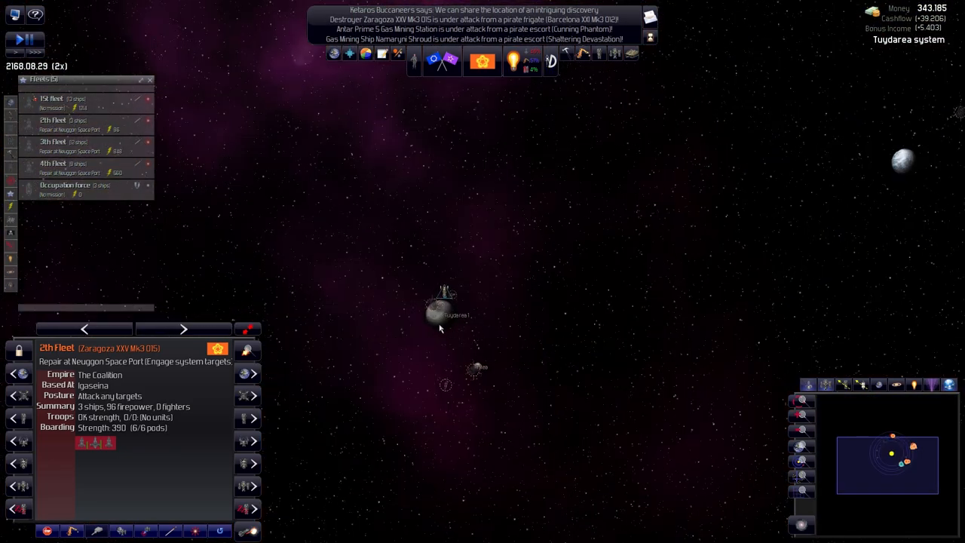
{"action": "left_click", "coordinate": [445, 226]}
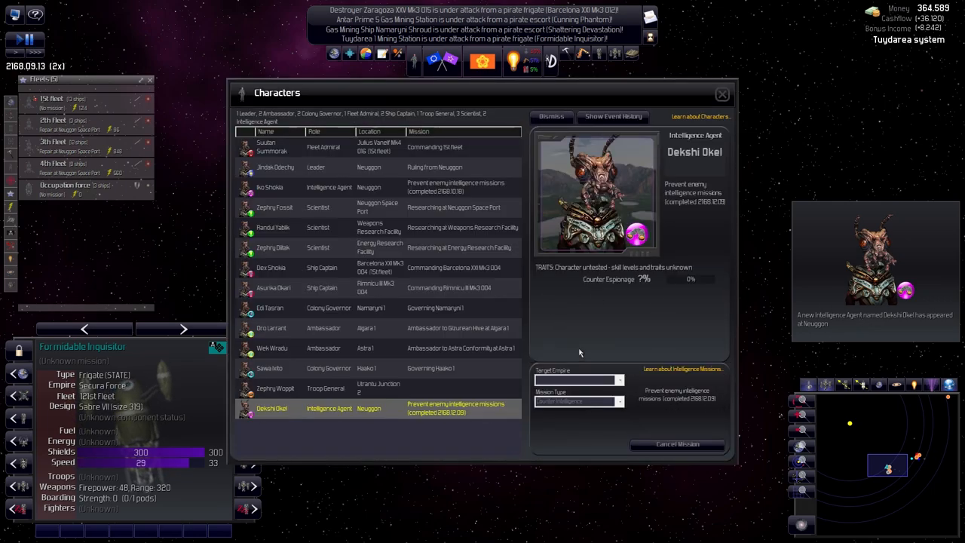
{"action": "mouse_move", "coordinate": [323, 254]}
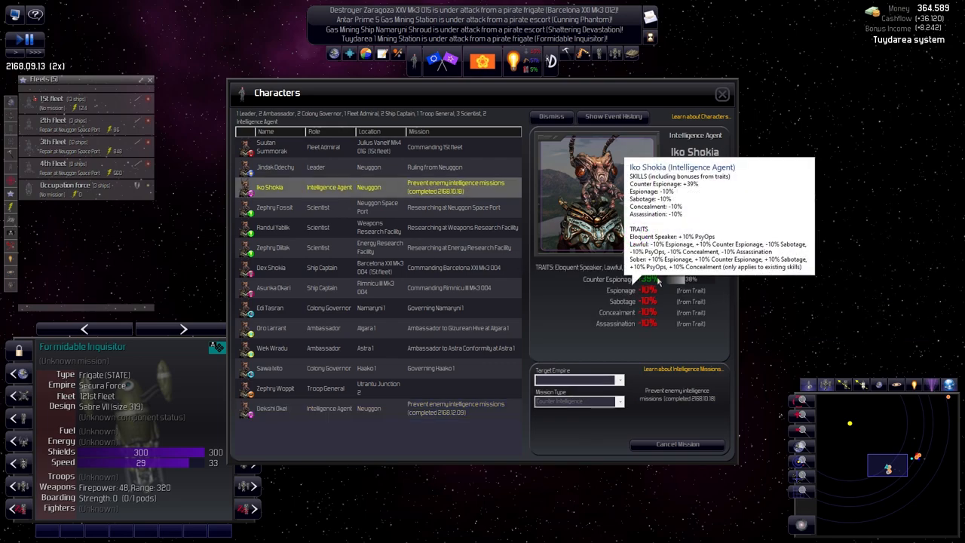
{"action": "mouse_move", "coordinate": [539, 326]}
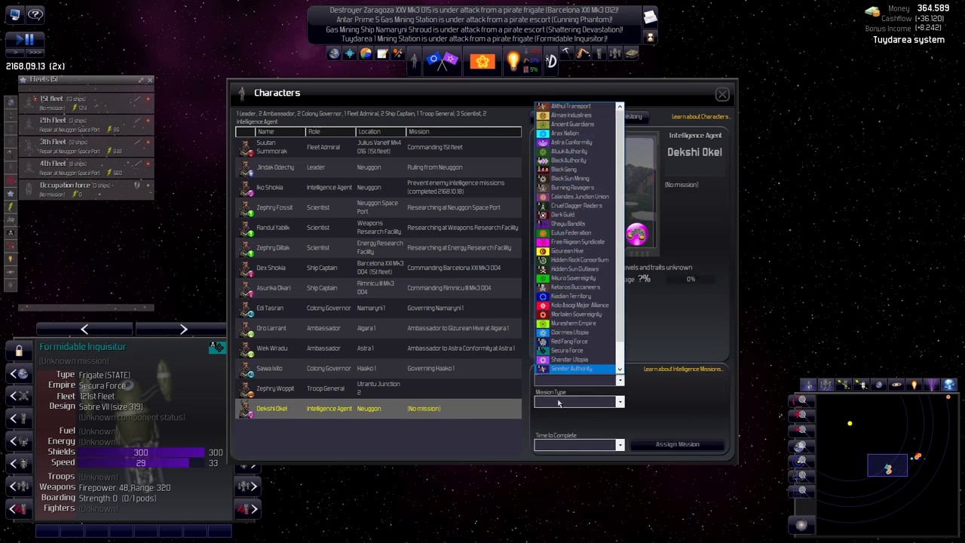
Compare target empires and mission types, settling on Counter Intelligence against Mikuro Sovereignty.
{"action": "left_click", "coordinate": [573, 368]}
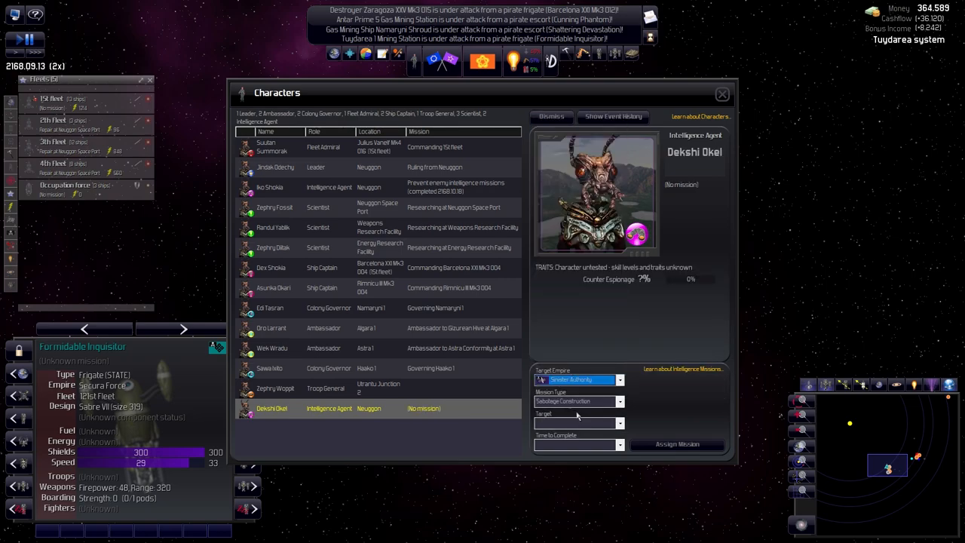
{"action": "left_click", "coordinate": [577, 400]}
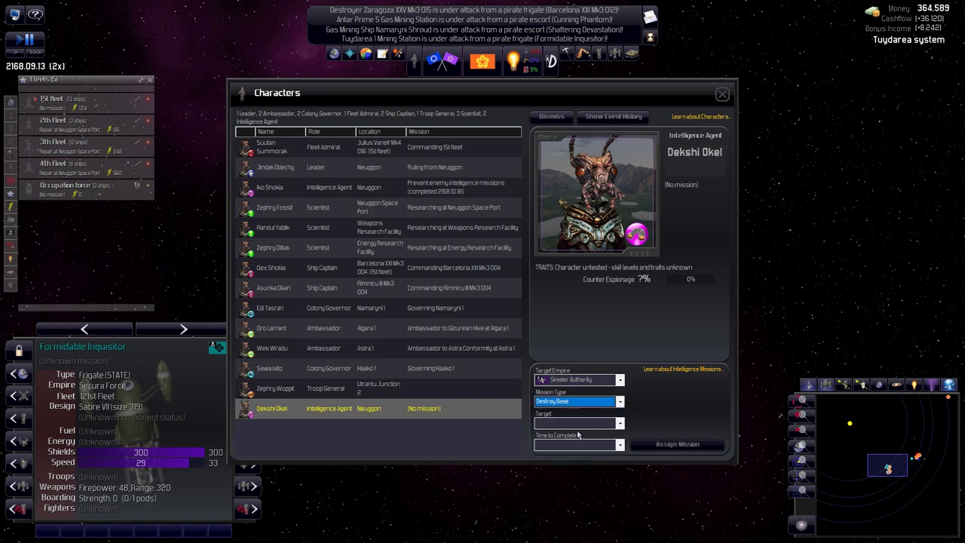
{"action": "left_click", "coordinate": [575, 400]}
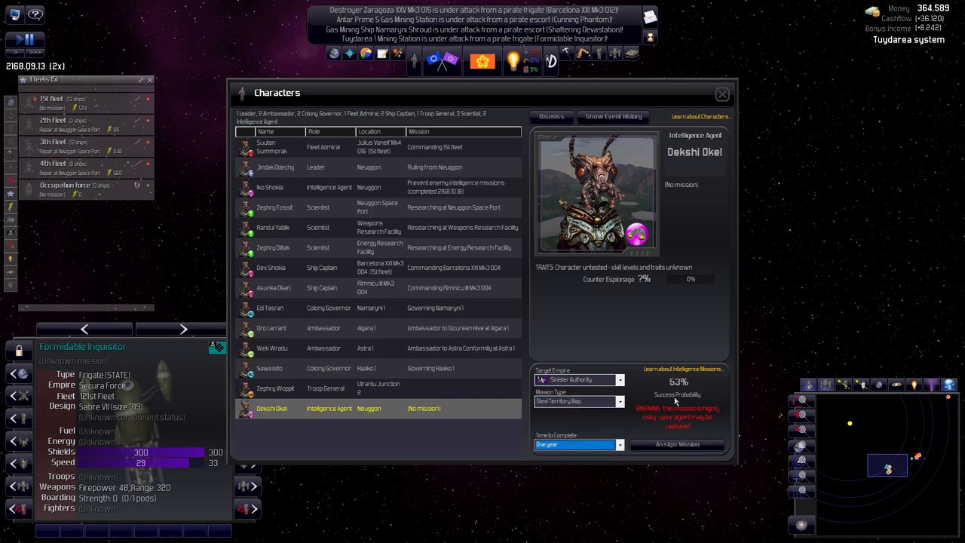
{"action": "left_click", "coordinate": [620, 379]}
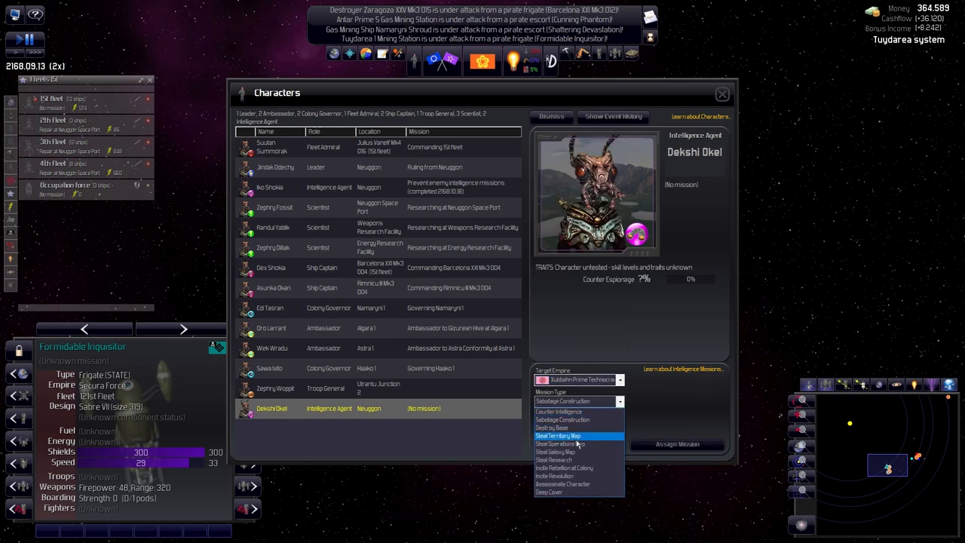
{"action": "left_click", "coordinate": [558, 435]}
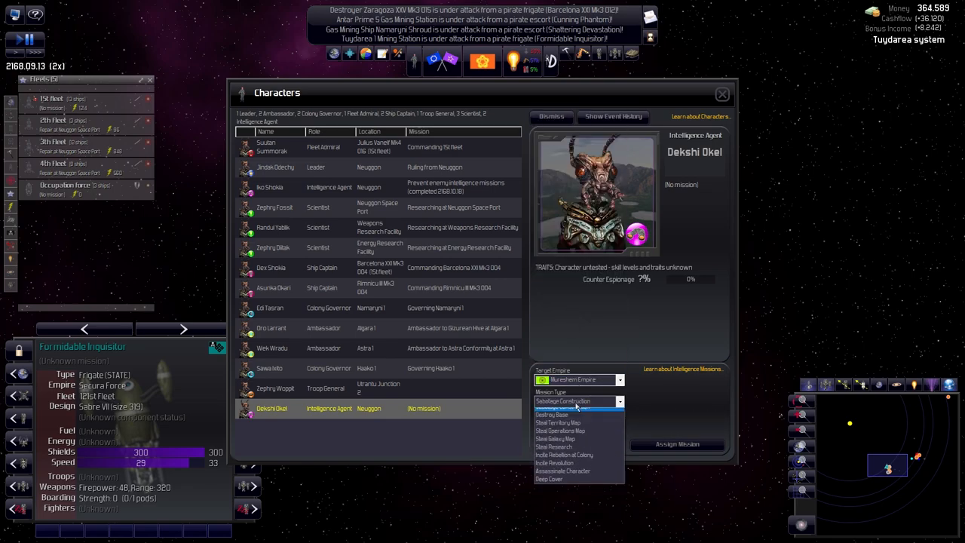
{"action": "left_click", "coordinate": [560, 430]}
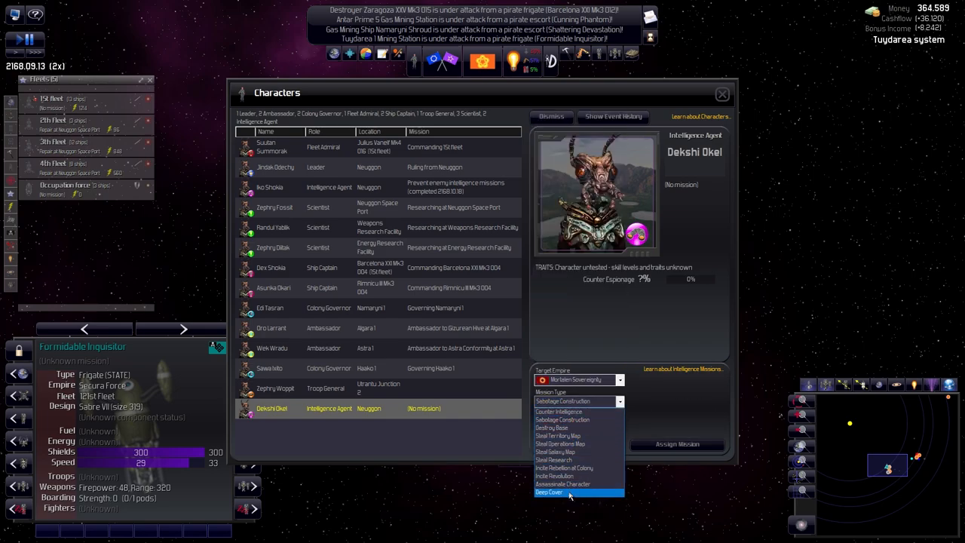
{"action": "mouse_move", "coordinate": [562, 427]}
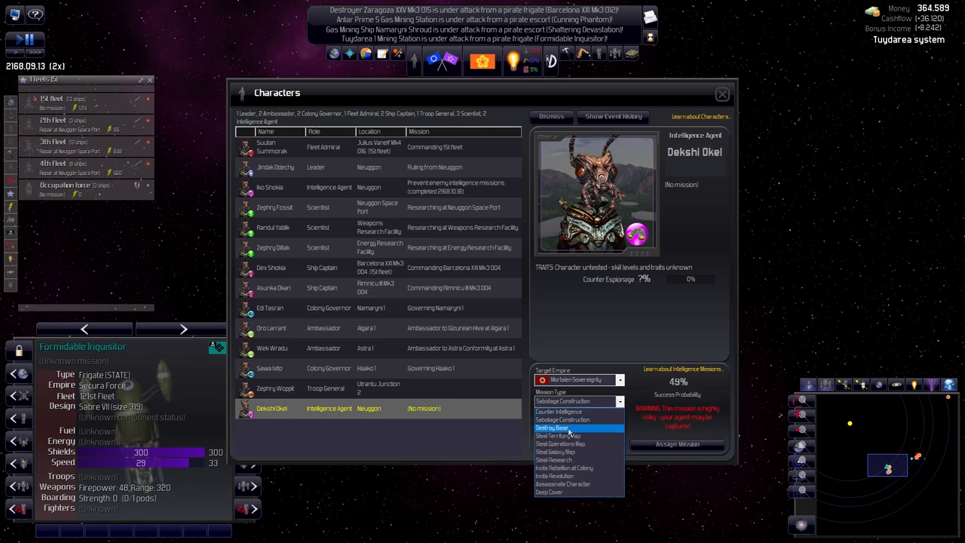
{"action": "left_click", "coordinate": [557, 435]}
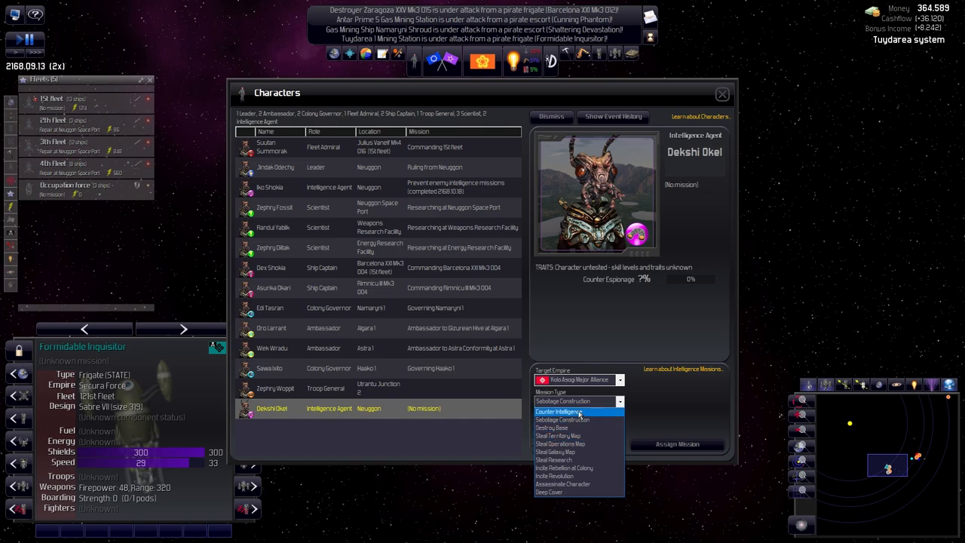
{"action": "mouse_move", "coordinate": [556, 475]}
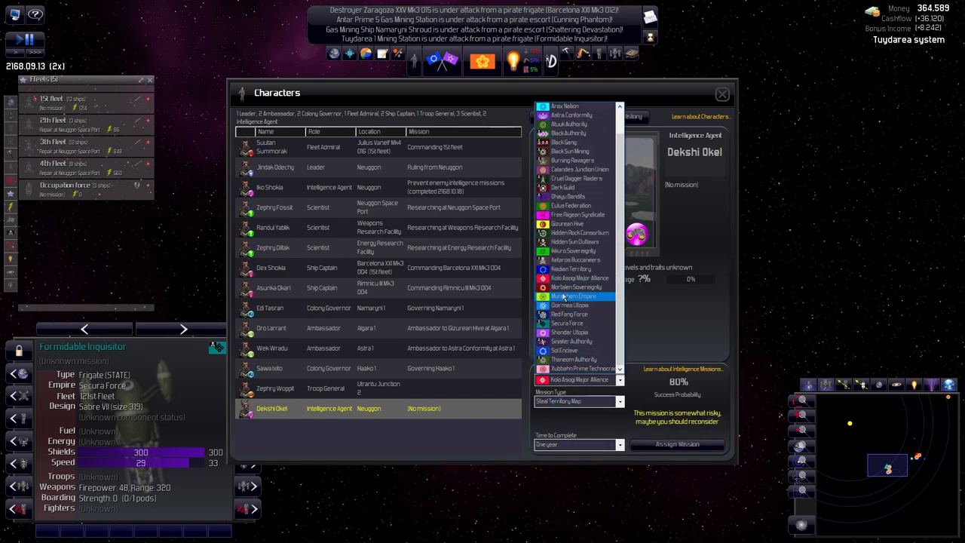
{"action": "left_click", "coordinate": [577, 401]}
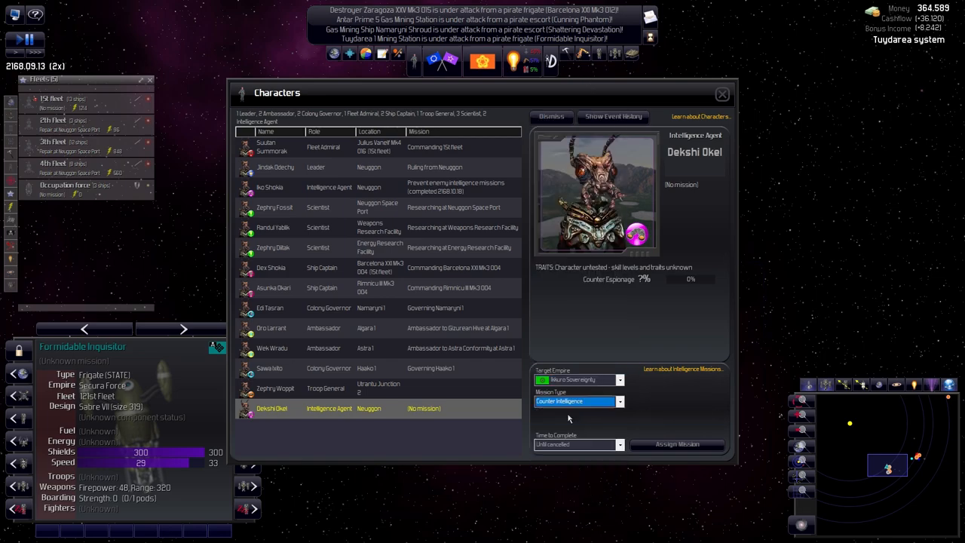
Assign Dekshi Okel a one-year counter-intelligence mission and close Characters.
{"action": "left_click", "coordinate": [577, 379]}
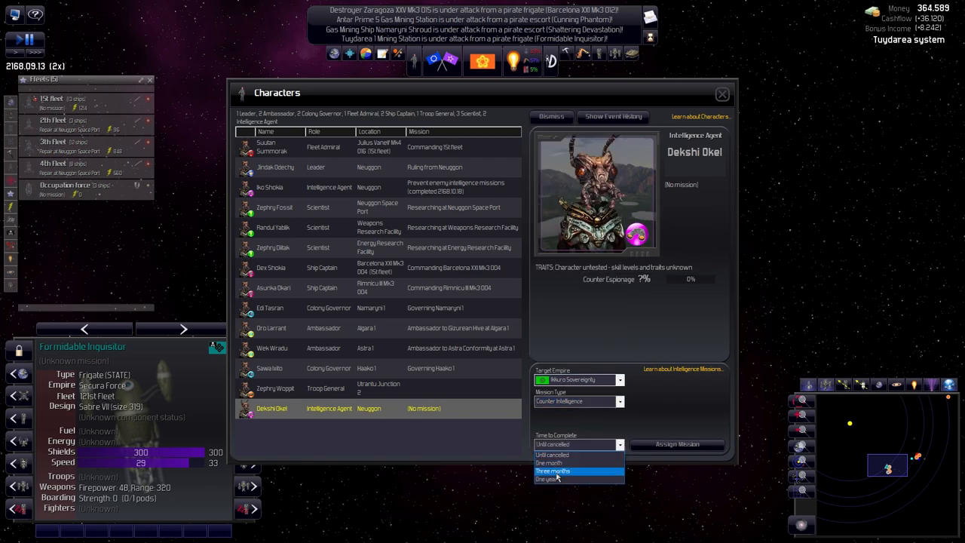
{"action": "left_click", "coordinate": [545, 479]}
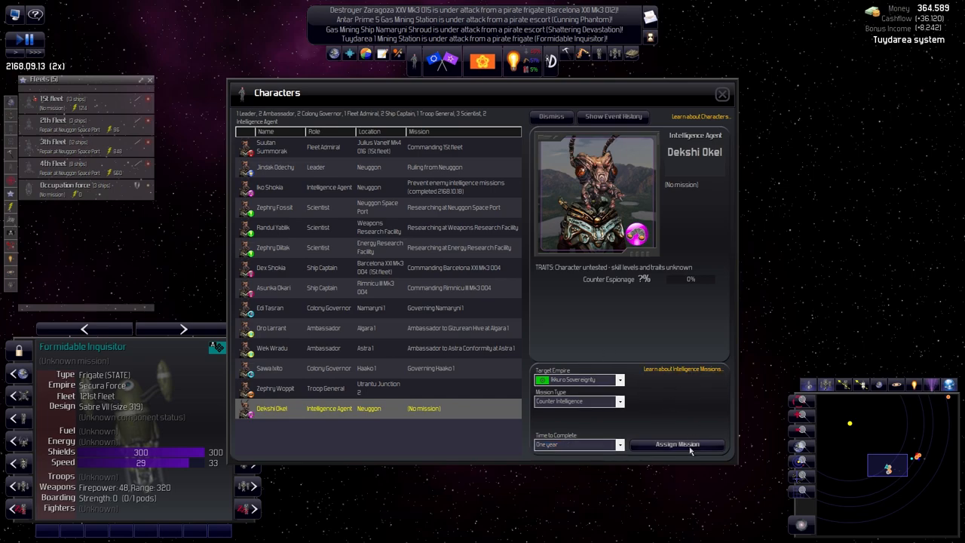
{"action": "left_click", "coordinate": [676, 444]}
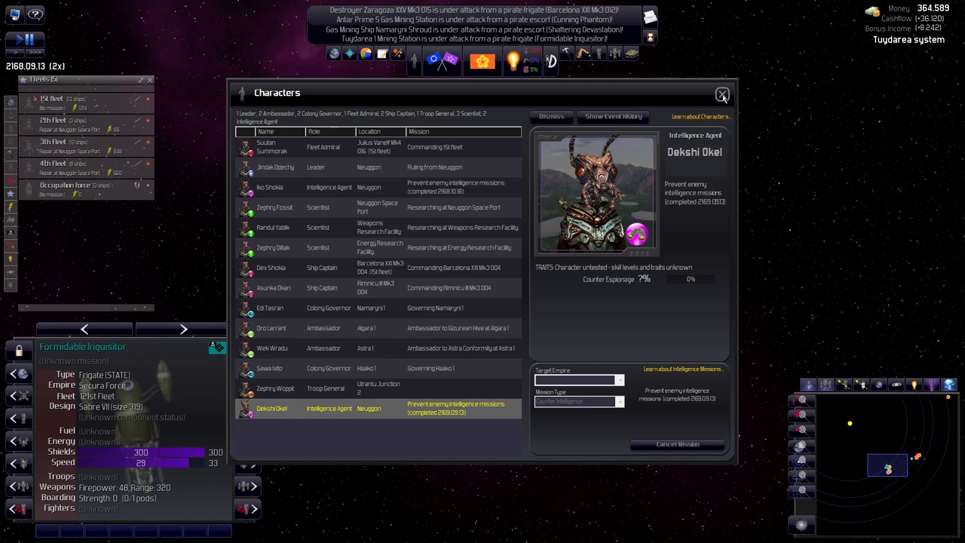
{"action": "left_click", "coordinate": [721, 94]}
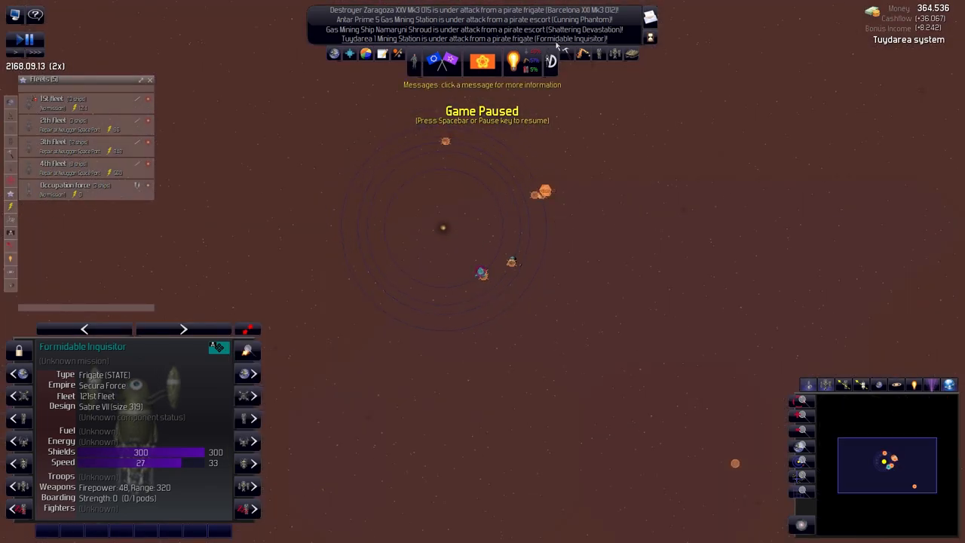
{"action": "mouse_move", "coordinate": [613, 54]}
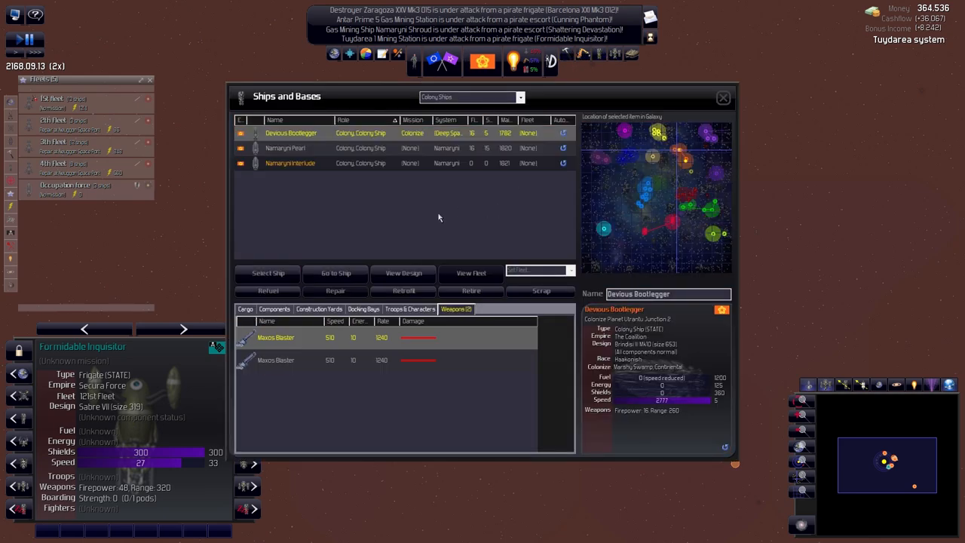
Select the Namaryni Pearl colony ship, then select the moon Skeeta.
{"action": "left_click", "coordinate": [285, 147]}
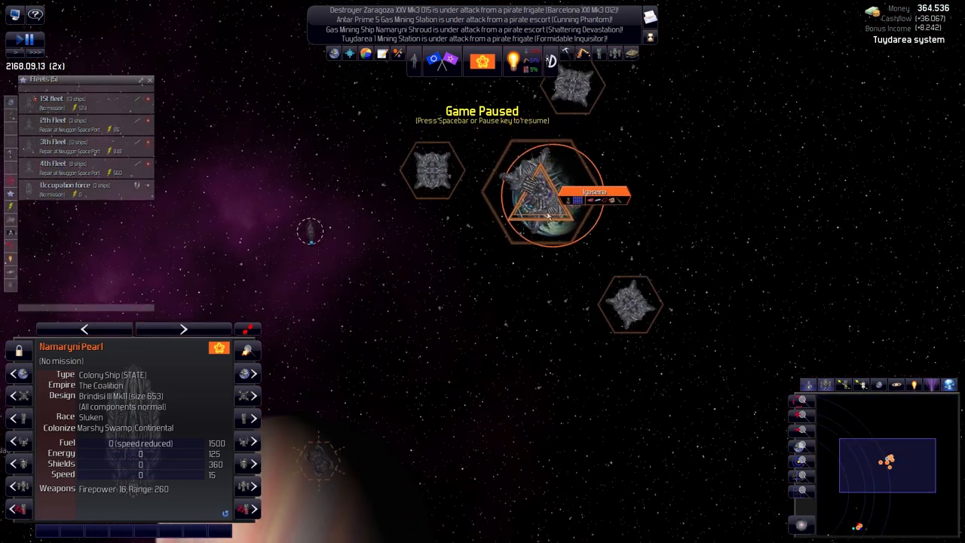
{"action": "left_click", "coordinate": [549, 215]}
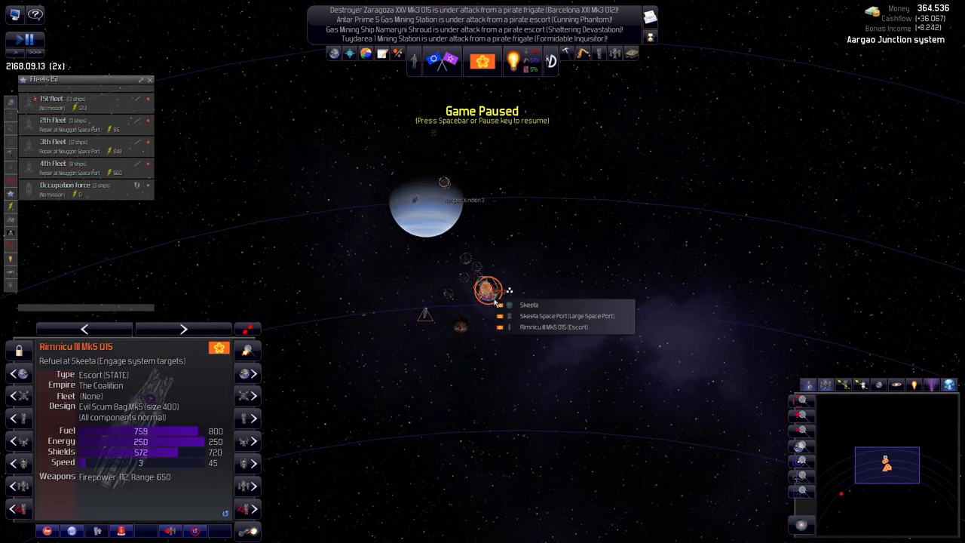
{"action": "left_click", "coordinate": [529, 304]}
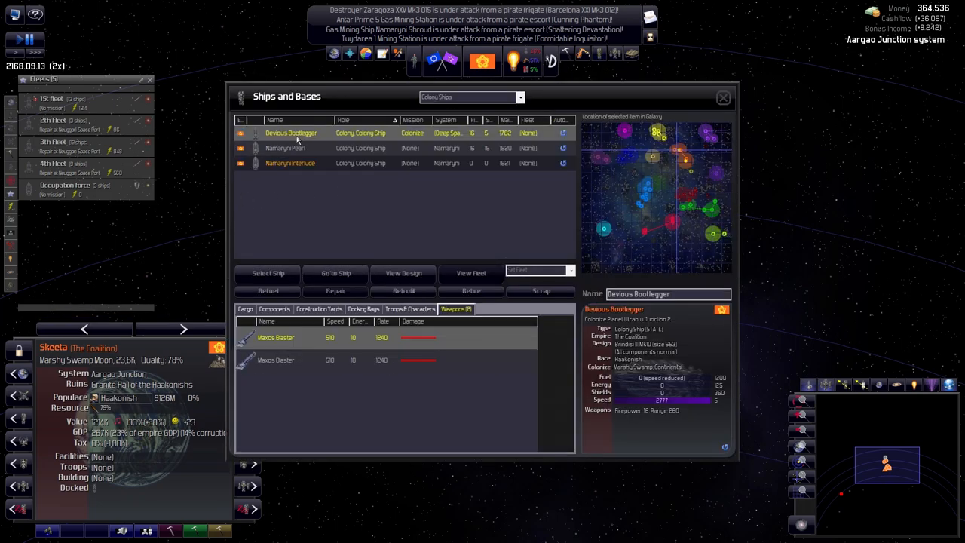
Bring up Namaryni Pearl's orders at Skeeta, close the ships list, and open Colonies.
{"action": "left_click", "coordinate": [284, 147]}
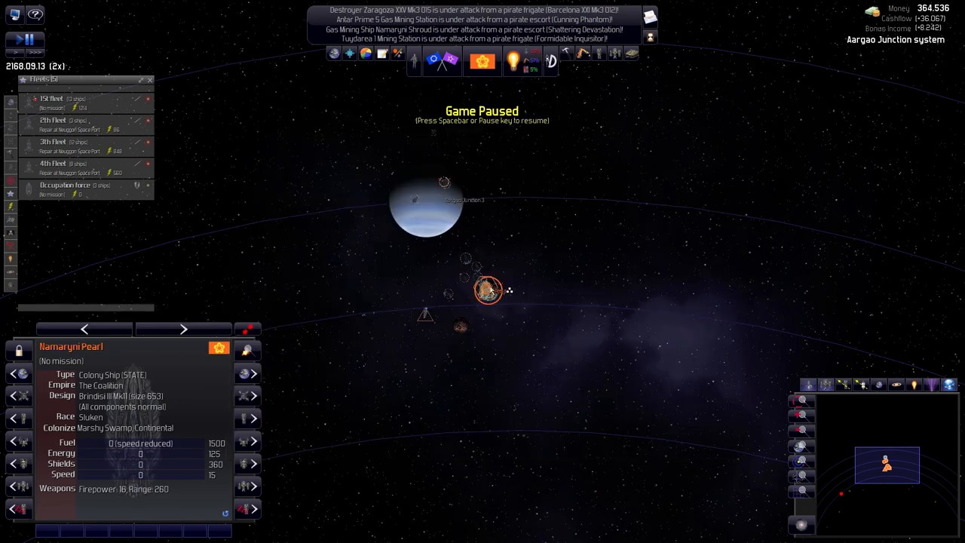
{"action": "right_click", "coordinate": [488, 291]}
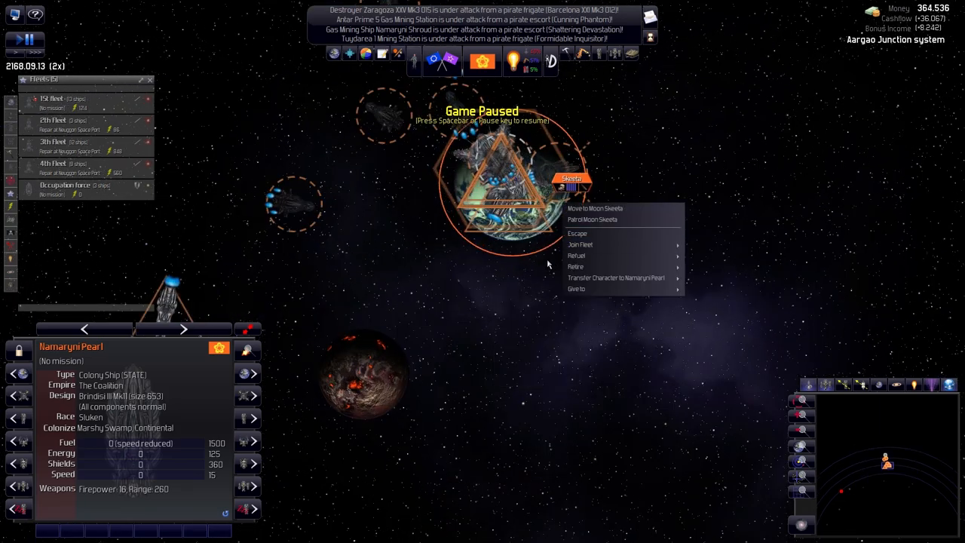
{"action": "mouse_move", "coordinate": [594, 209]}
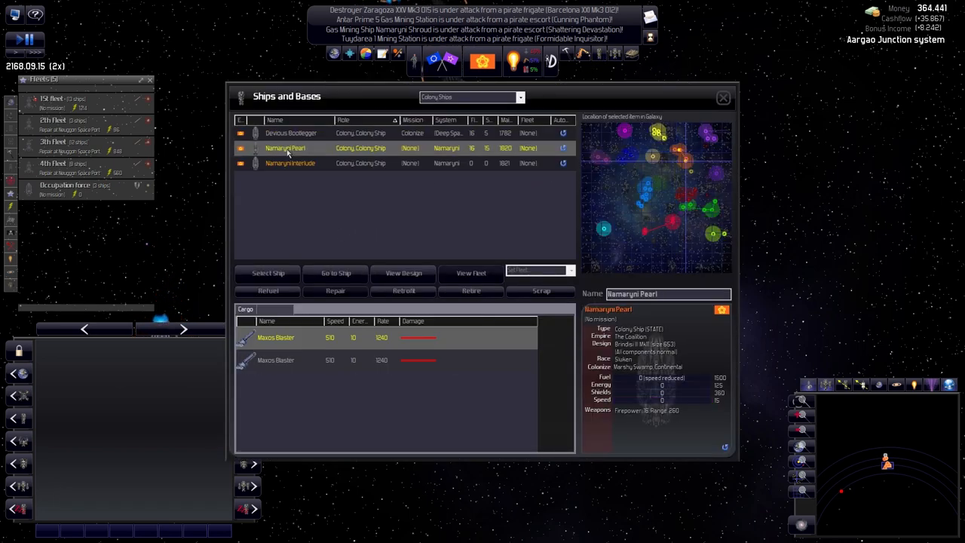
{"action": "left_click", "coordinate": [285, 148]}
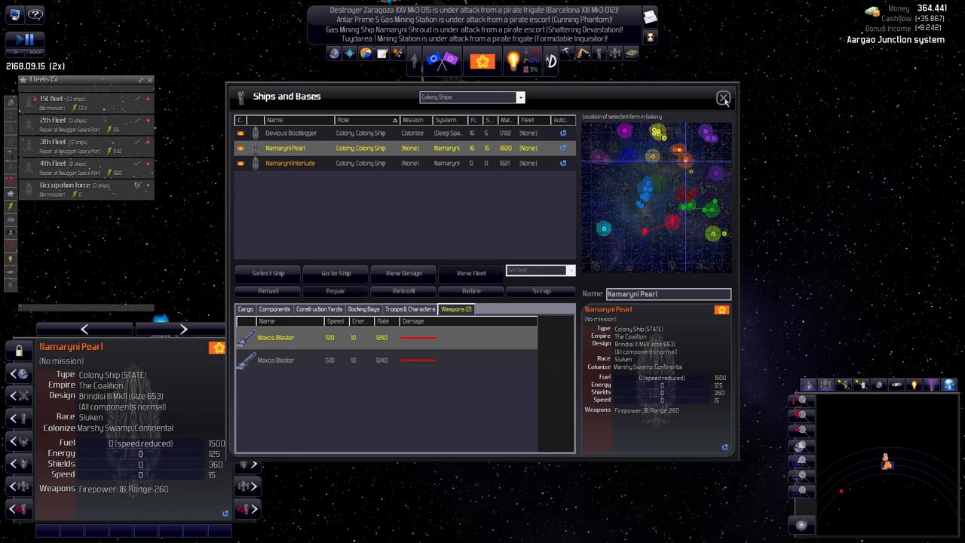
{"action": "left_click", "coordinate": [722, 98]}
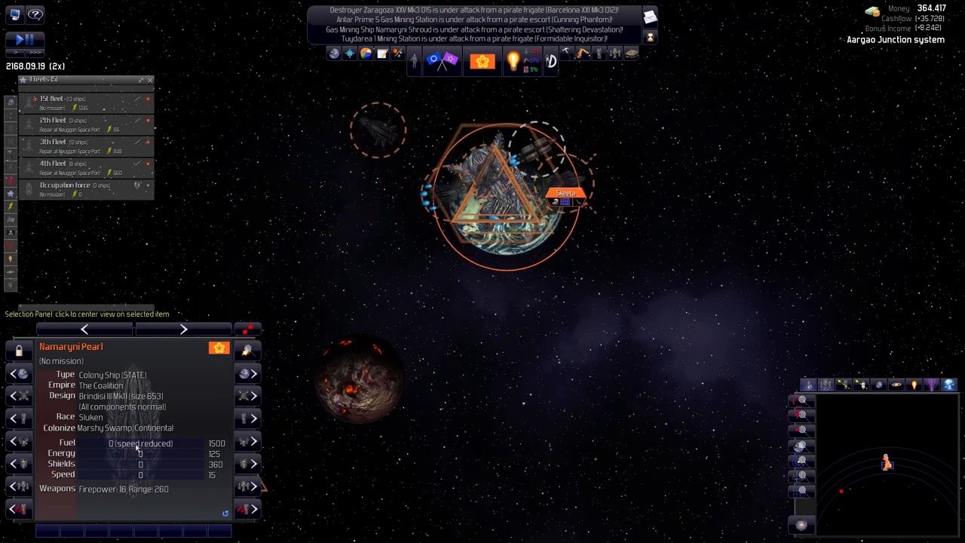
{"action": "right_click", "coordinate": [562, 200]}
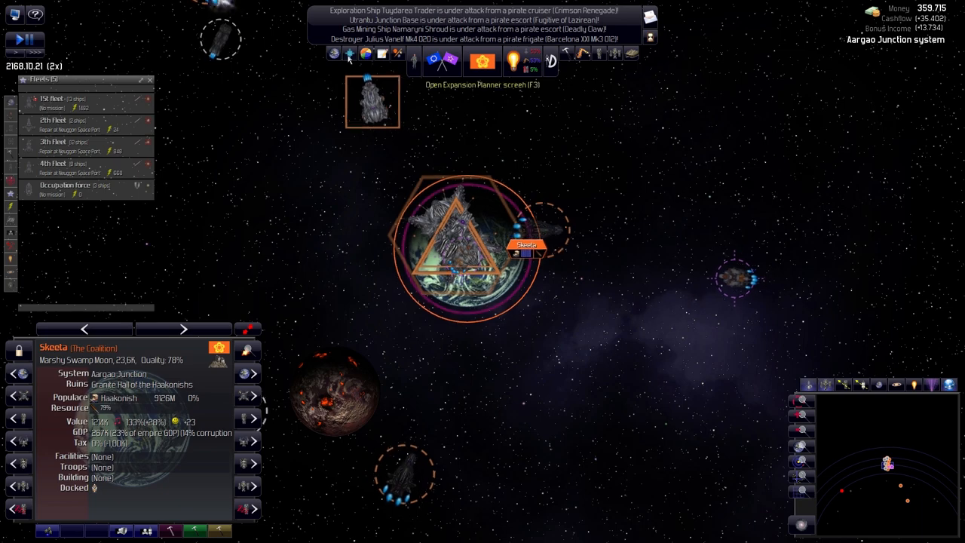
{"action": "left_click", "coordinate": [349, 54]}
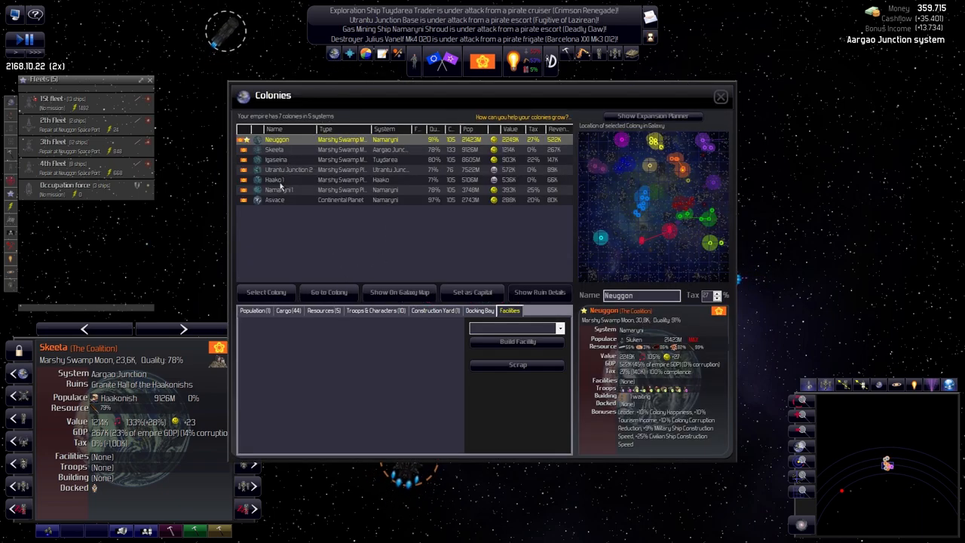
Review Skeeta's population, then set Haako 1's All Other Races policy to Enslave.
{"action": "left_click", "coordinate": [275, 149]}
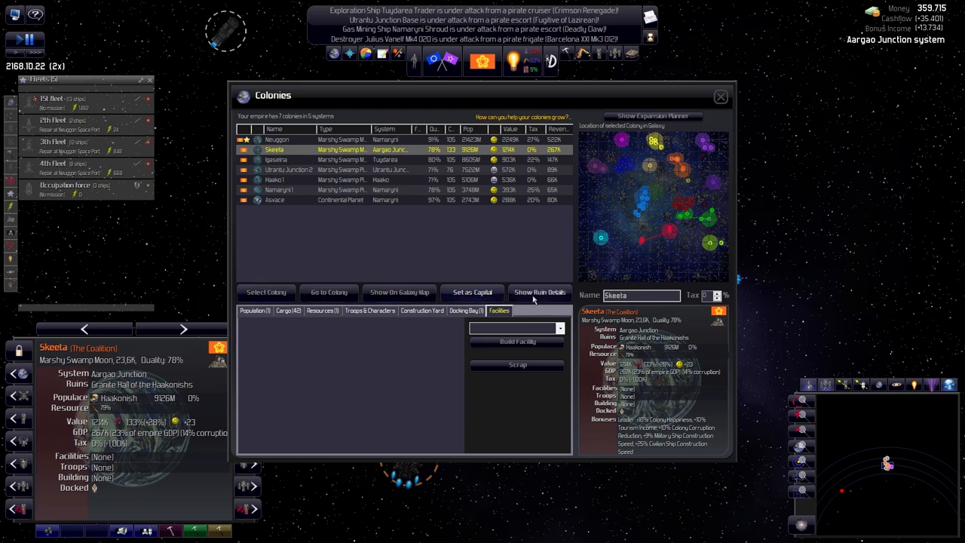
{"action": "left_click", "coordinate": [254, 310]}
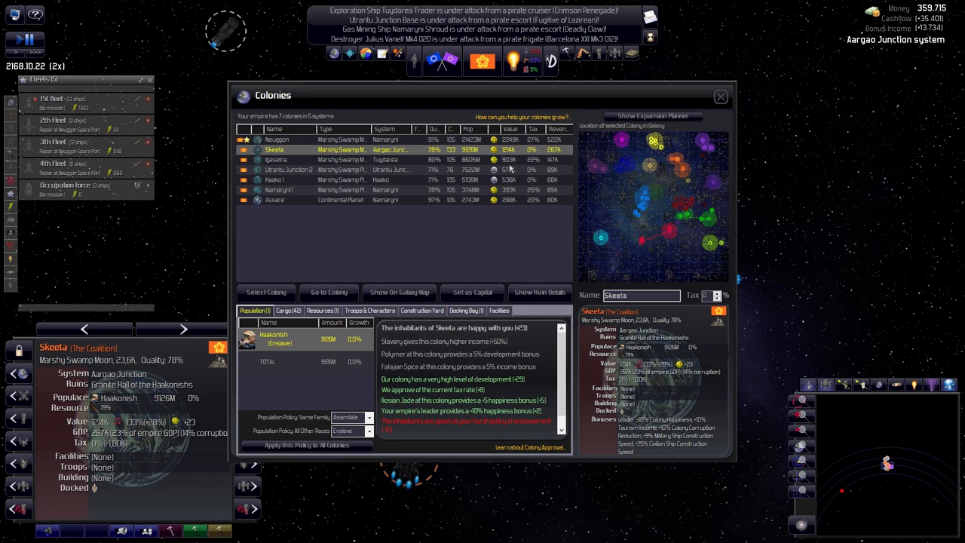
{"action": "mouse_move", "coordinate": [506, 170]}
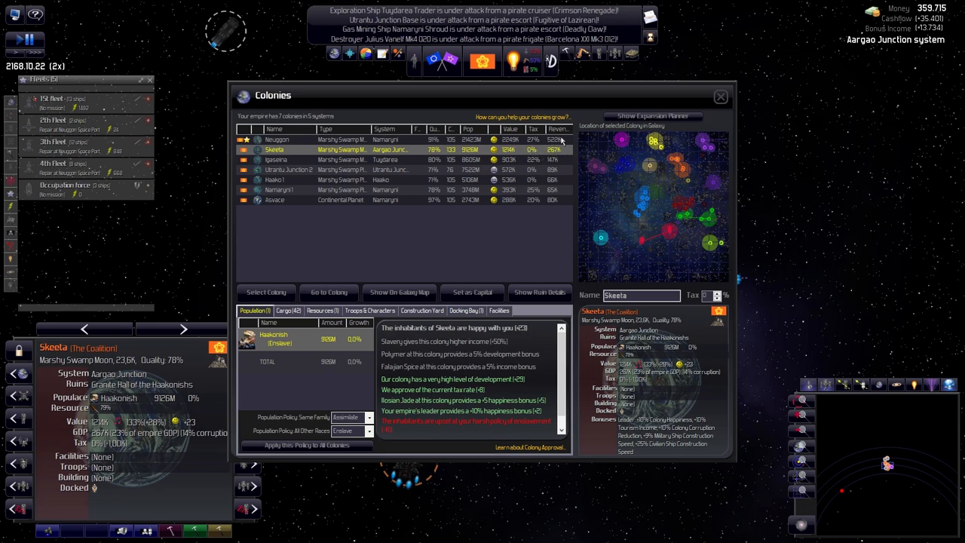
{"action": "mouse_move", "coordinate": [534, 162]}
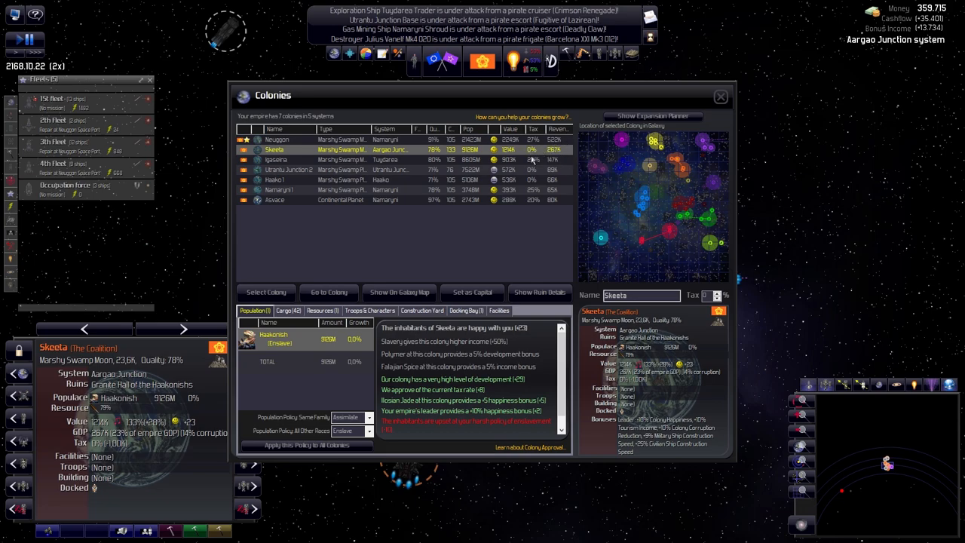
{"action": "left_click", "coordinate": [289, 169]}
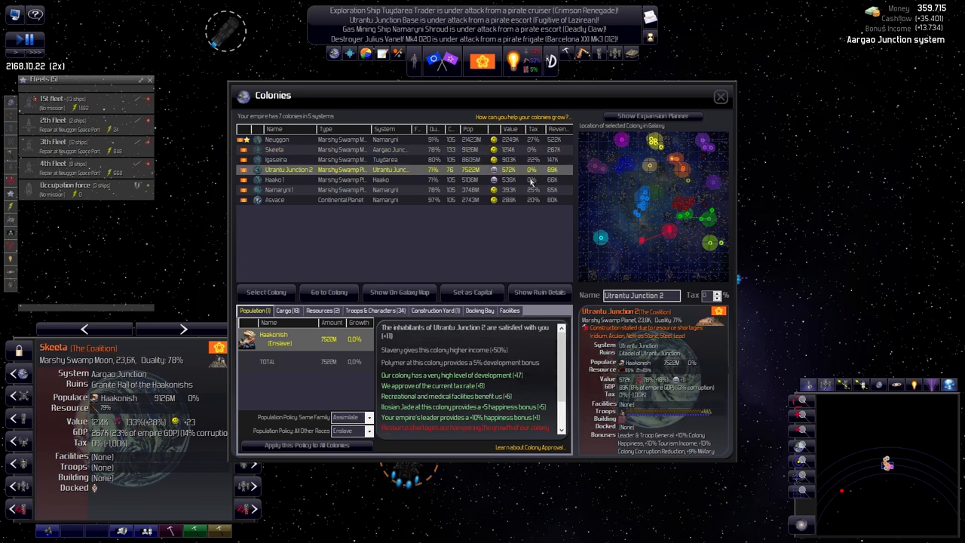
{"action": "left_click", "coordinate": [275, 179]}
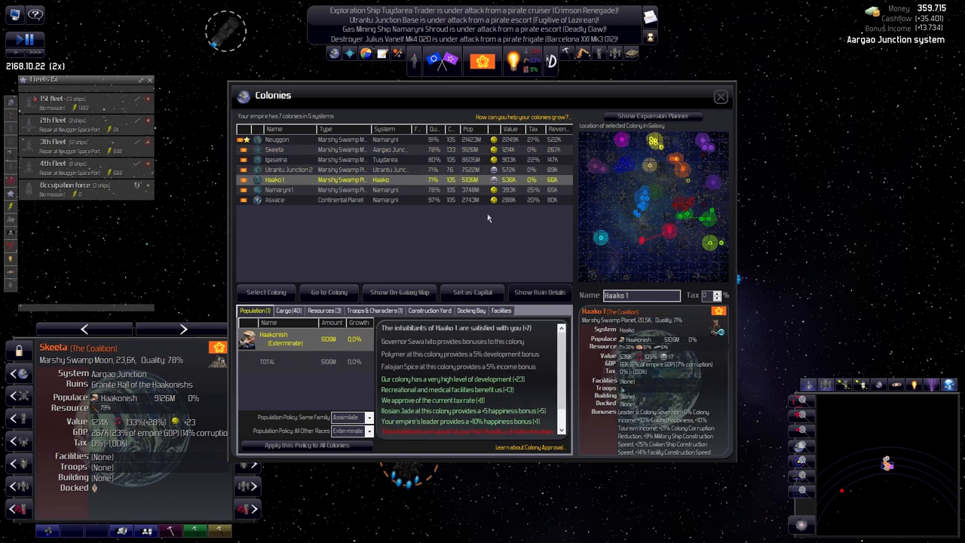
{"action": "left_click", "coordinate": [349, 430]}
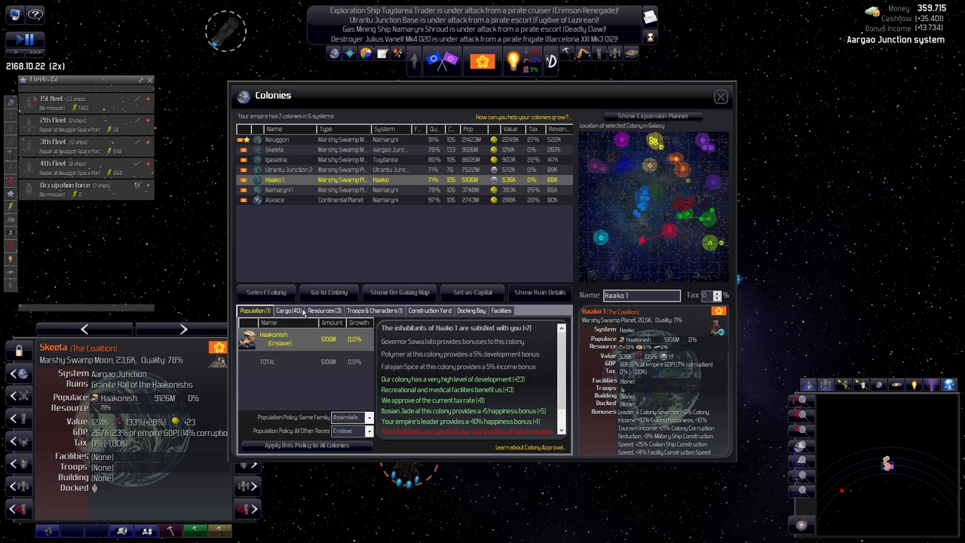
{"action": "mouse_move", "coordinate": [360, 201]}
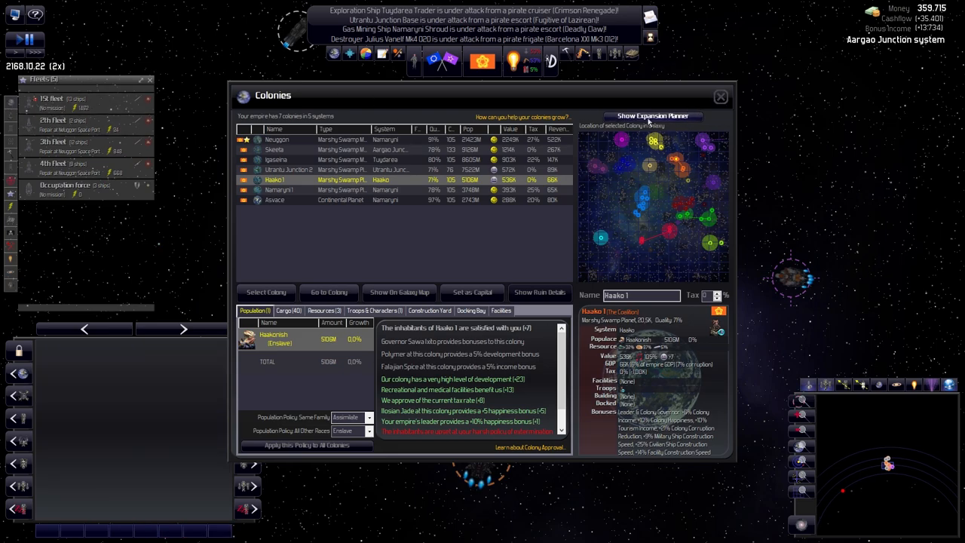
Pick Antar Prime 3 in the Expansion Planner and send Namaryni Pearl to colonize it.
{"action": "left_click", "coordinate": [652, 115]}
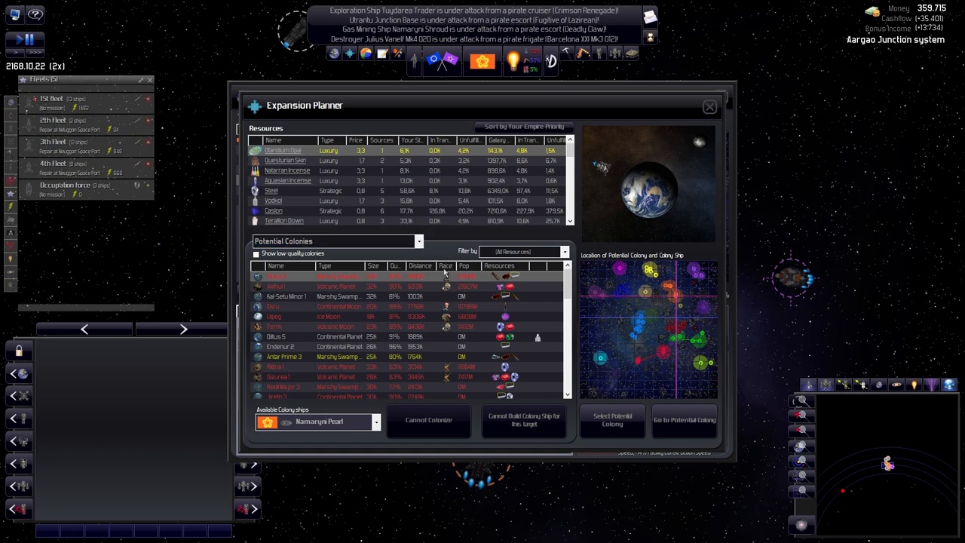
{"action": "scroll", "scroll_direction": "down", "scroll_amount": 3}
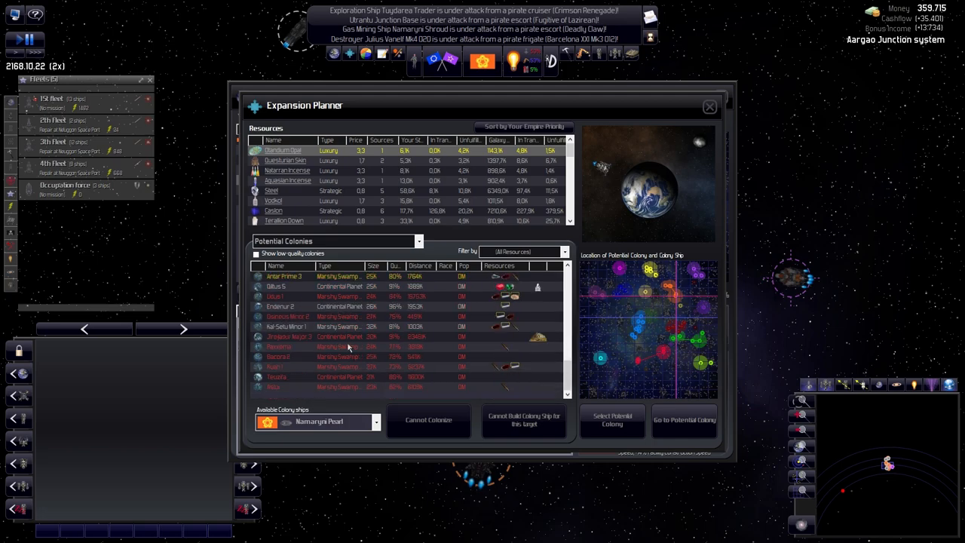
{"action": "left_click", "coordinate": [283, 276]}
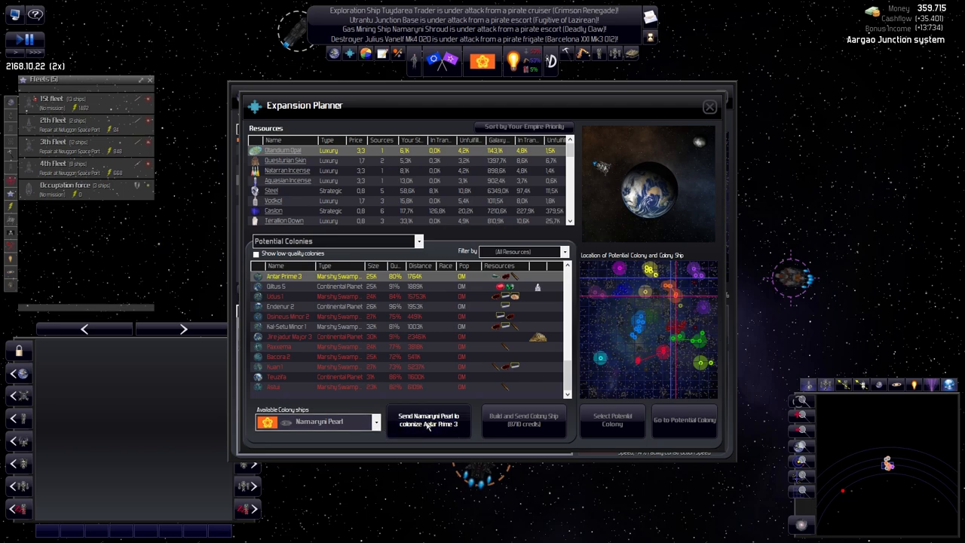
{"action": "left_click", "coordinate": [429, 421]}
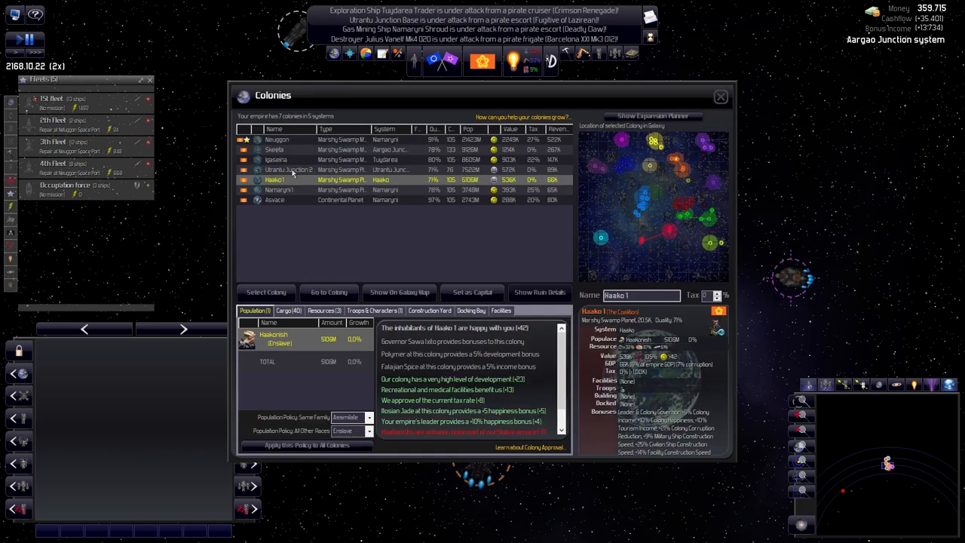
Click through Utrantu Junction 2, Skeeta, Igaseina and Namaryni 1 to view their details.
{"action": "left_click", "coordinate": [289, 169]}
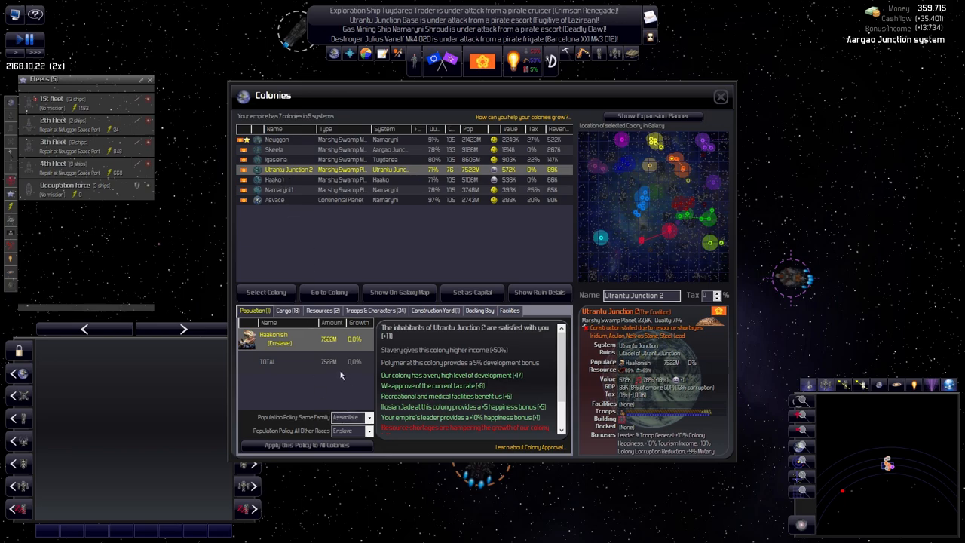
{"action": "left_click", "coordinate": [275, 149]}
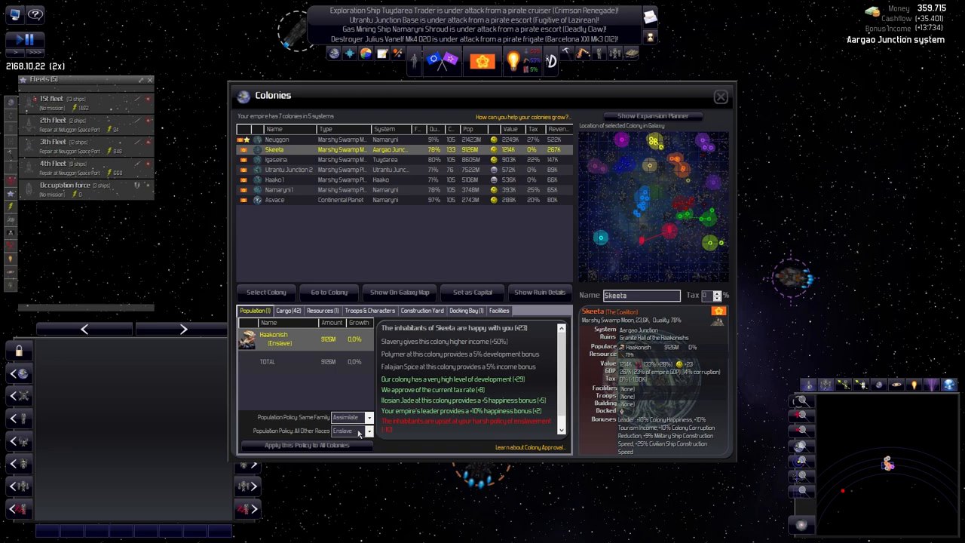
{"action": "left_click", "coordinate": [276, 159]}
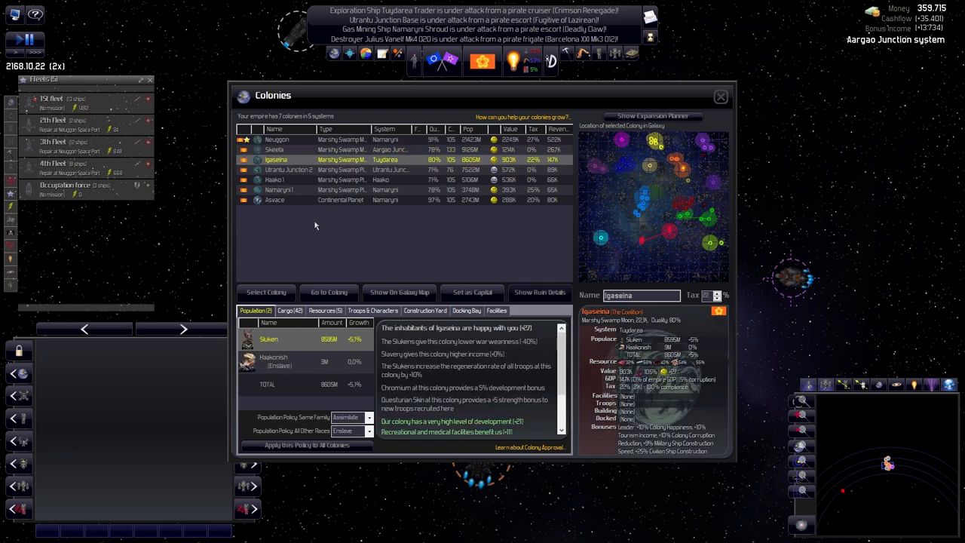
{"action": "left_click", "coordinate": [288, 169]}
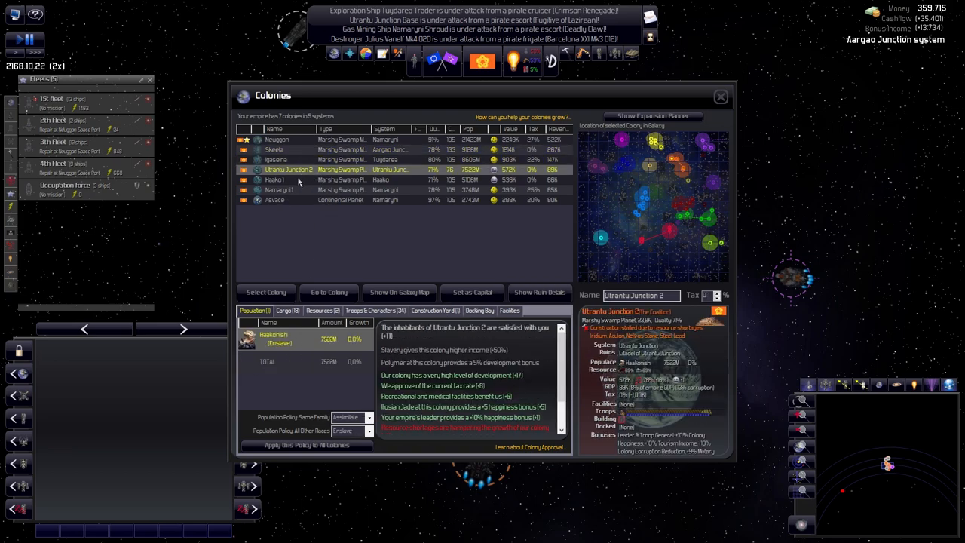
{"action": "left_click", "coordinate": [302, 189]}
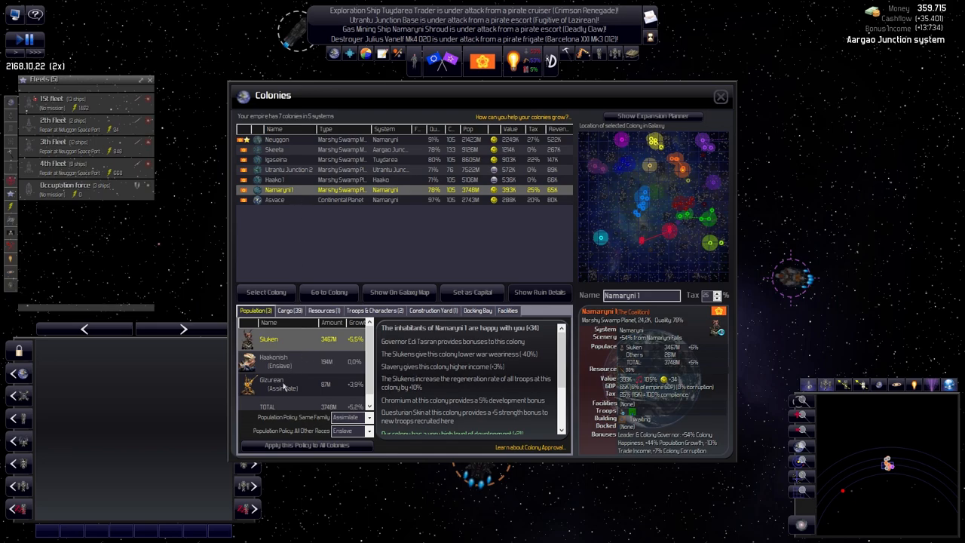
{"action": "left_click", "coordinate": [275, 200]}
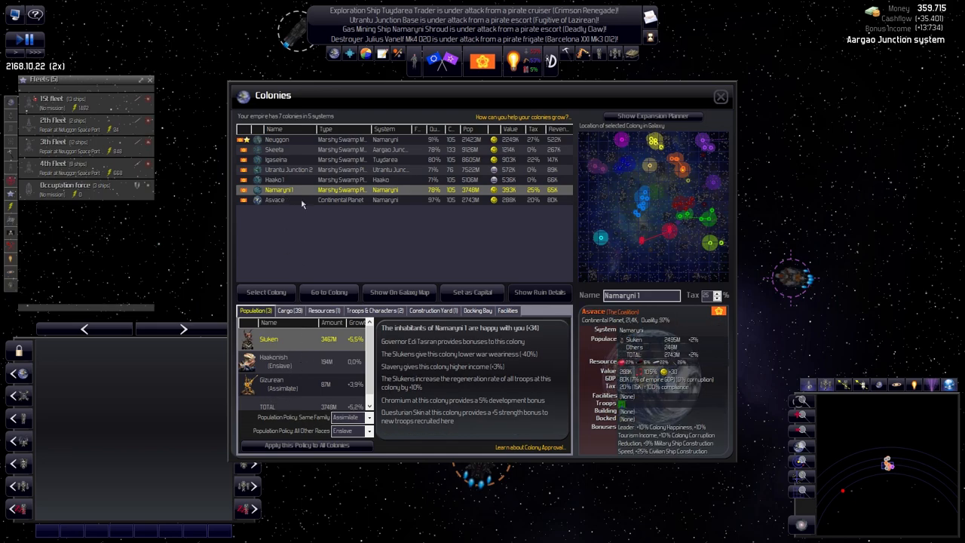
{"action": "left_click", "coordinate": [302, 200]}
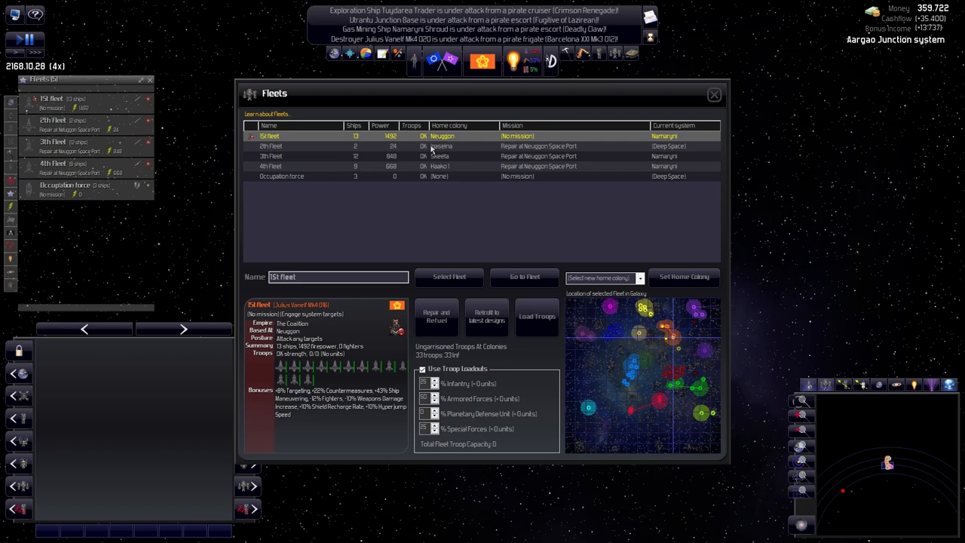
{"action": "mouse_move", "coordinate": [359, 165]}
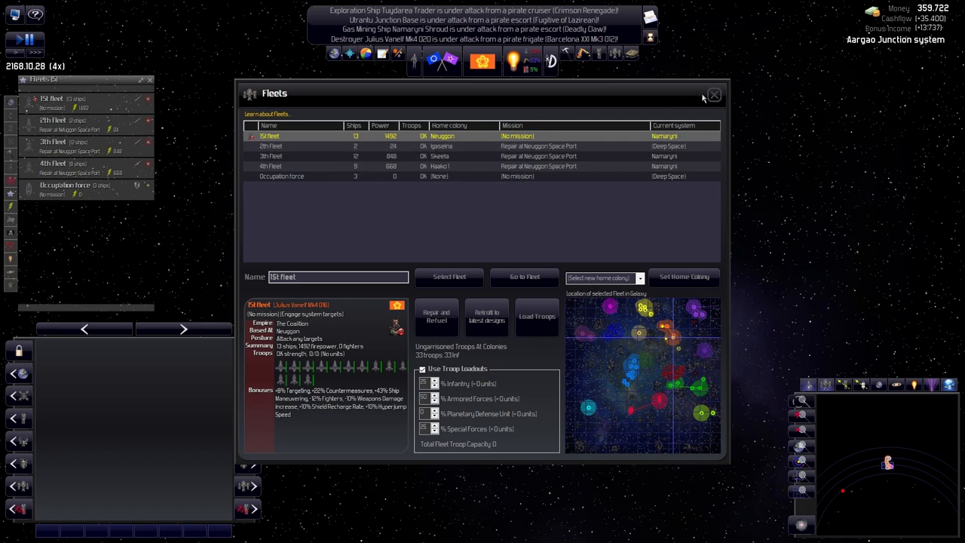
{"action": "mouse_move", "coordinate": [517, 143]}
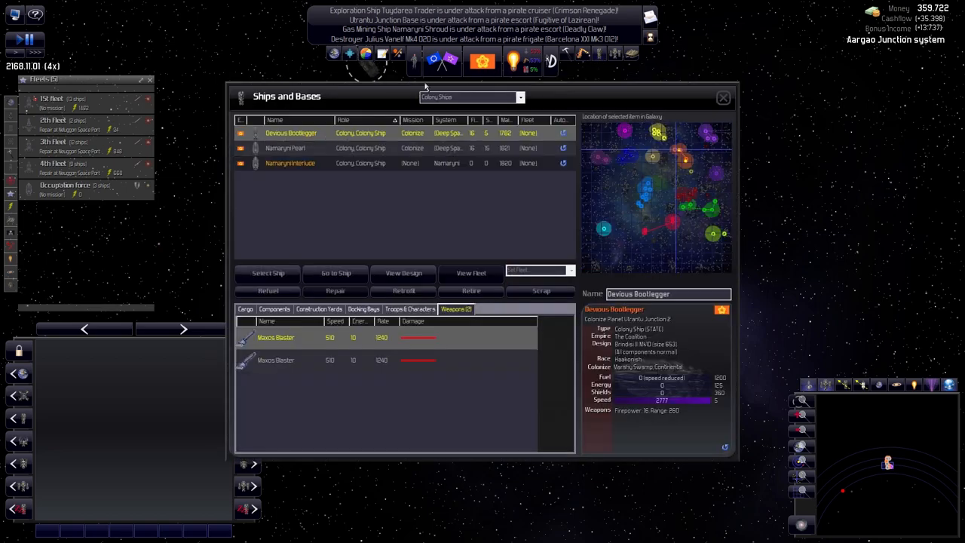
Show military ships and assign the four unassigned Mk7 destroyers to 2th fleet.
{"action": "left_click", "coordinate": [469, 97]}
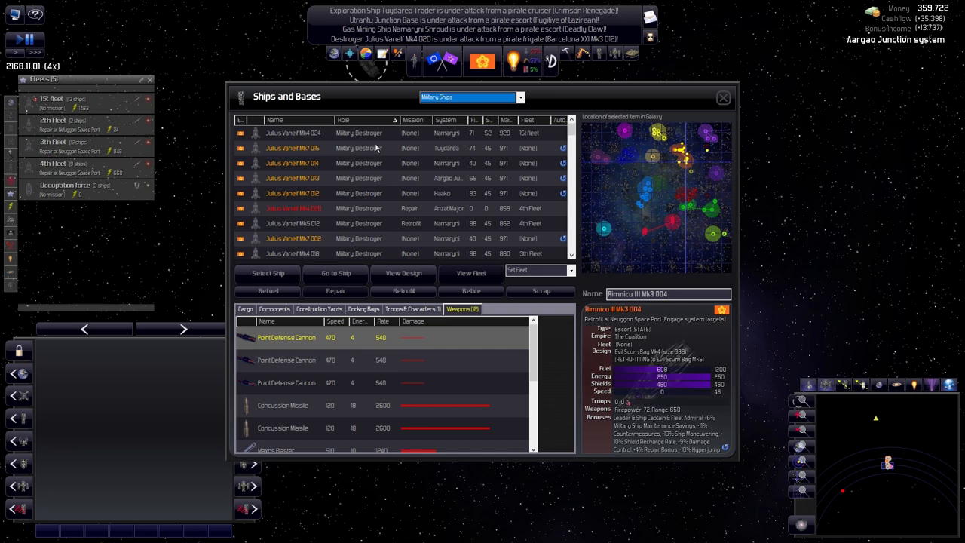
{"action": "mouse_move", "coordinate": [506, 154]}
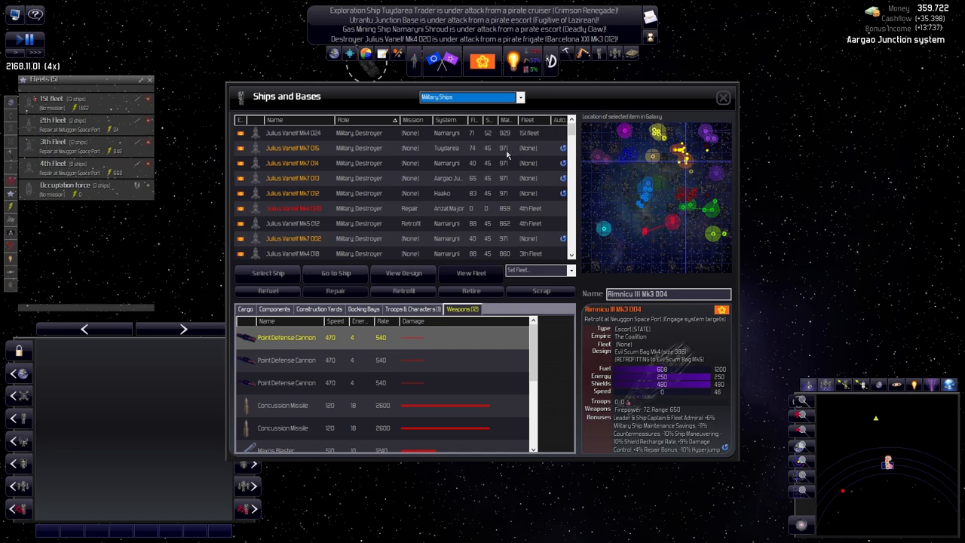
{"action": "left_click", "coordinate": [292, 147]}
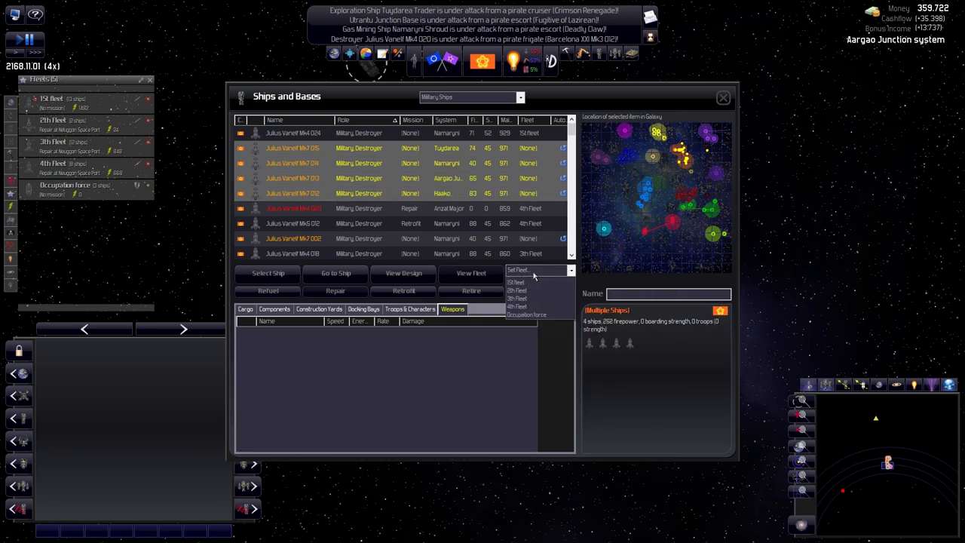
{"action": "left_click", "coordinate": [517, 290]}
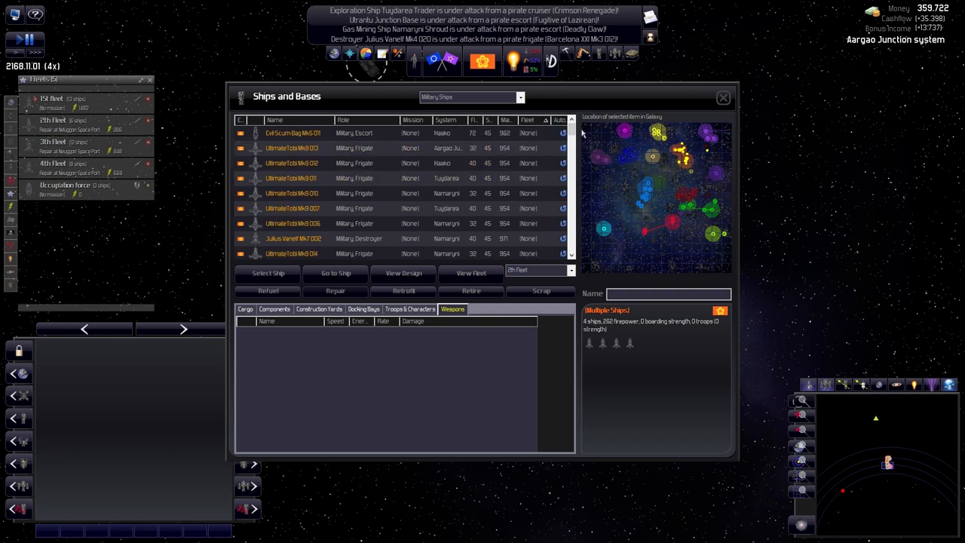
Scroll the ship list and inspect the Zaragoza XXV Mk3 012 destroyer.
{"action": "scroll", "scroll_direction": "down", "scroll_amount": 3}
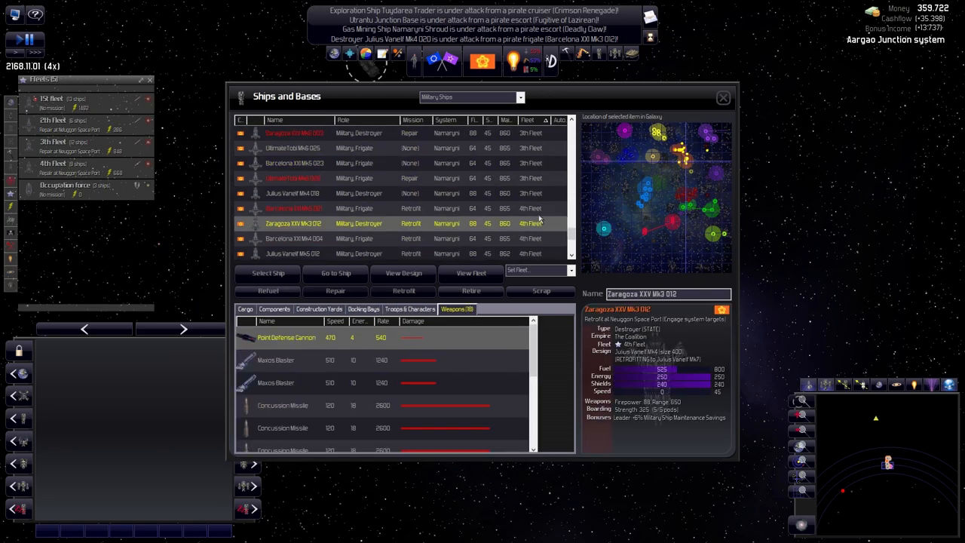
{"action": "left_click", "coordinate": [340, 208]}
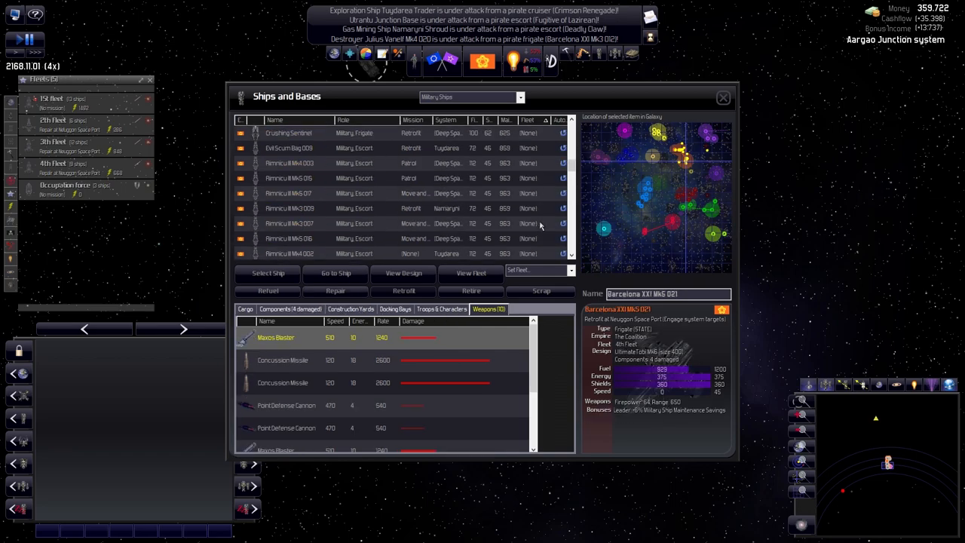
{"action": "scroll", "scroll_direction": "down", "scroll_amount": 3}
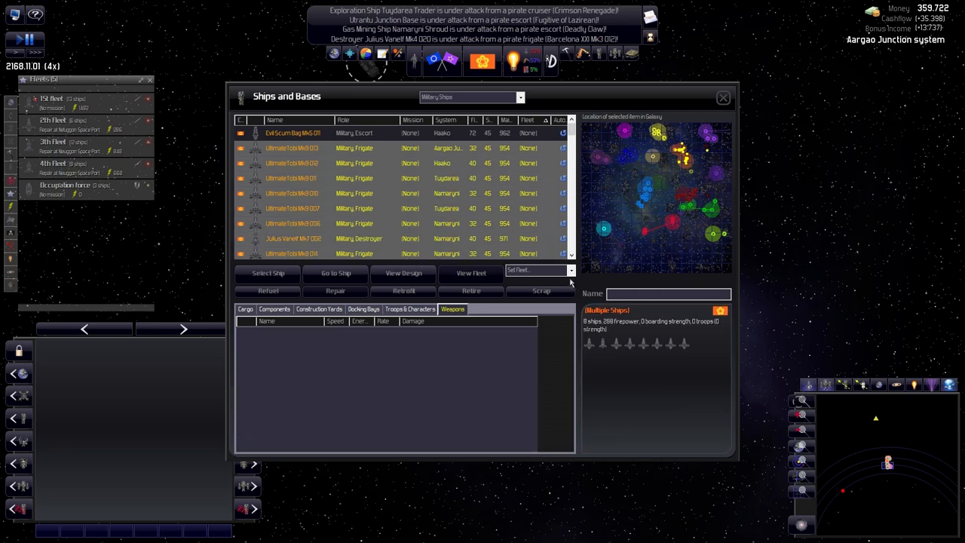
Assign eight ships to 4th fleet and three to 3th fleet, then sort by fleet.
{"action": "left_click", "coordinate": [537, 270]}
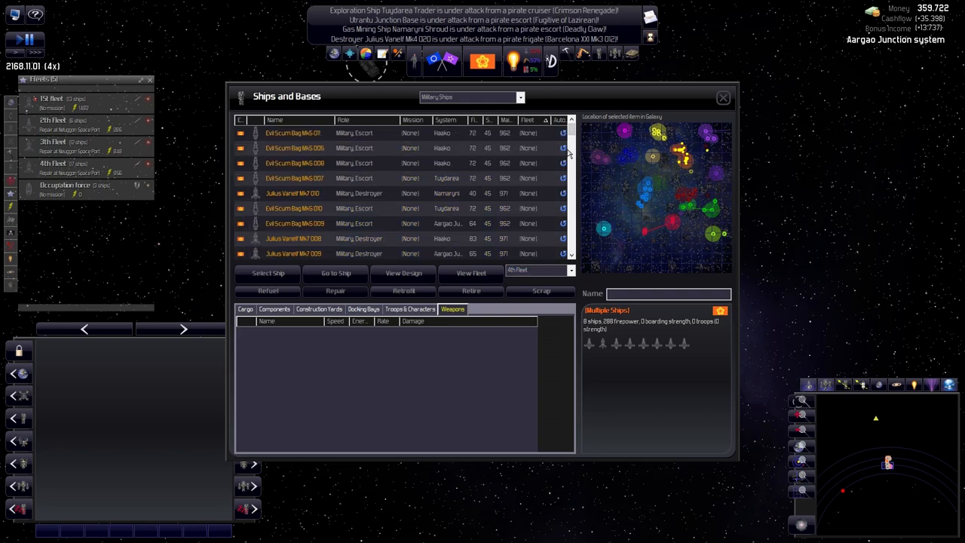
{"action": "scroll", "scroll_direction": "down", "scroll_amount": 3}
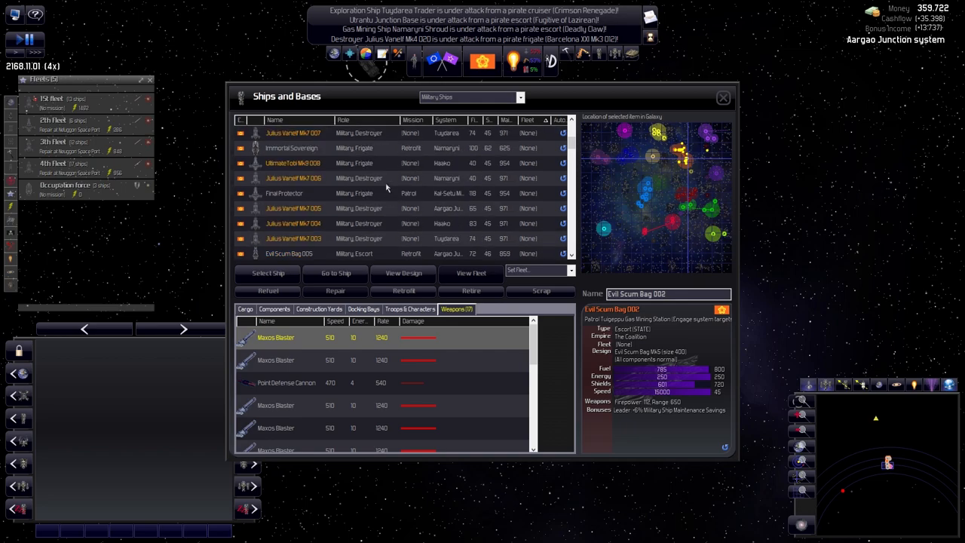
{"action": "left_click", "coordinate": [535, 270]}
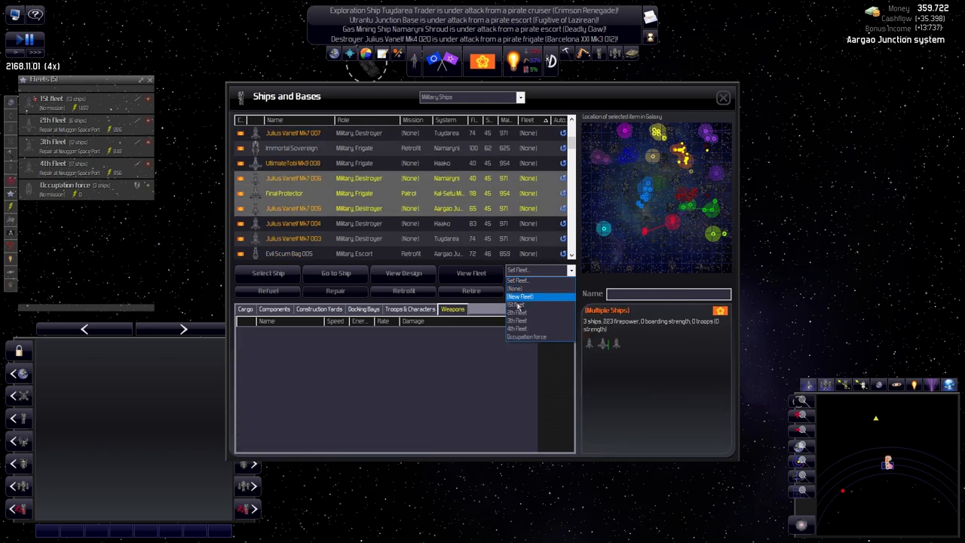
{"action": "left_click", "coordinate": [517, 320]}
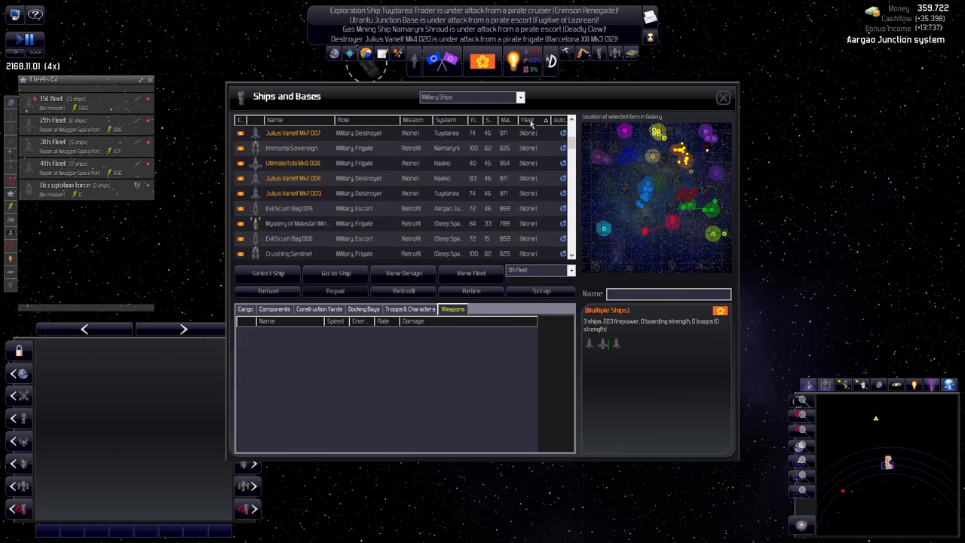
{"action": "left_click", "coordinate": [528, 120]}
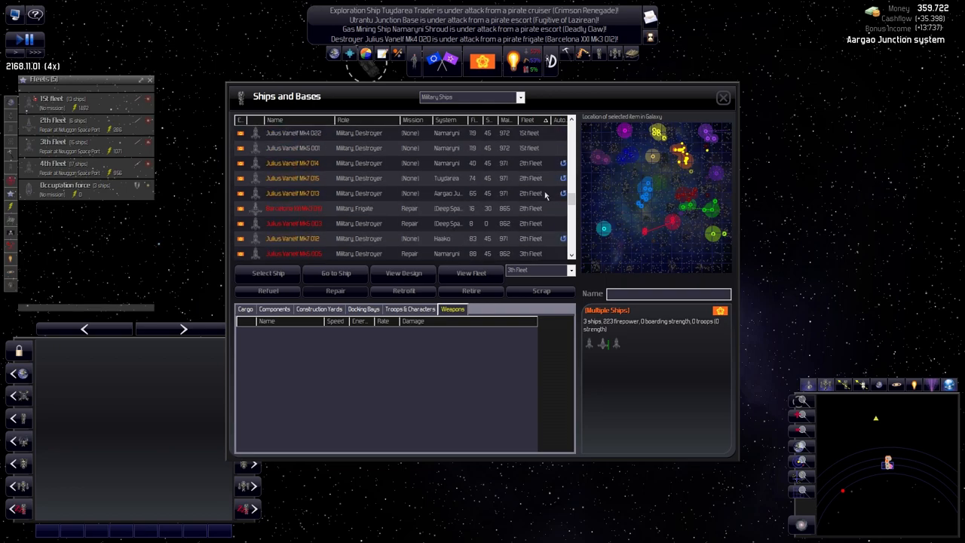
{"action": "left_click", "coordinate": [292, 238]}
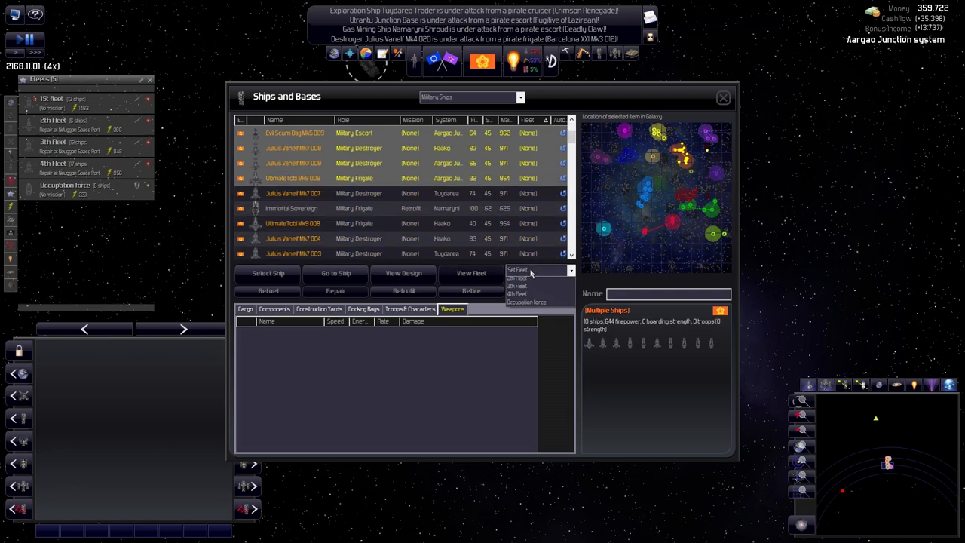
Assign ten unassigned ships to 2th fleet and four more to 1st fleet.
{"action": "left_click", "coordinate": [518, 279]}
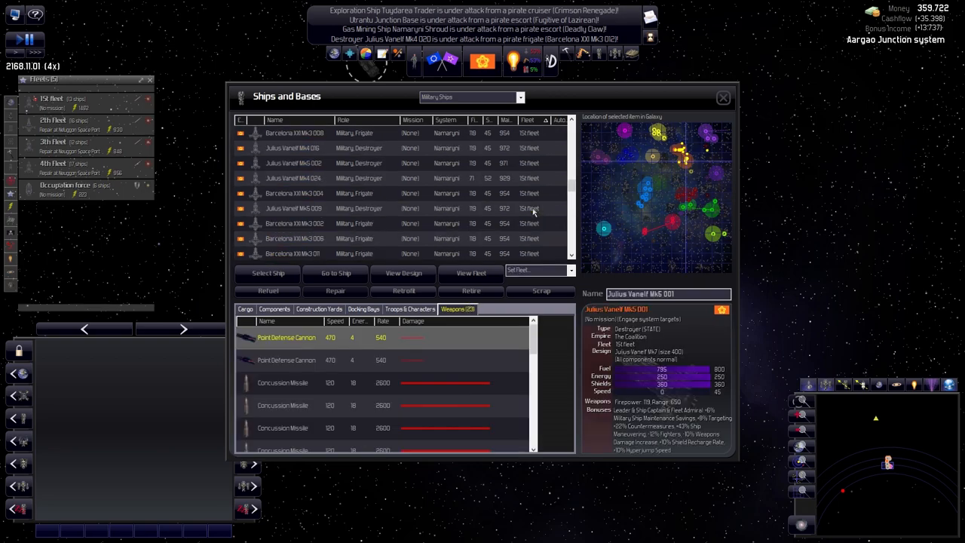
{"action": "scroll", "scroll_direction": "down", "scroll_amount": 3}
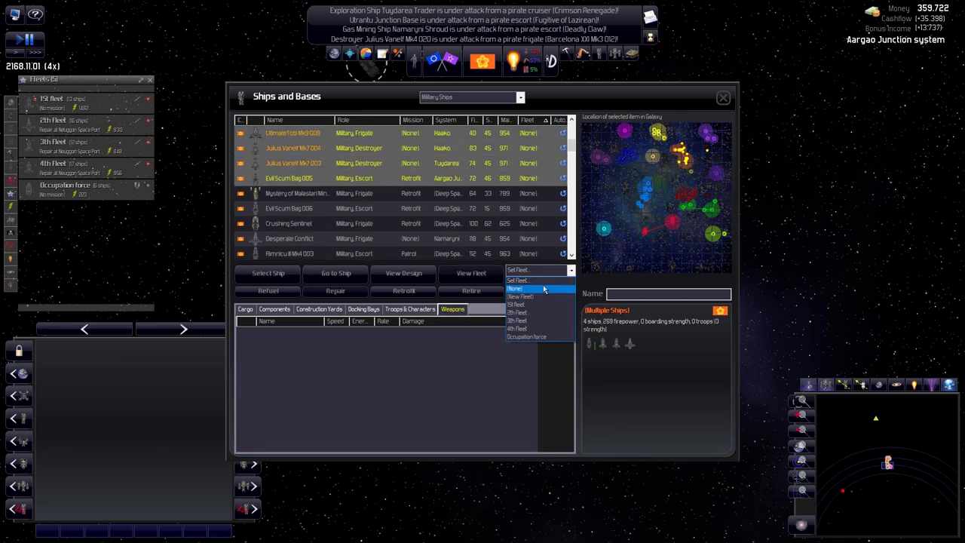
{"action": "left_click", "coordinate": [516, 304]}
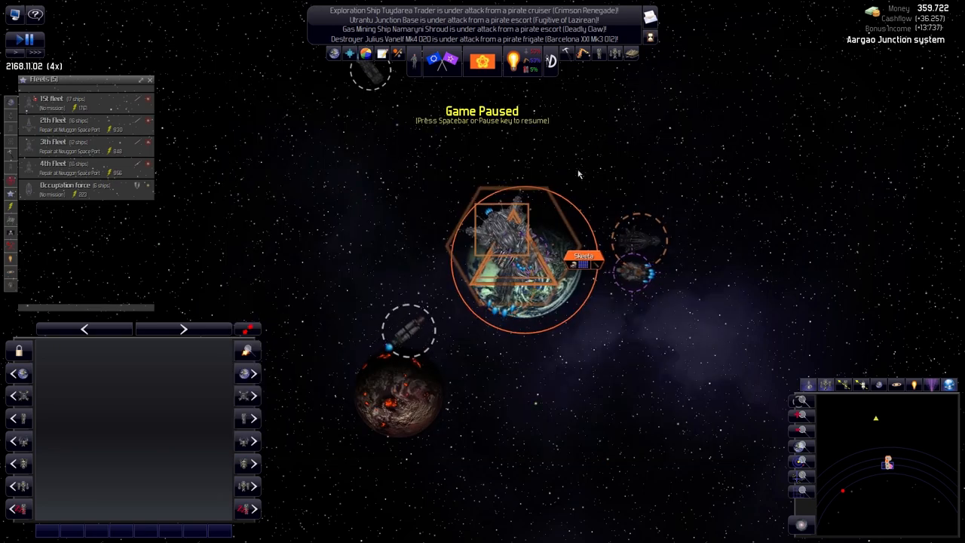
Resume the paused game and select the planet Utrantu Junction 2.
{"action": "key", "text": "space"}
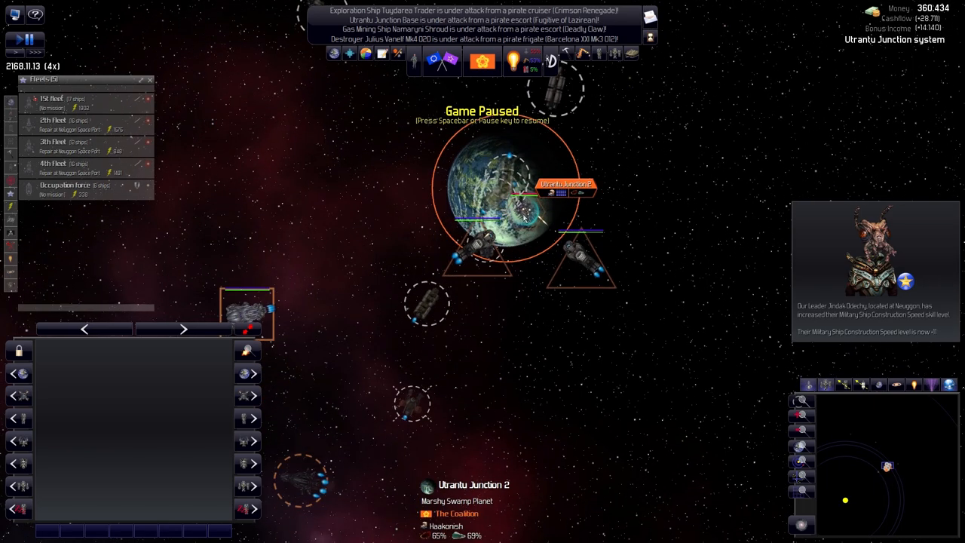
{"action": "left_click", "coordinate": [565, 184]}
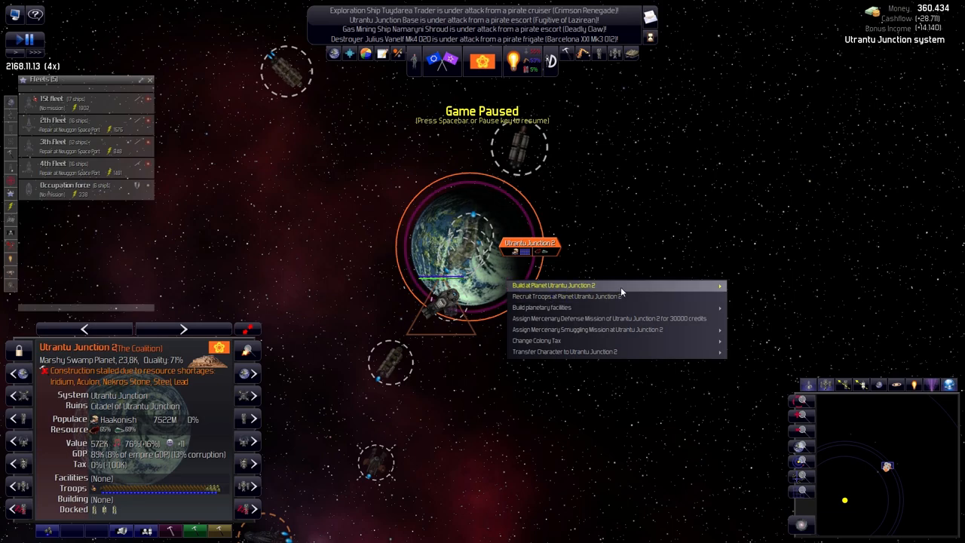
{"action": "left_click", "coordinate": [554, 285]}
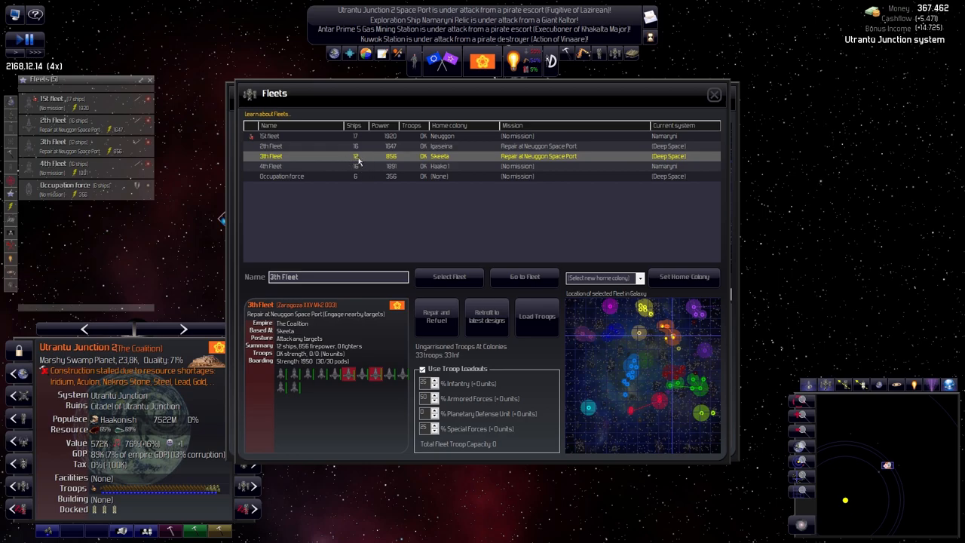
{"action": "mouse_move", "coordinate": [359, 165]}
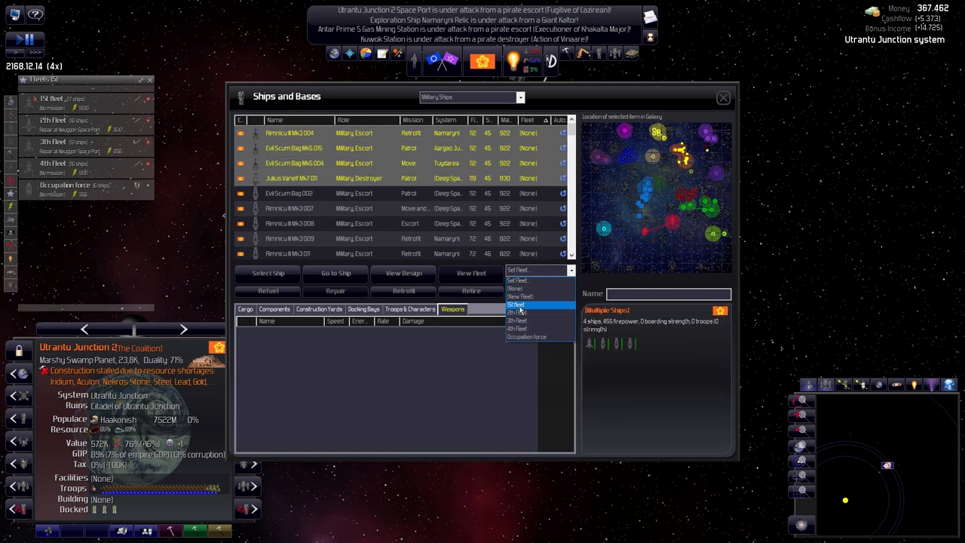
Put four selected ships in 3th fleet, close Ships and Bases, and reopen Fleets.
{"action": "left_click", "coordinate": [517, 312]}
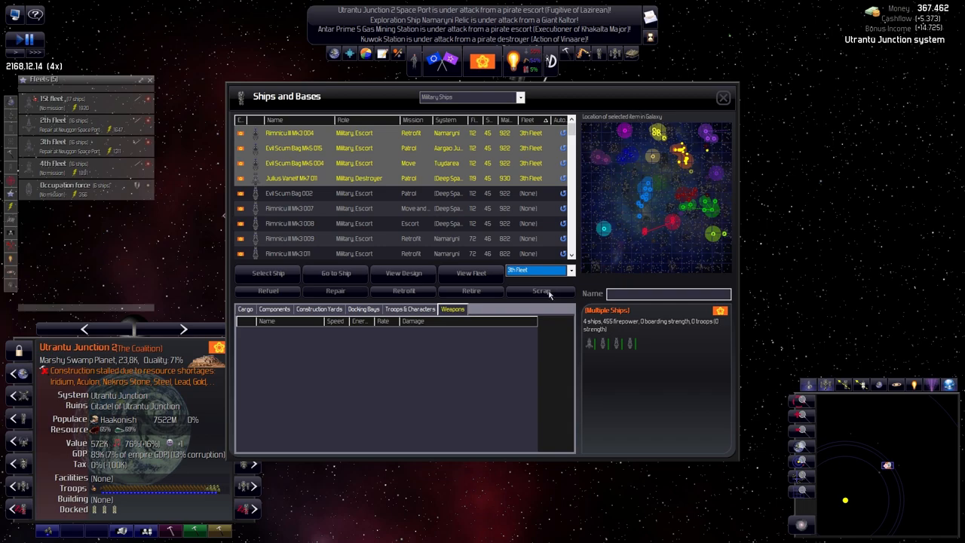
{"action": "left_click", "coordinate": [721, 97]}
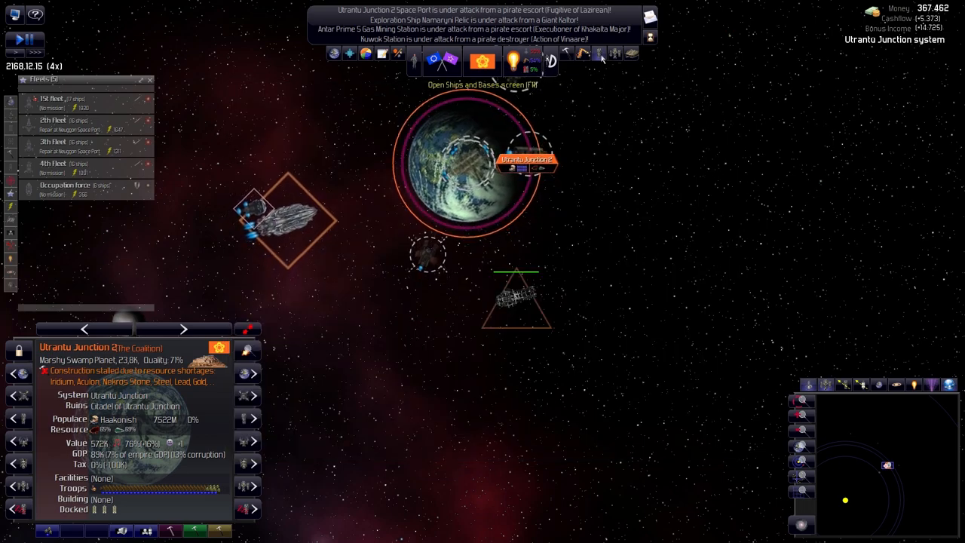
{"action": "left_click", "coordinate": [599, 57]}
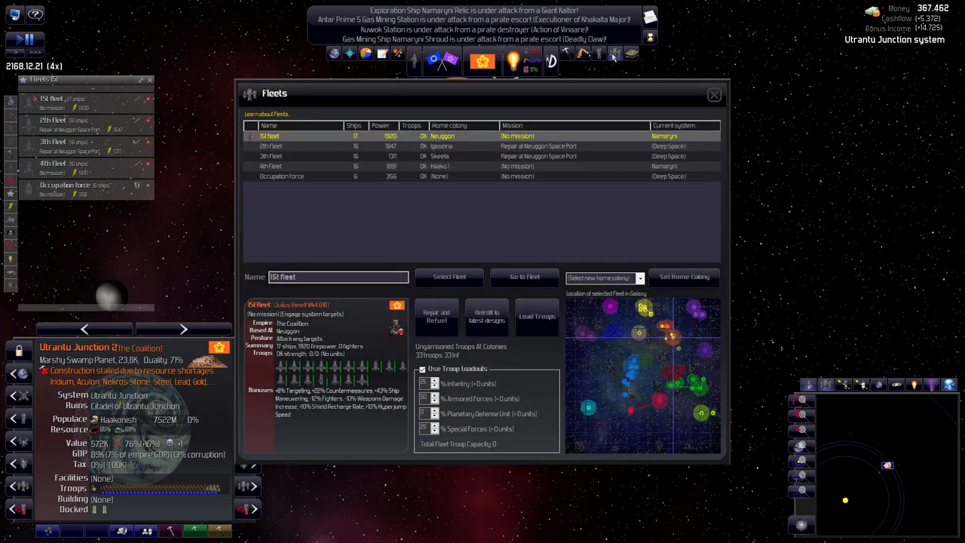
Select sixteen unassigned escorts and frigates and put them into a new 7th Fleet.
{"action": "left_click", "coordinate": [598, 52]}
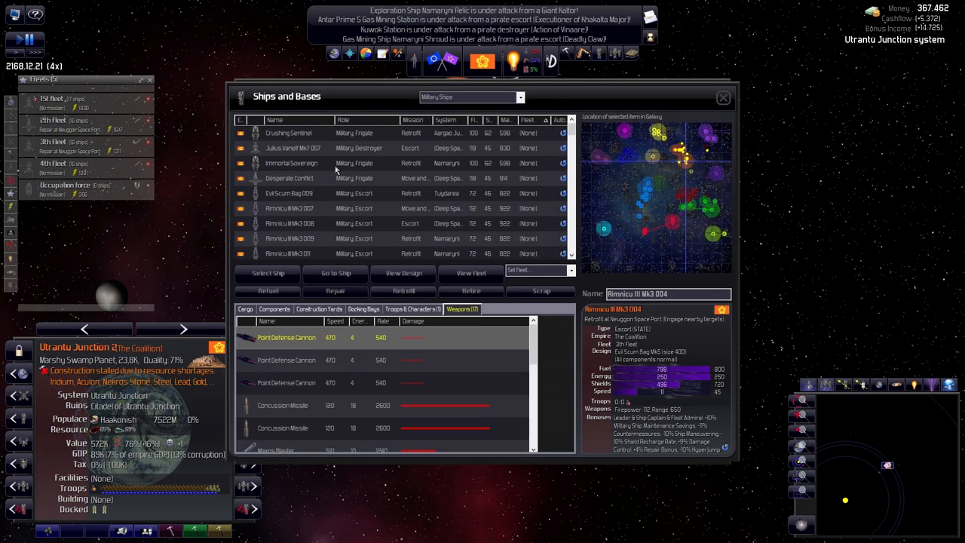
{"action": "left_click", "coordinate": [288, 133]}
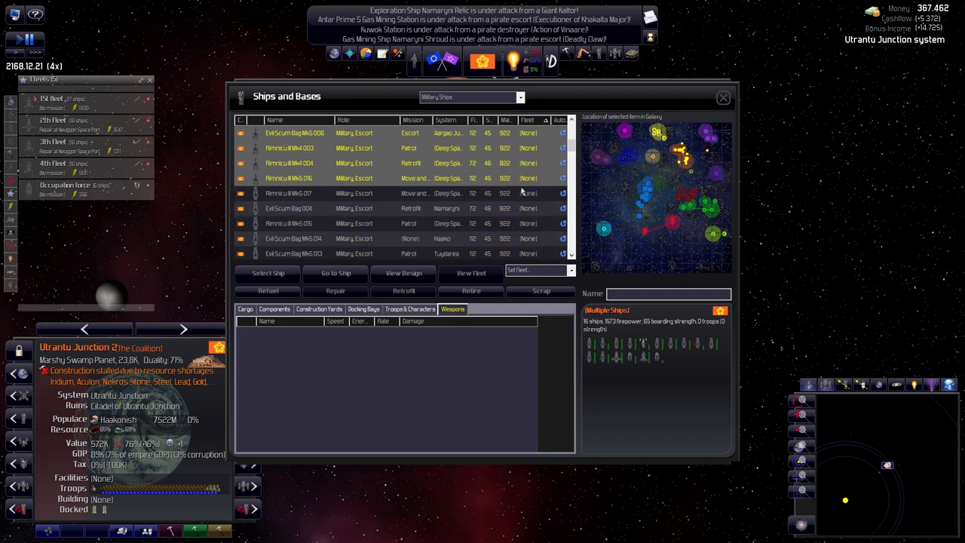
{"action": "left_click", "coordinate": [535, 270]}
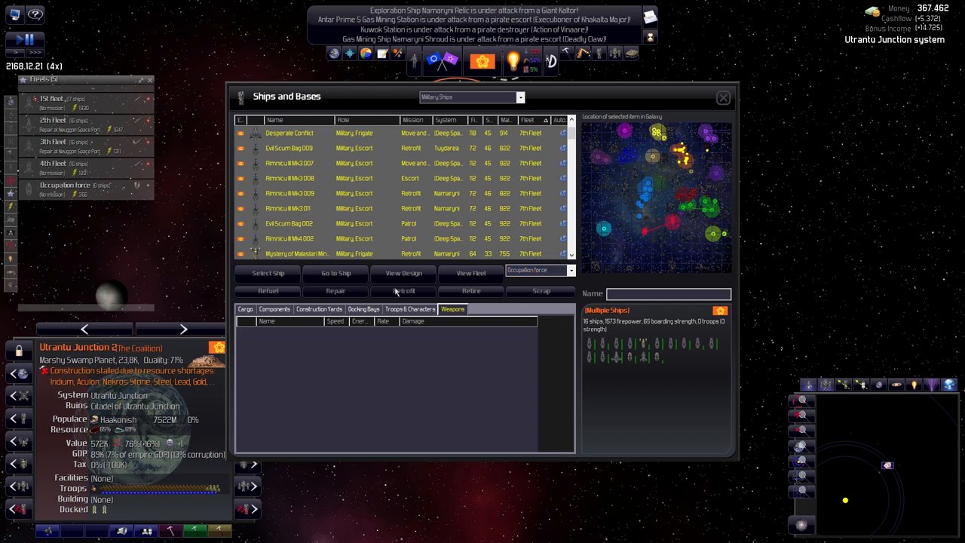
{"action": "left_click", "coordinate": [721, 97]}
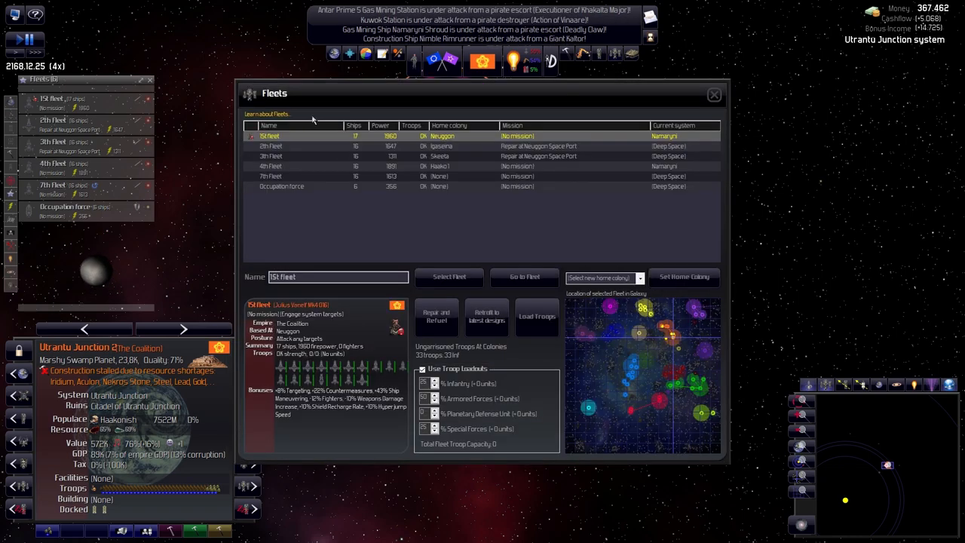
Rename the 7th Fleet to '5th Fleet' and base it at Utrantu Junction 2.
{"action": "left_click", "coordinate": [270, 176]}
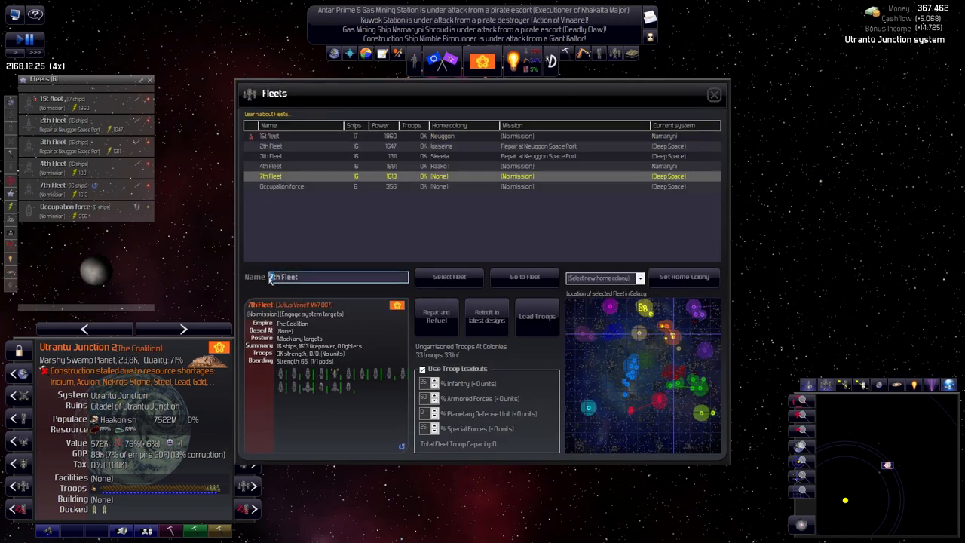
{"action": "type", "text": "5th Fleet"}
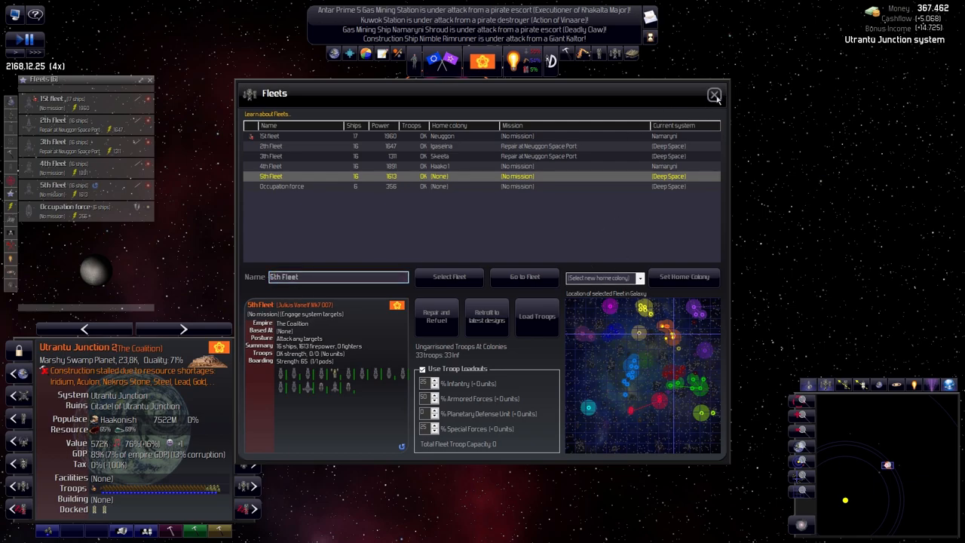
{"action": "left_click", "coordinate": [714, 96]}
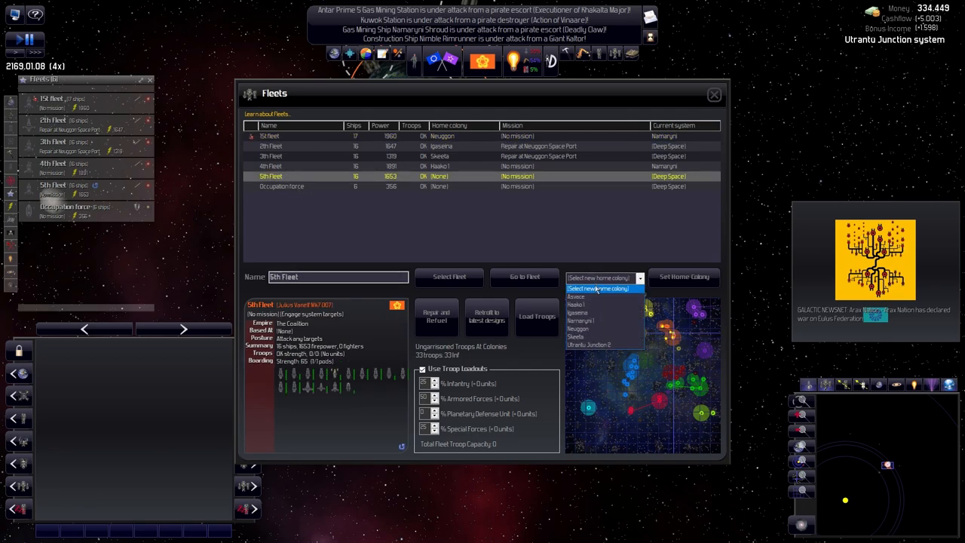
{"action": "left_click", "coordinate": [590, 344]}
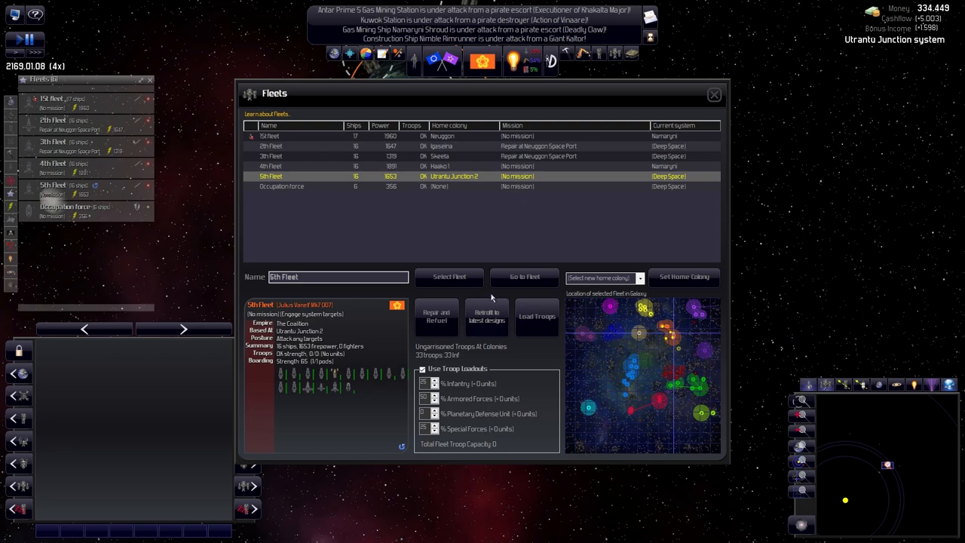
{"action": "mouse_move", "coordinate": [648, 113]}
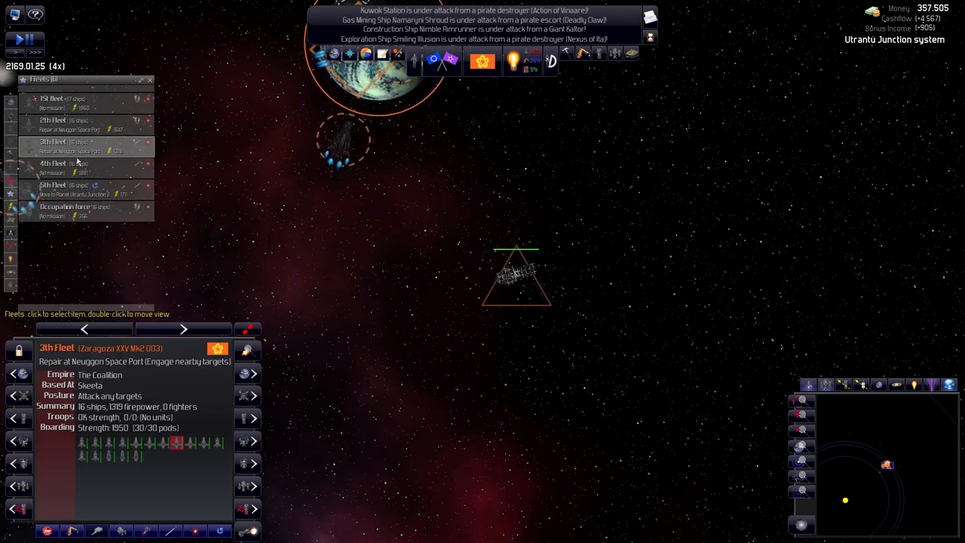
{"action": "left_click", "coordinate": [51, 164]}
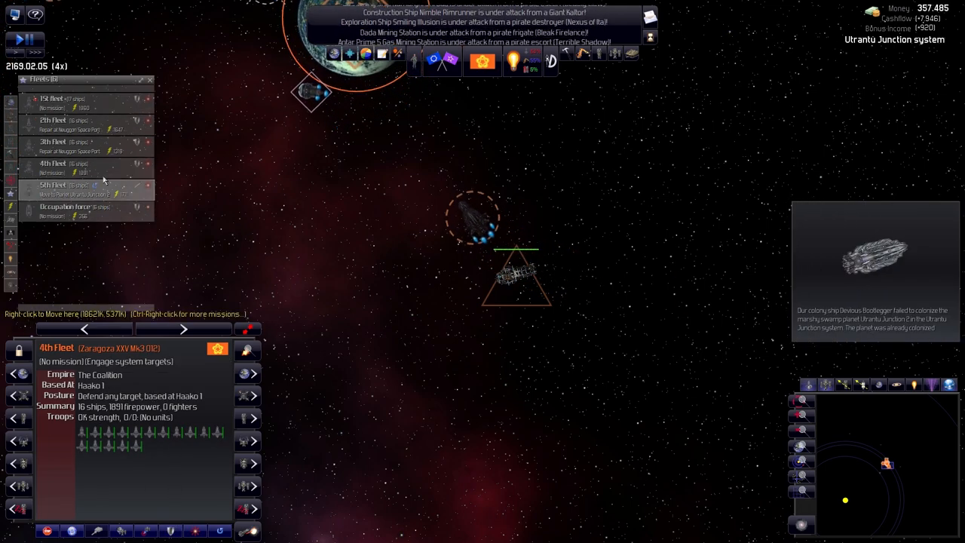
Pause the game and bring up the Colonies overview listing seven colonies.
{"action": "left_click", "coordinate": [53, 185]}
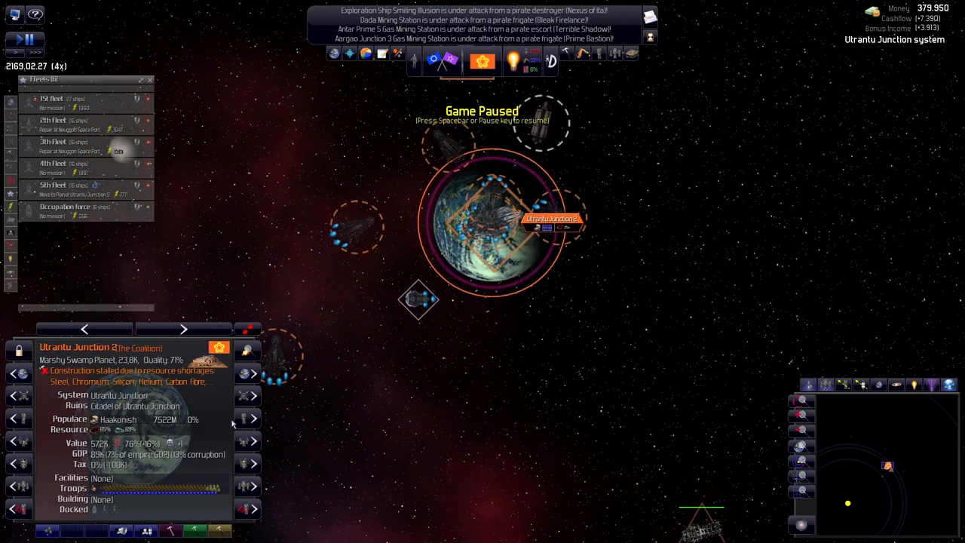
{"action": "mouse_move", "coordinate": [174, 494]}
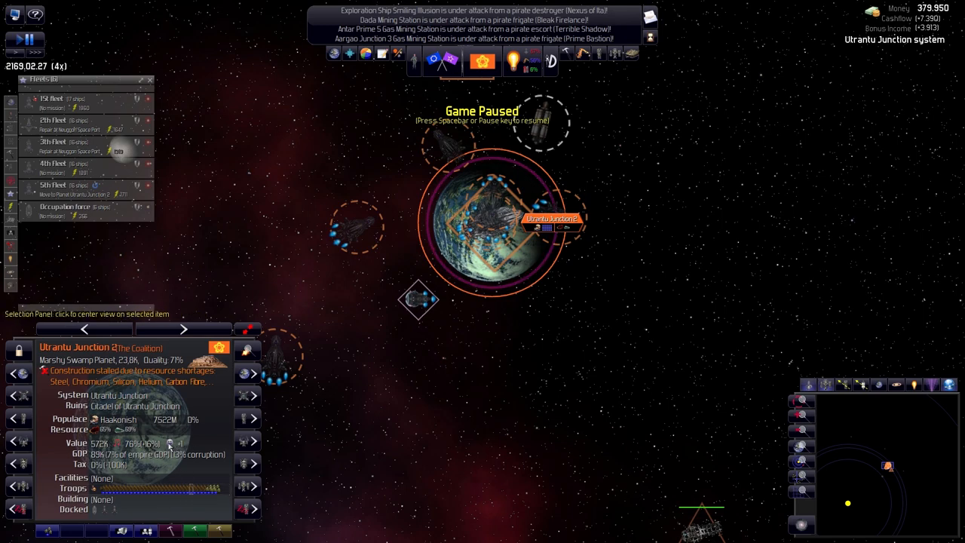
{"action": "mouse_move", "coordinate": [47, 532]}
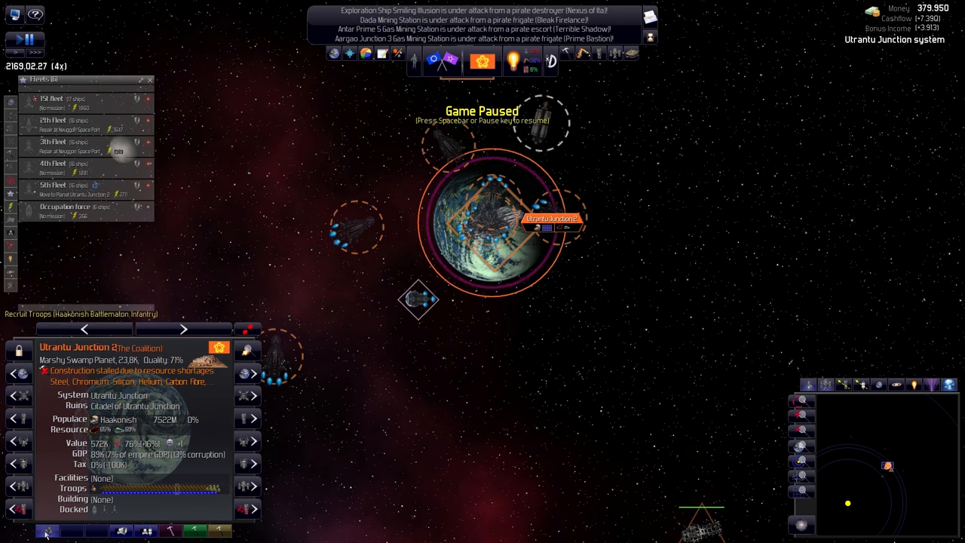
{"action": "mouse_move", "coordinate": [158, 449]}
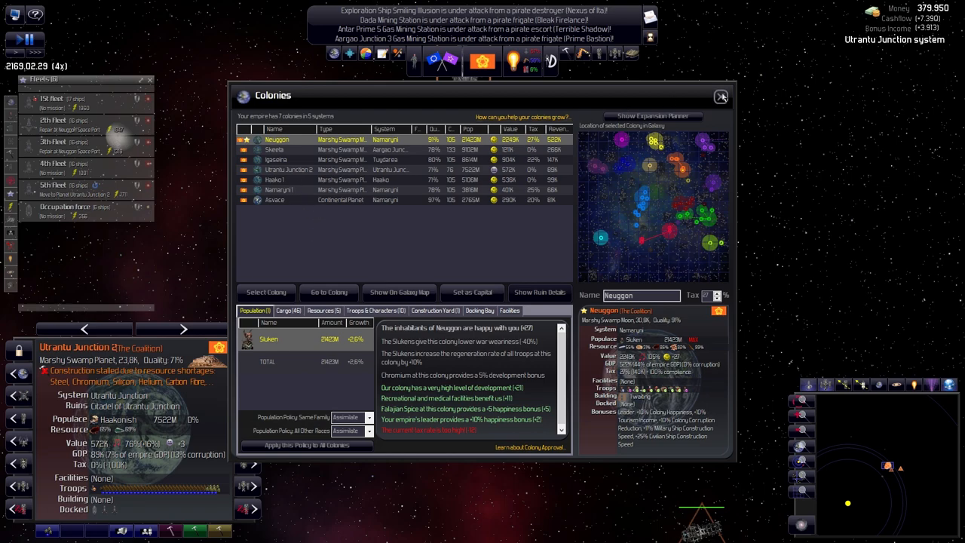
Pick Utrantu Junction 2 from the Colonies list and centre the galaxy view there.
{"action": "left_click", "coordinate": [288, 169]}
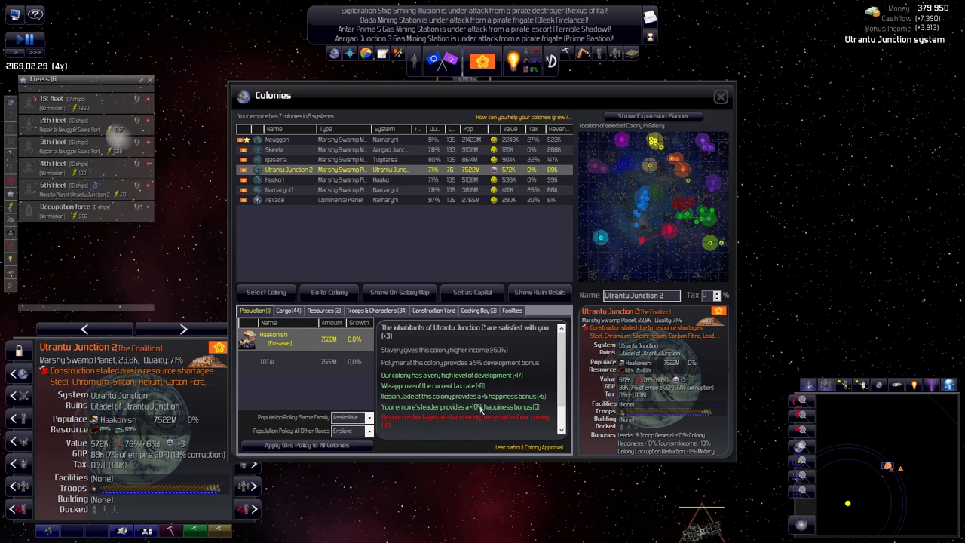
{"action": "mouse_move", "coordinate": [339, 473]}
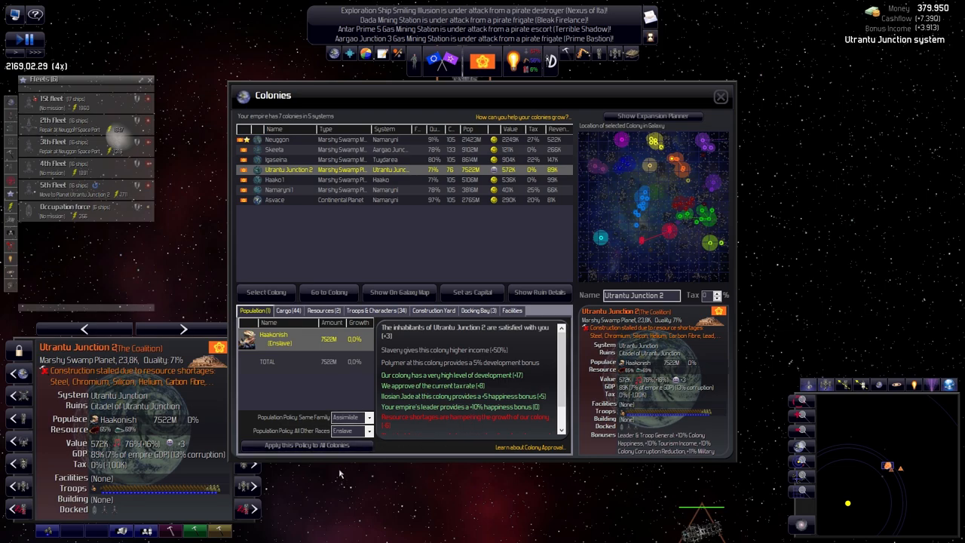
{"action": "mouse_move", "coordinate": [489, 280]}
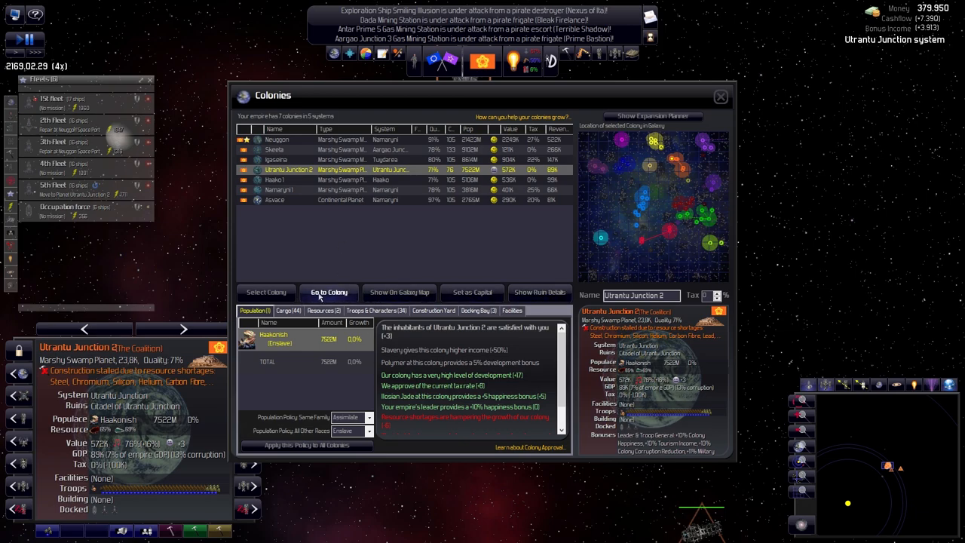
{"action": "left_click", "coordinate": [329, 292]}
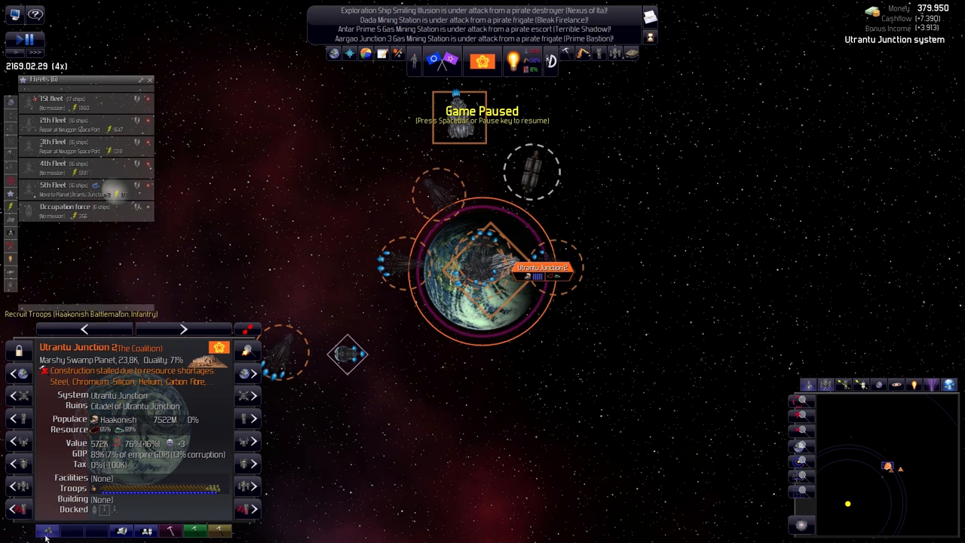
{"action": "mouse_move", "coordinate": [600, 54]}
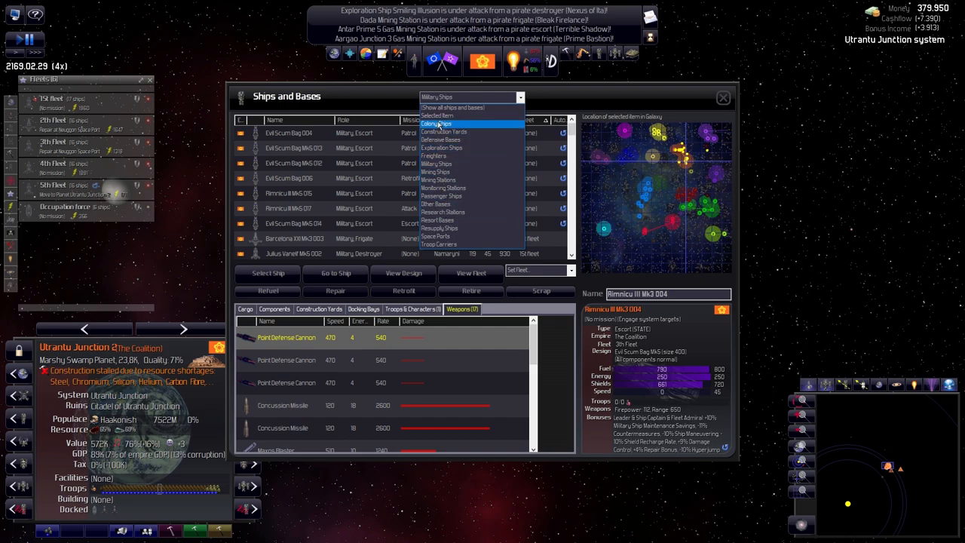
Filter the ship list to Colony Ships, including Namaryni Pearl bound for Antar Prime 3.
{"action": "left_click", "coordinate": [437, 124]}
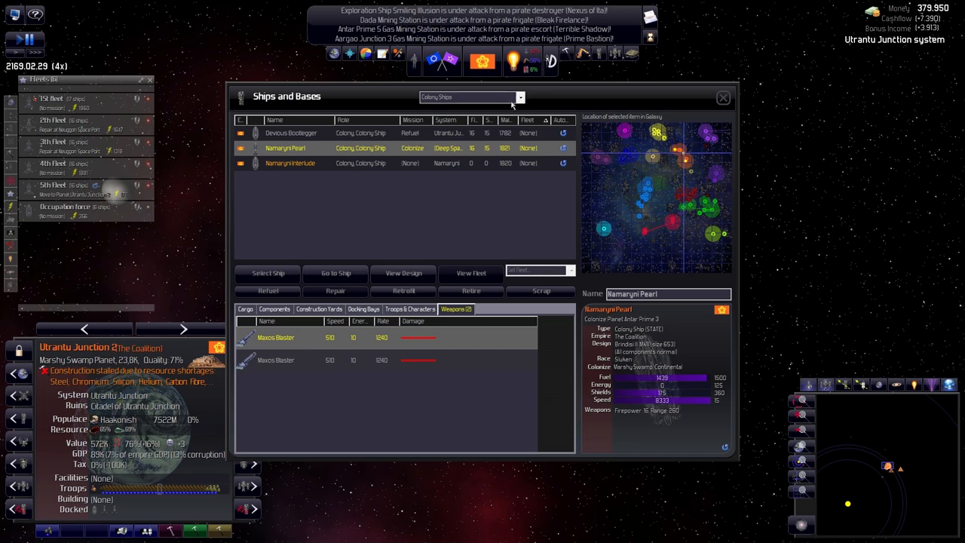
{"action": "left_click", "coordinate": [290, 133]}
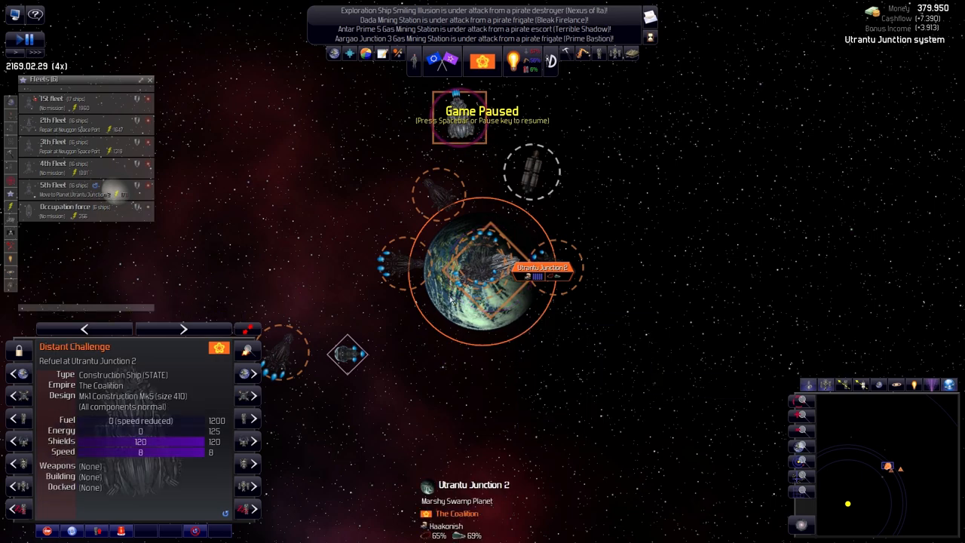
View Distant Challenge's station and base build orders at Utrantu Junction 2.
{"action": "right_click", "coordinate": [483, 275]}
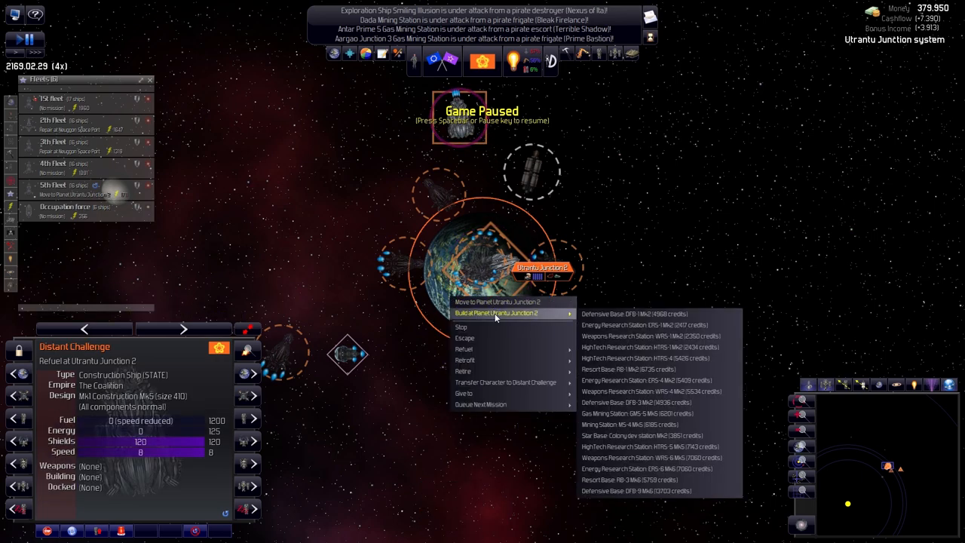
{"action": "mouse_move", "coordinate": [474, 338]}
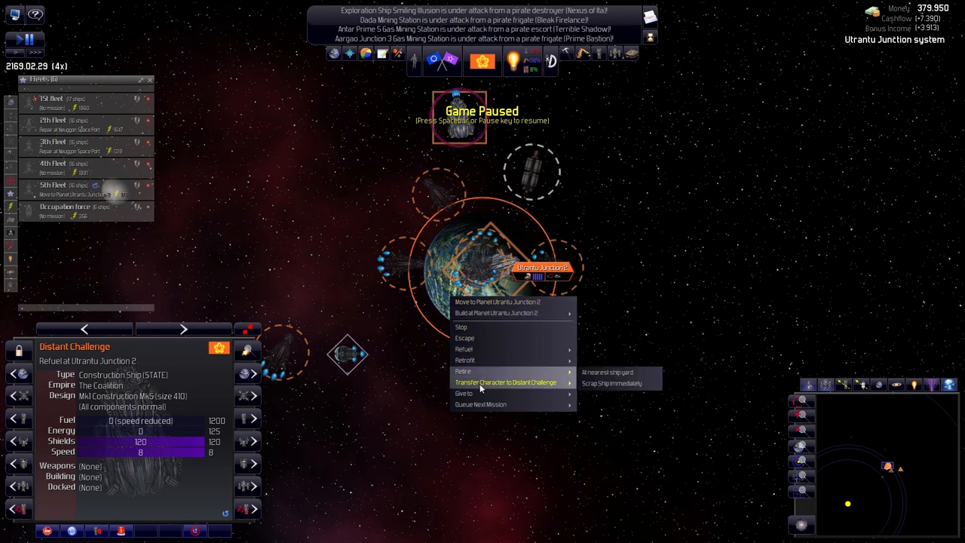
{"action": "mouse_move", "coordinate": [480, 404]}
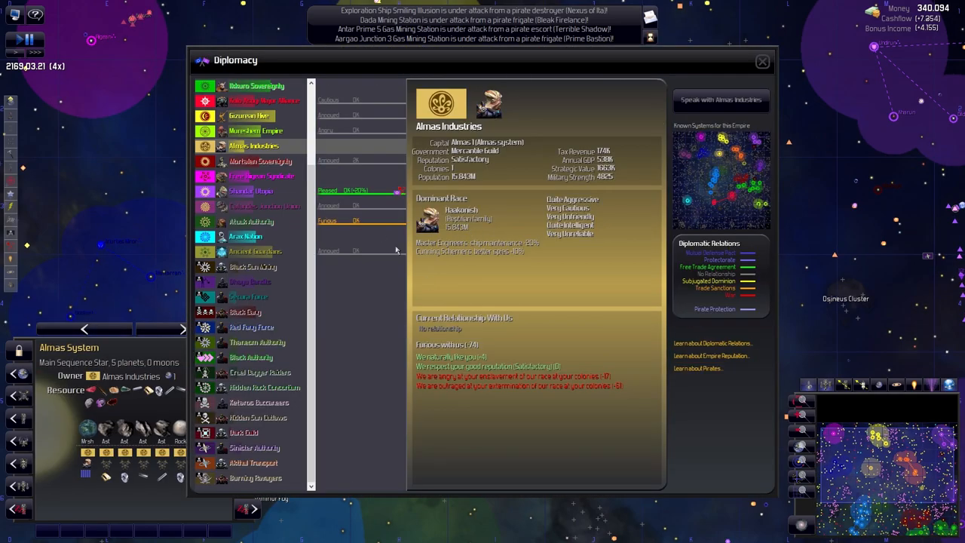
{"action": "mouse_move", "coordinate": [328, 226]}
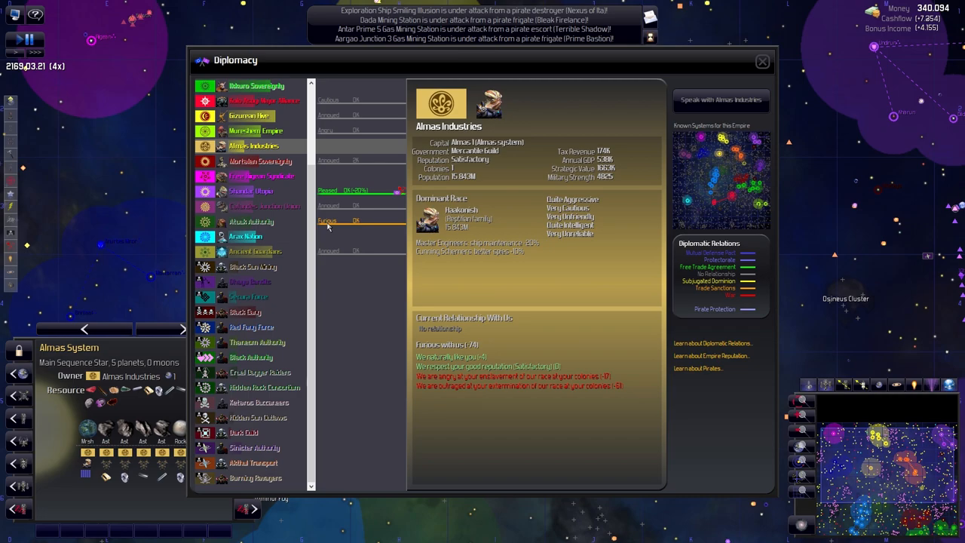
{"action": "mouse_move", "coordinate": [249, 118]}
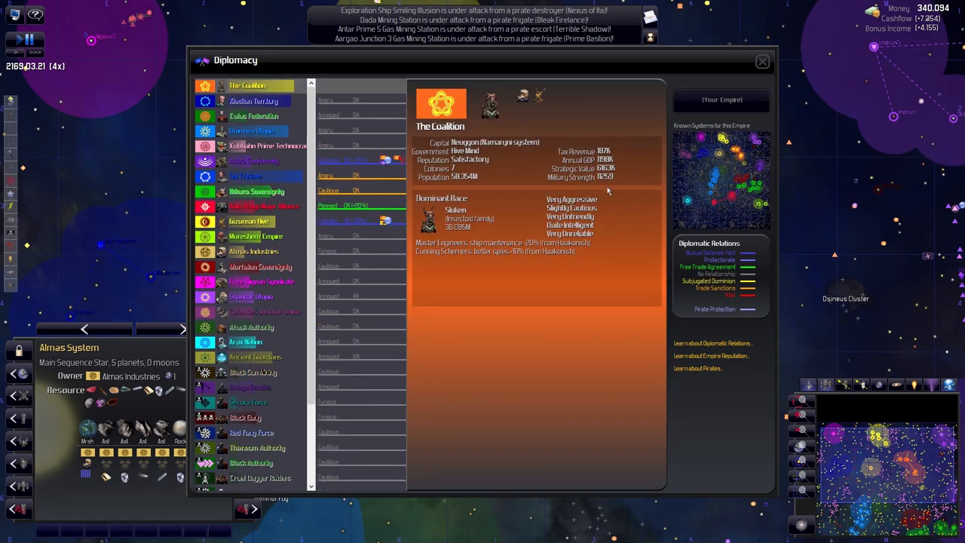
{"action": "mouse_move", "coordinate": [522, 202]}
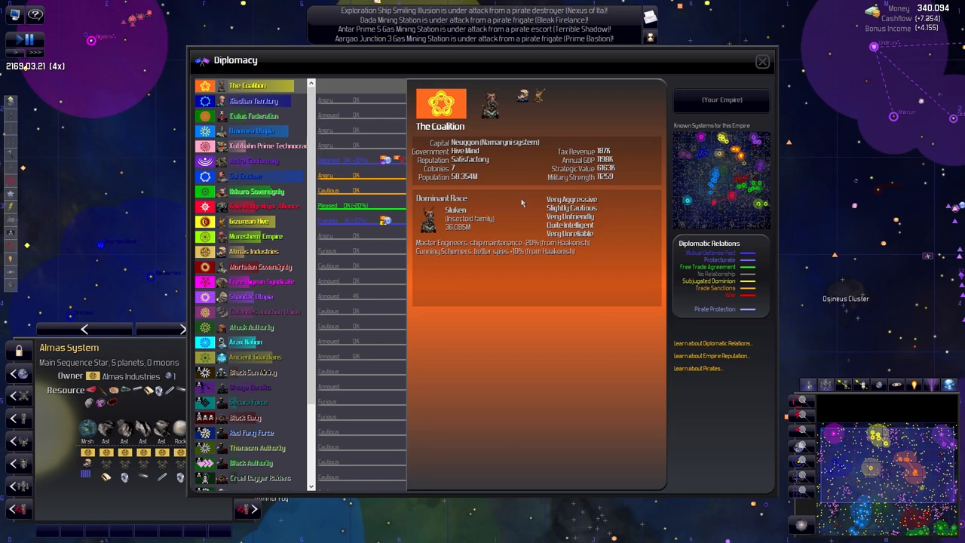
{"action": "mouse_move", "coordinate": [508, 167]}
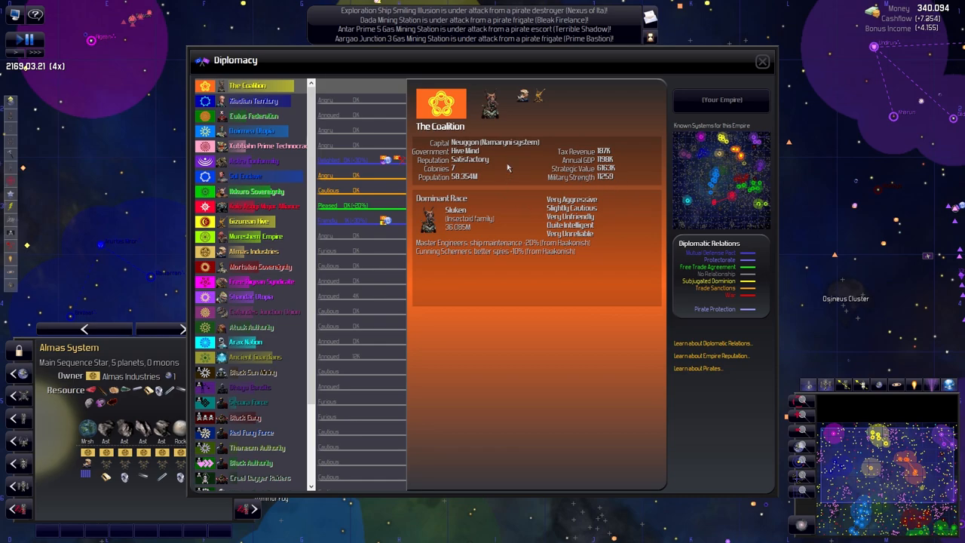
Bring up the colony ships list again, showing three colony ships.
{"action": "left_click", "coordinate": [761, 61]}
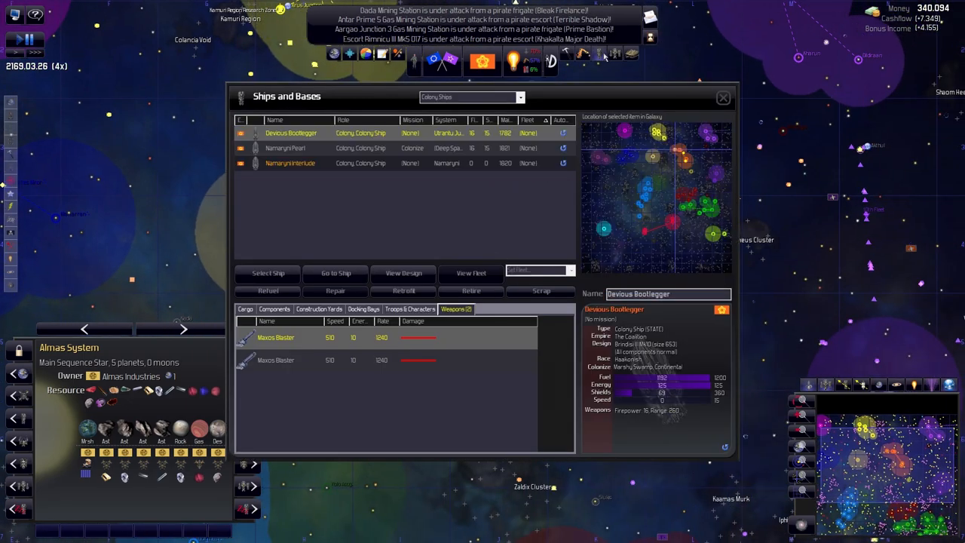
Switch the ship list to military ships and show unassigned escort Evil Scum Bag 004's details.
{"action": "left_click", "coordinate": [567, 53]}
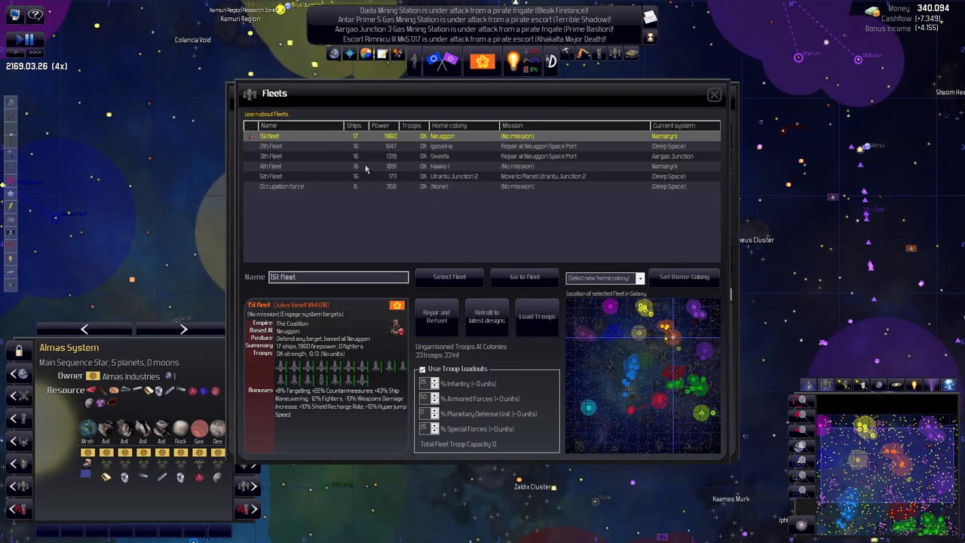
{"action": "mouse_move", "coordinate": [381, 156]}
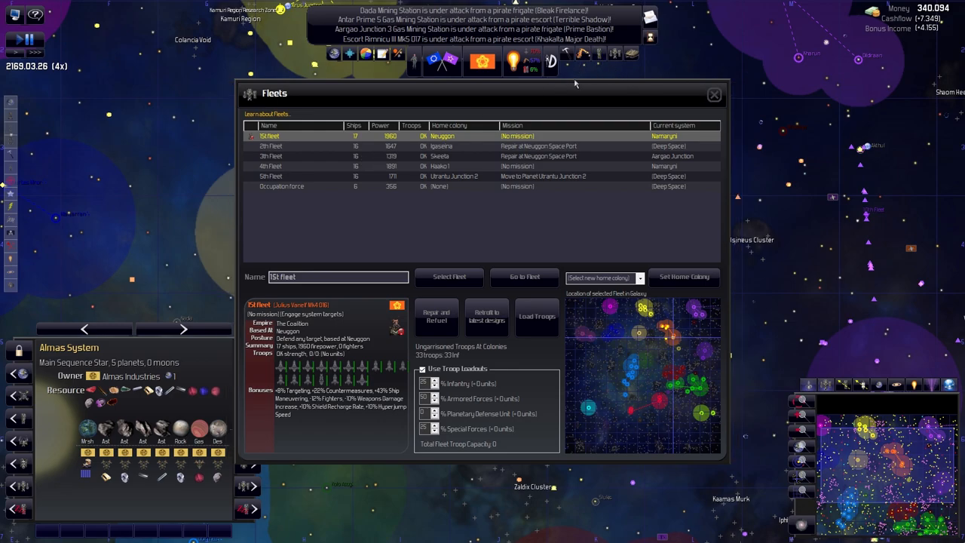
{"action": "left_click", "coordinate": [713, 95]}
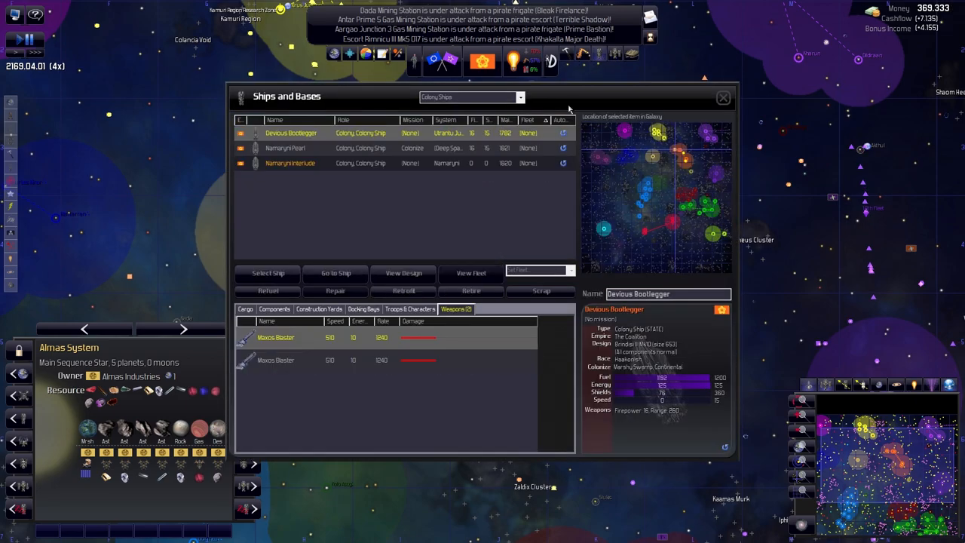
{"action": "left_click", "coordinate": [468, 96]}
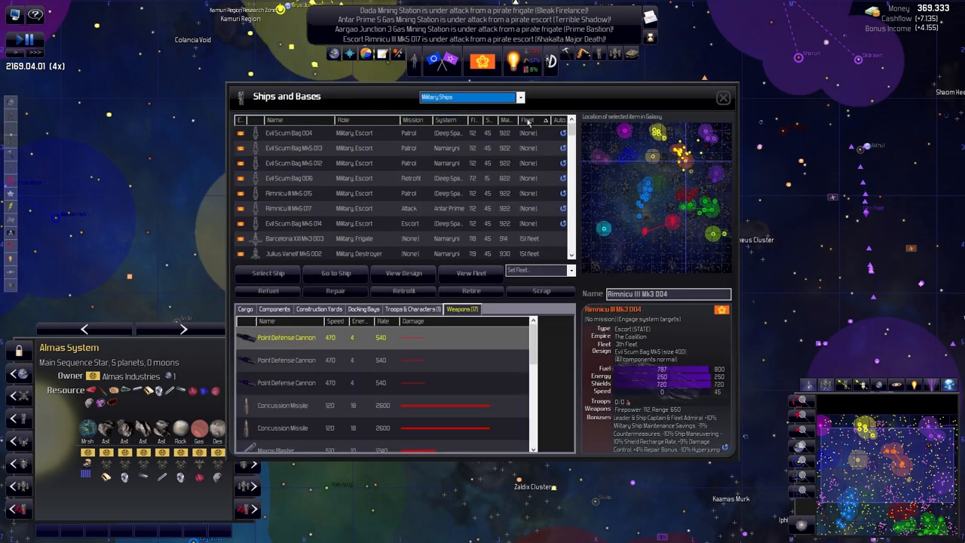
{"action": "mouse_move", "coordinate": [530, 201]}
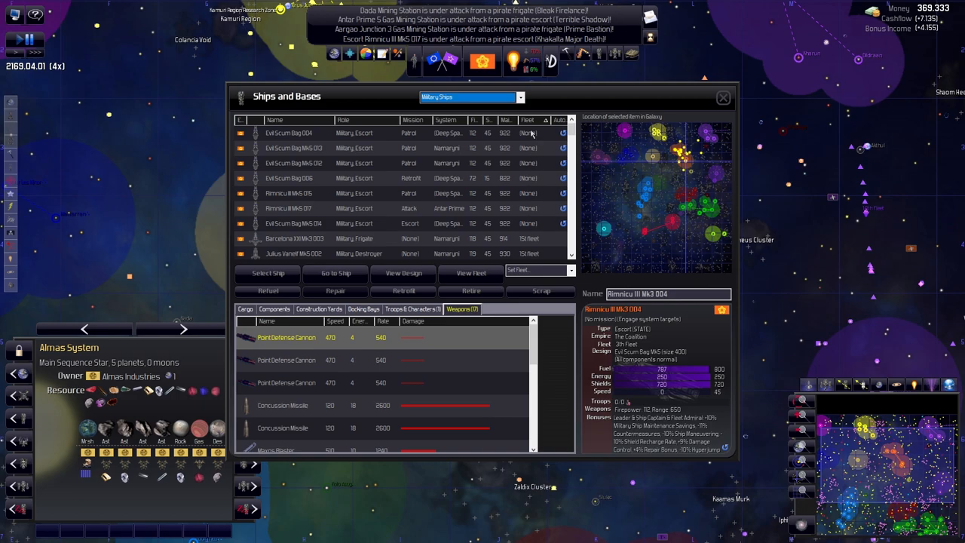
{"action": "left_click", "coordinate": [294, 133]}
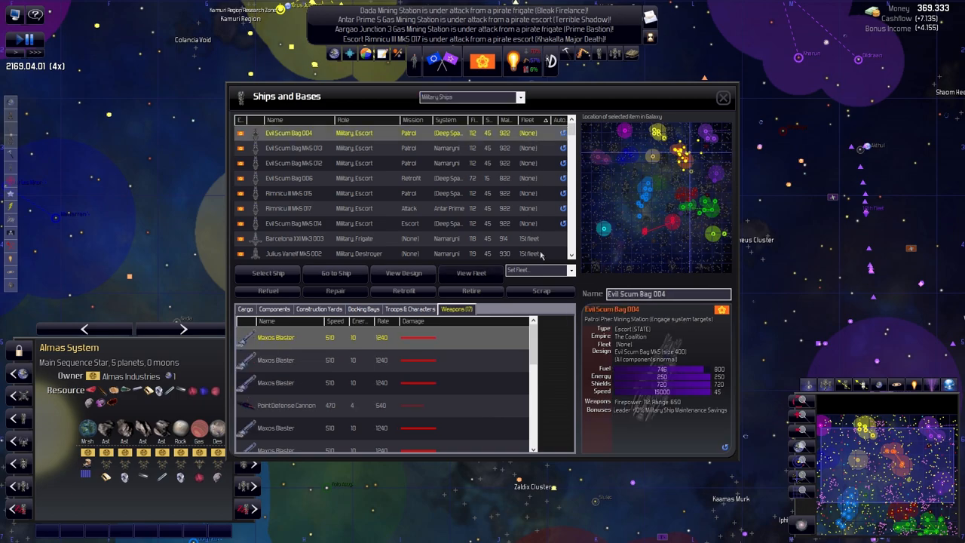
{"action": "left_click", "coordinate": [294, 148]}
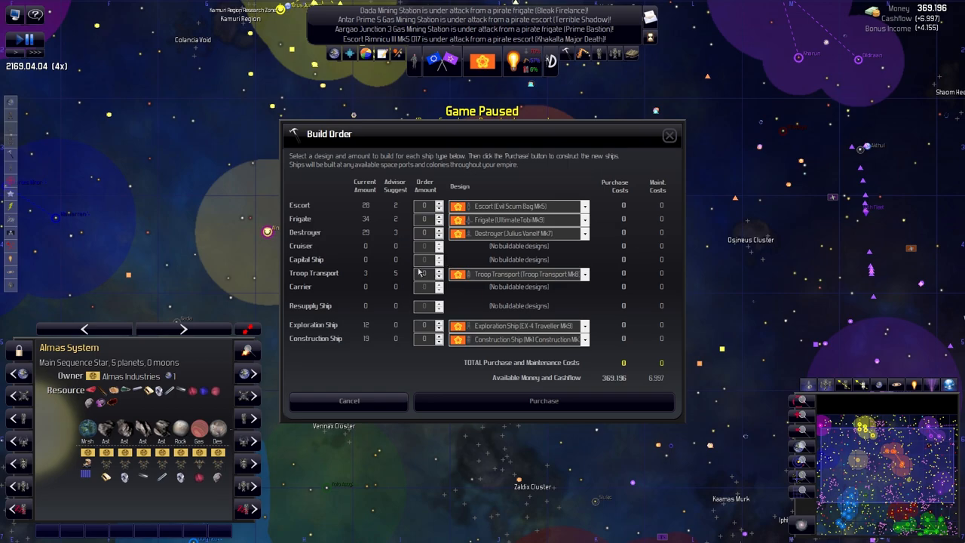
{"action": "mouse_move", "coordinate": [440, 234]}
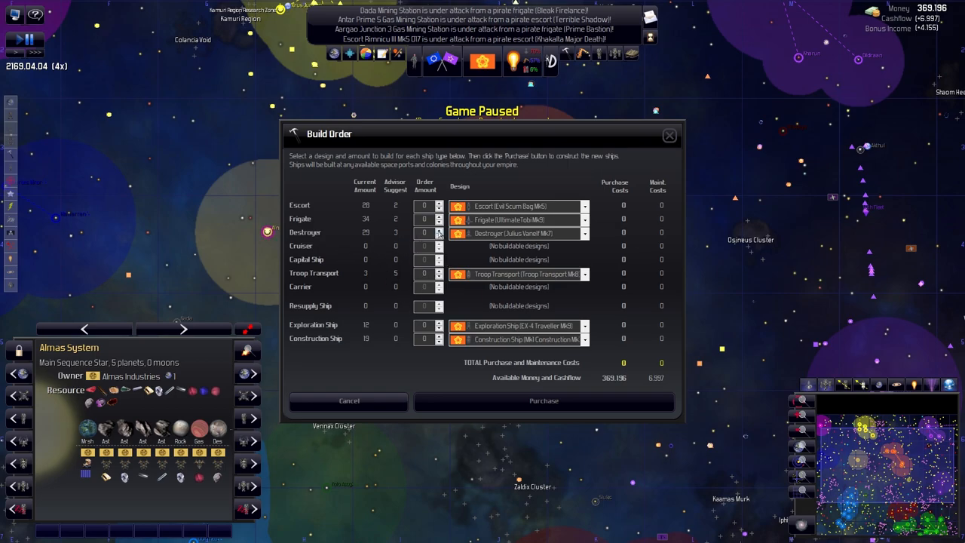
Order more destroyers and choose a fleet for the two new Julius Vaneif Mk7s.
{"action": "left_click", "coordinate": [439, 229]}
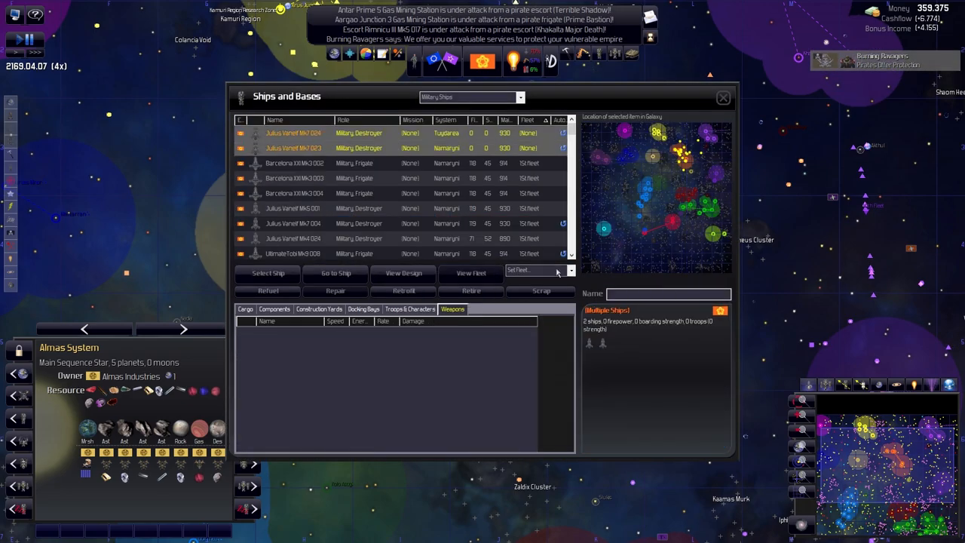
{"action": "left_click", "coordinate": [535, 270]}
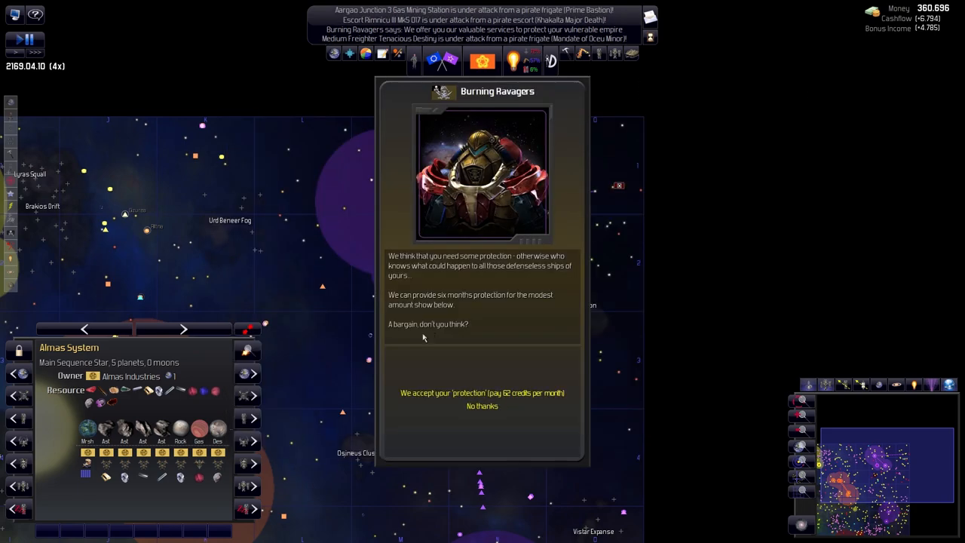
Refuse the Burning Ravagers' 62-credit monthly protection offer and say goodbye.
{"action": "left_click", "coordinate": [481, 406]}
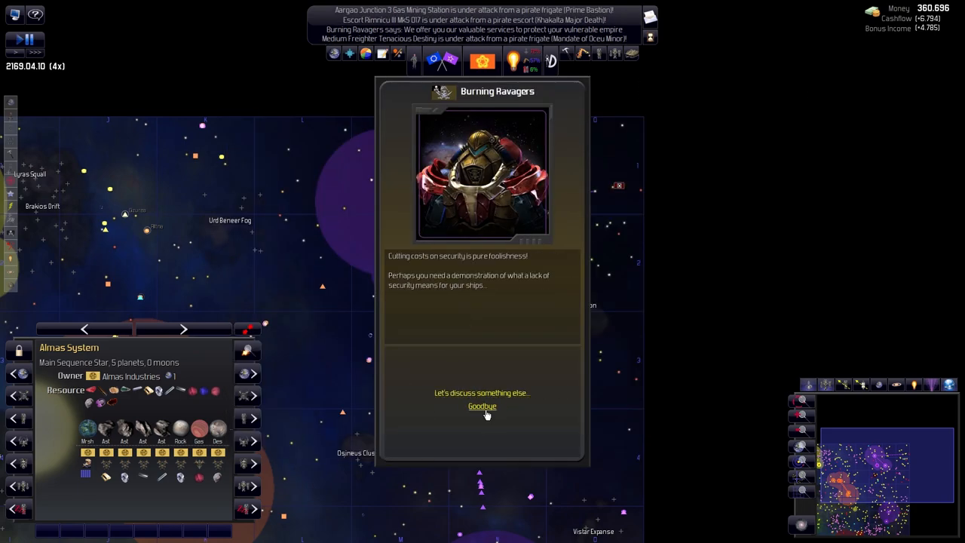
{"action": "left_click", "coordinate": [482, 406]}
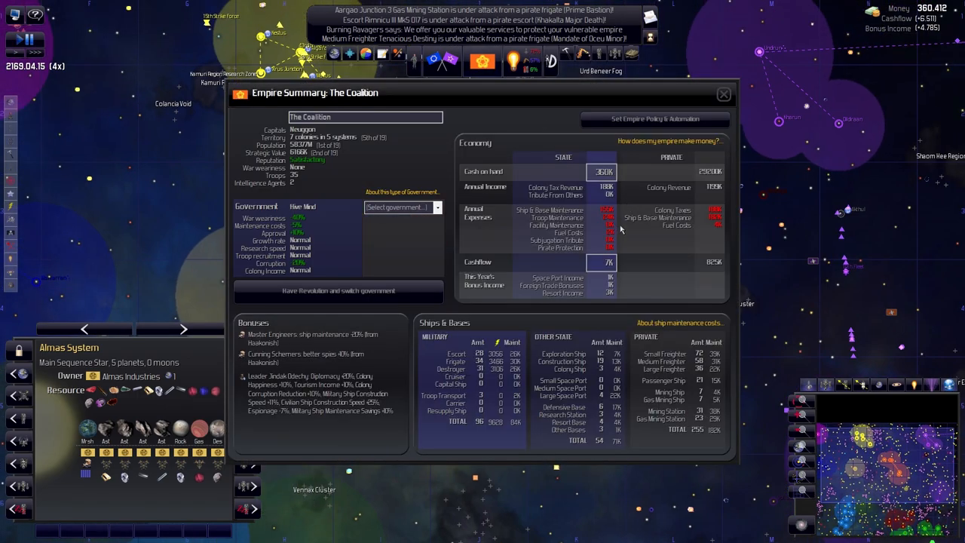
{"action": "mouse_move", "coordinate": [624, 310]}
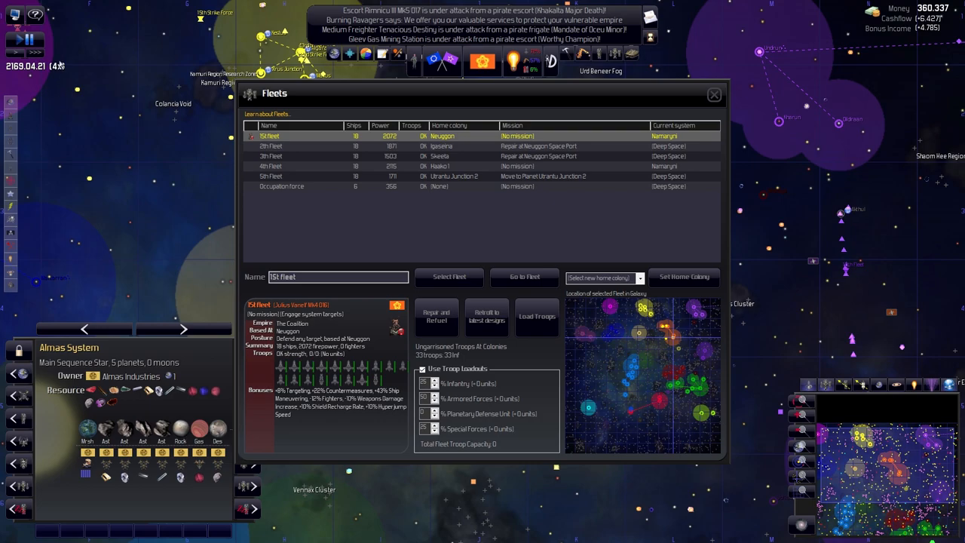
{"action": "mouse_move", "coordinate": [64, 40]}
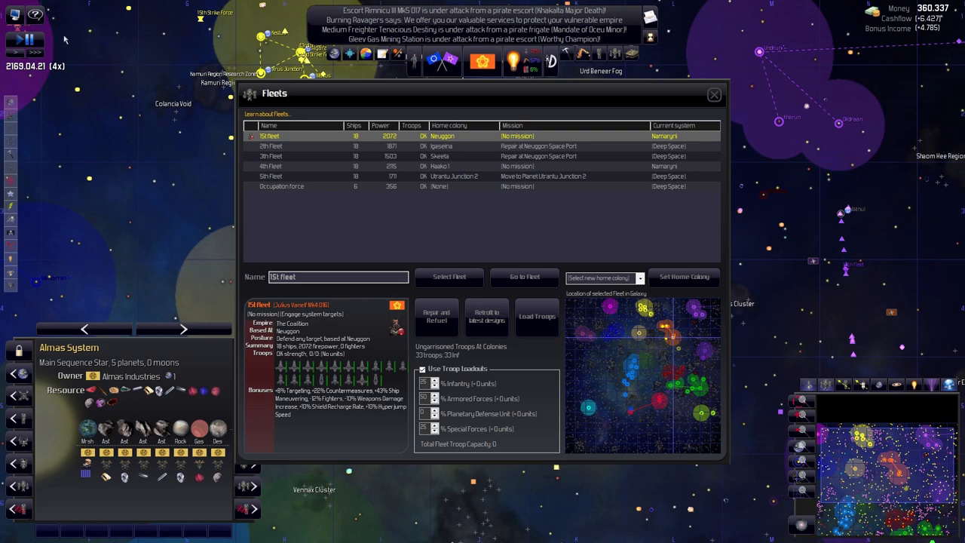
{"action": "mouse_move", "coordinate": [64, 40]}
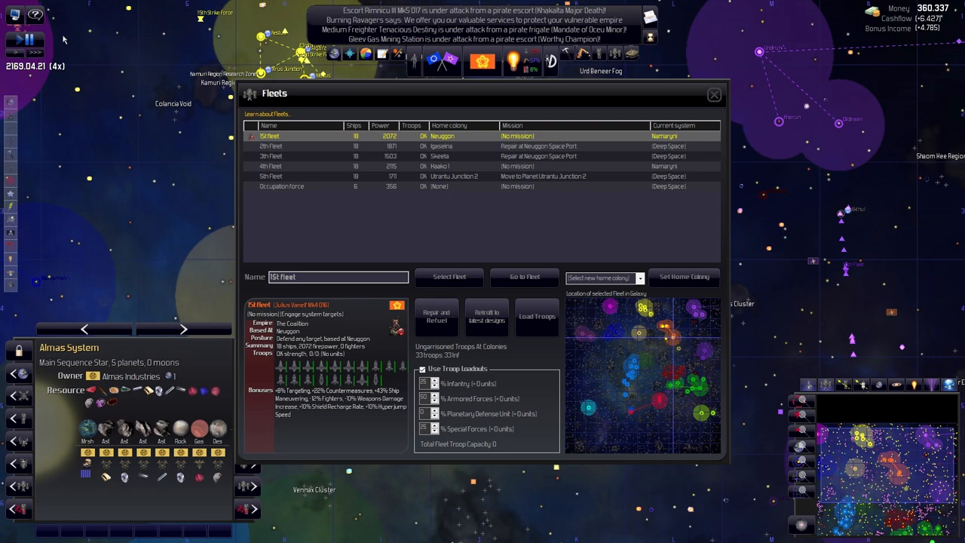
{"action": "mouse_move", "coordinate": [328, 109]}
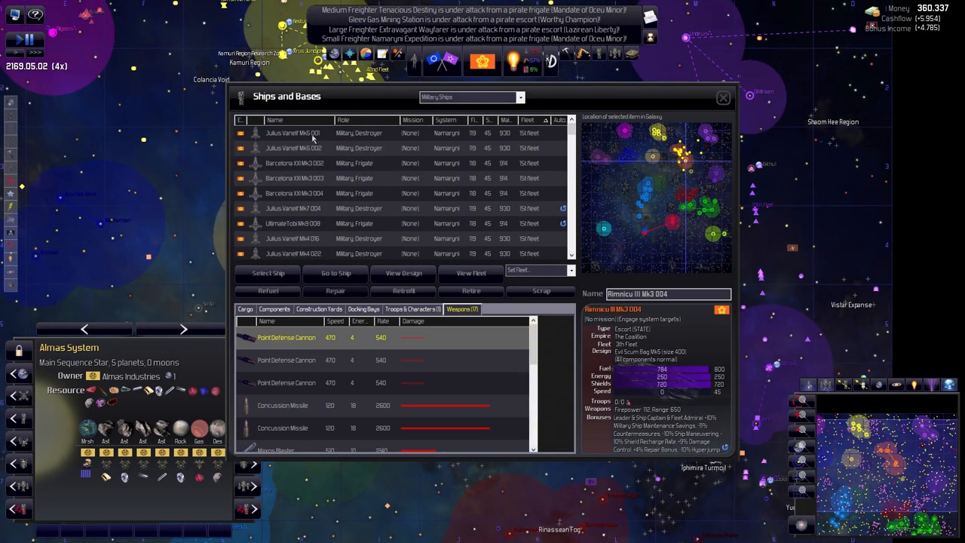
{"action": "mouse_move", "coordinate": [307, 166]}
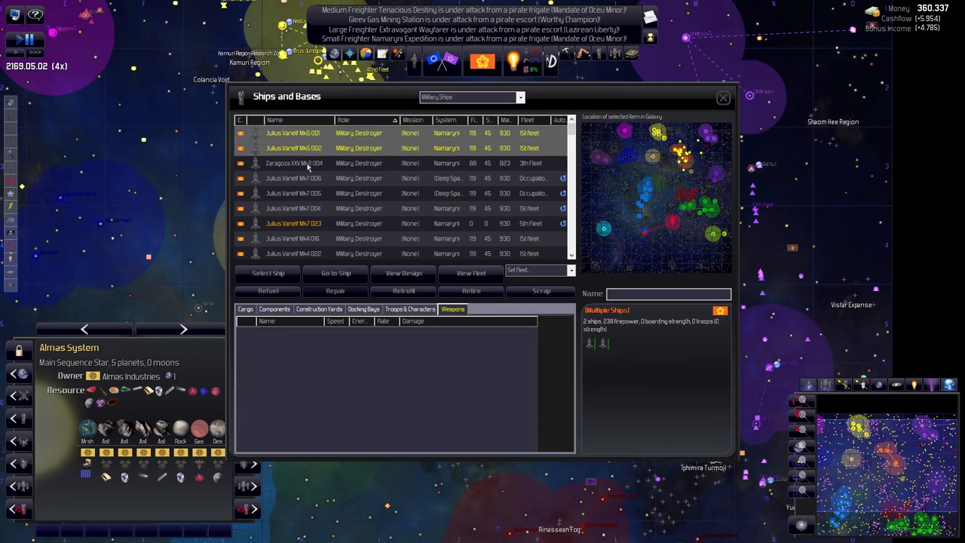
Review destroyers Zaragoza XXV Mk2 004 and Julius Vaneif Mk6 001, then repair and retrofit two Mk5s.
{"action": "left_click", "coordinate": [305, 163]}
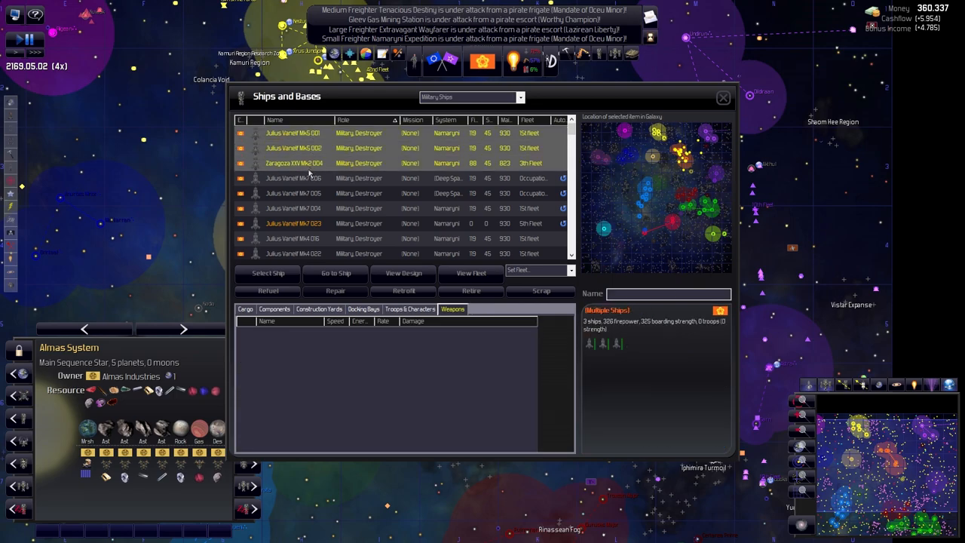
{"action": "left_click", "coordinate": [294, 163]}
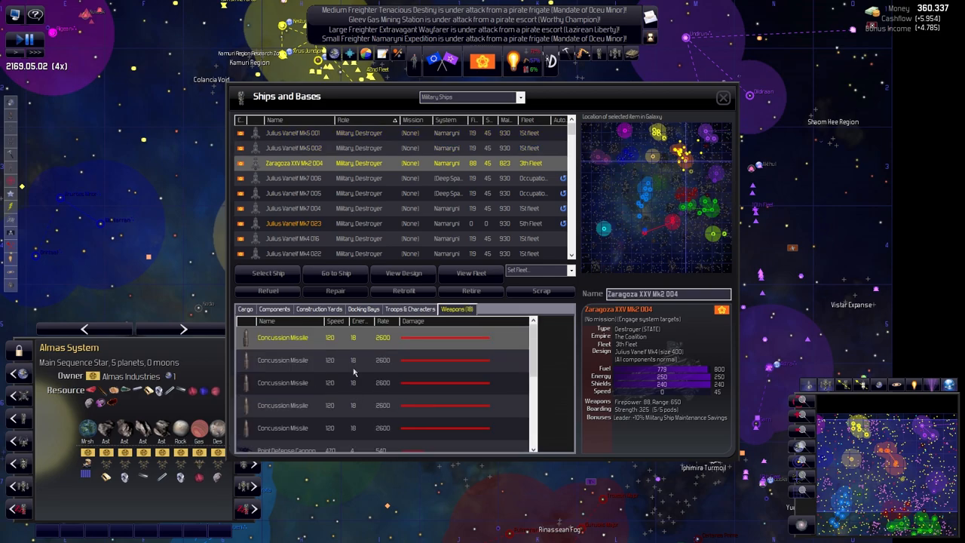
{"action": "mouse_move", "coordinate": [297, 177]}
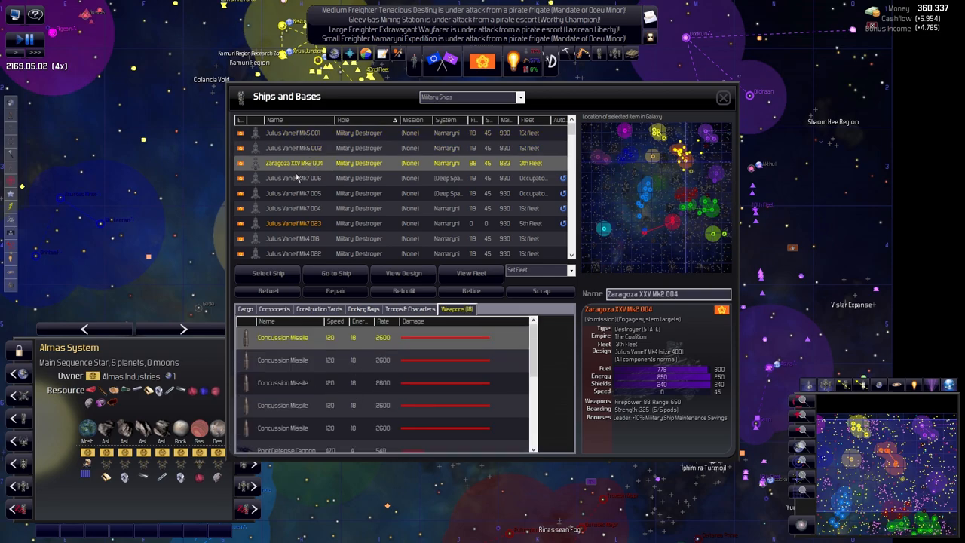
{"action": "left_click", "coordinate": [294, 133]}
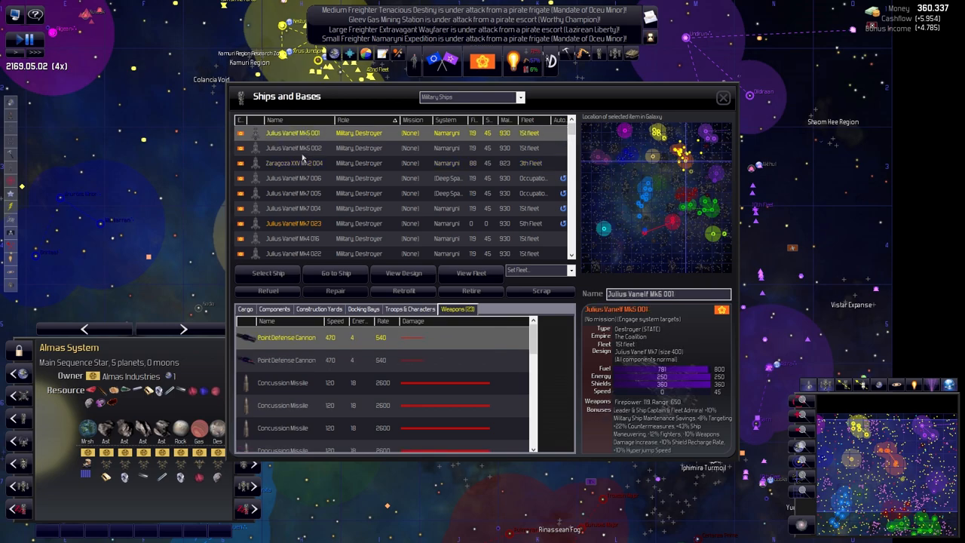
{"action": "left_click", "coordinate": [403, 290]}
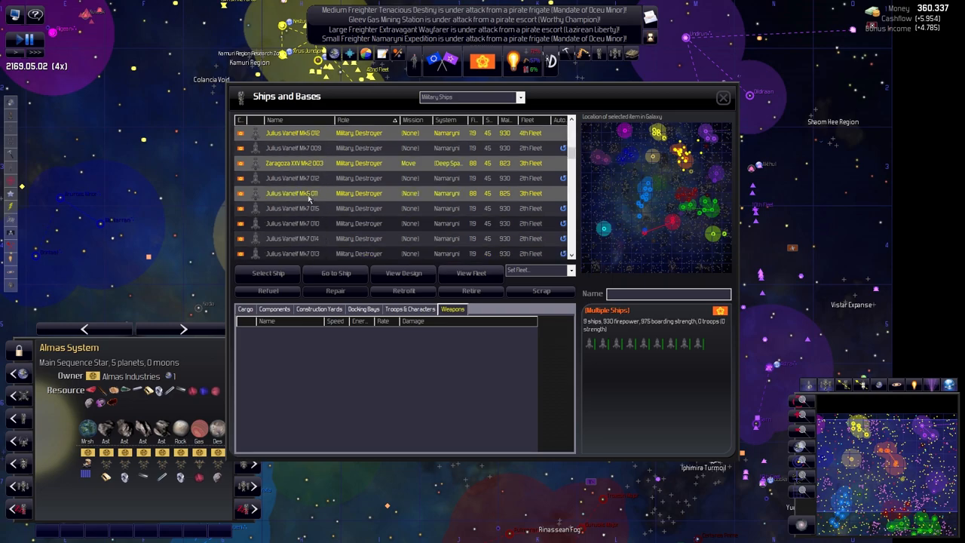
{"action": "mouse_move", "coordinate": [306, 215]}
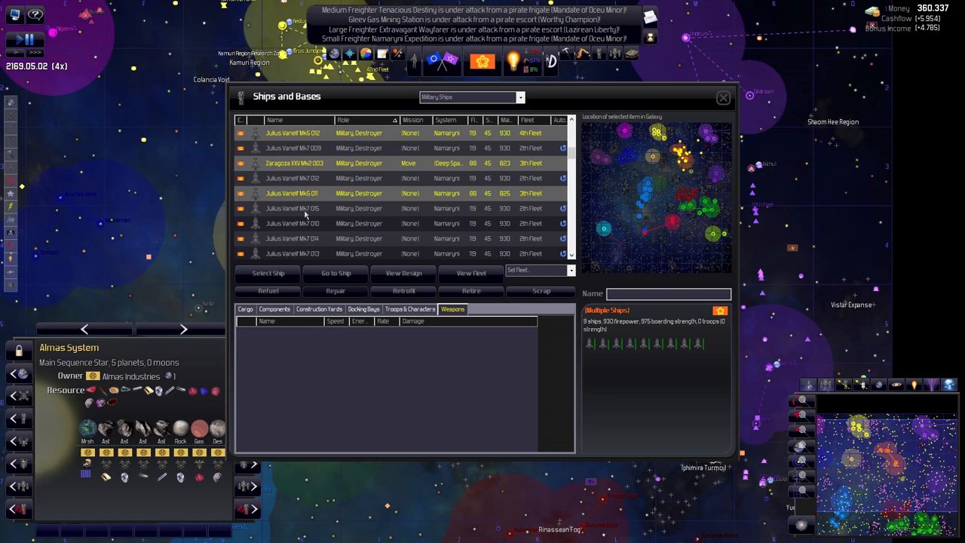
{"action": "mouse_move", "coordinate": [306, 215]}
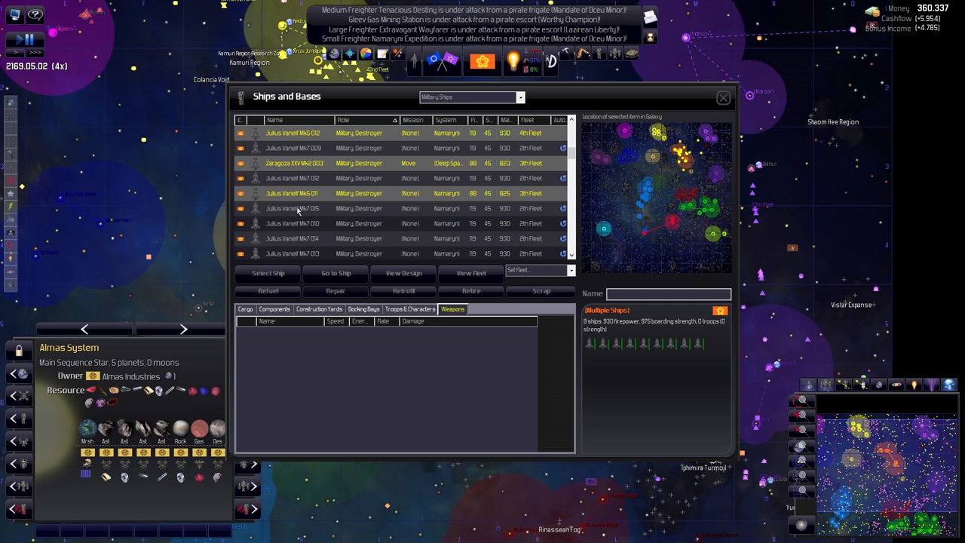
{"action": "mouse_move", "coordinate": [307, 257]}
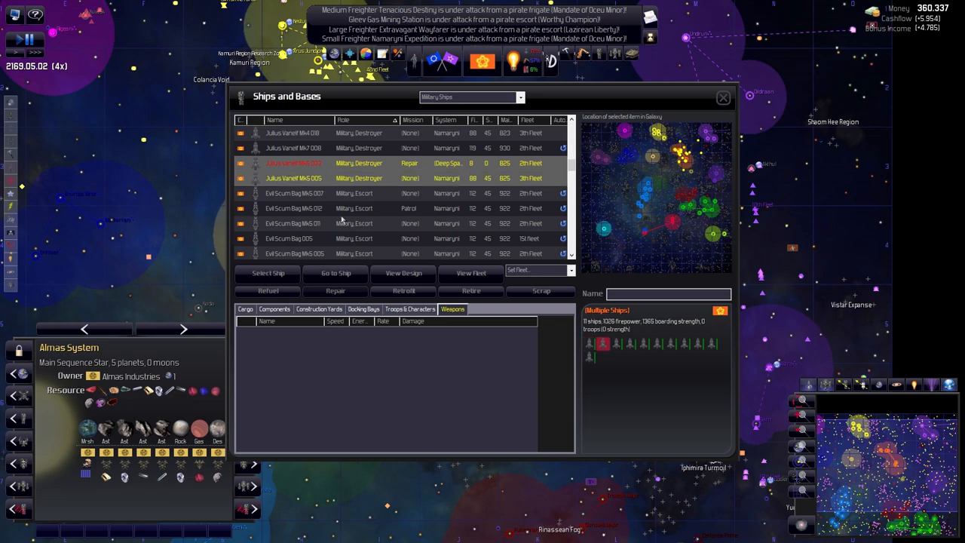
{"action": "left_click", "coordinate": [403, 290]}
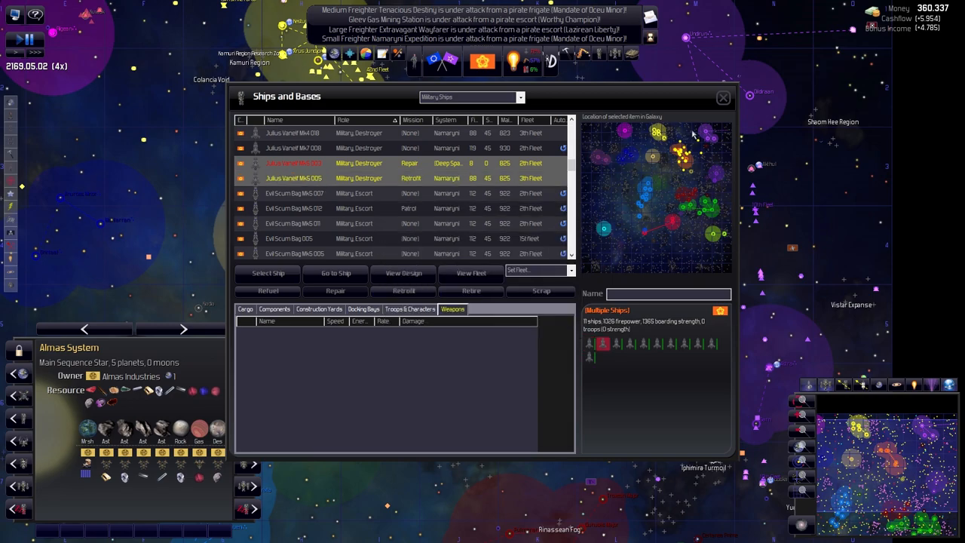
{"action": "left_click", "coordinate": [722, 97]}
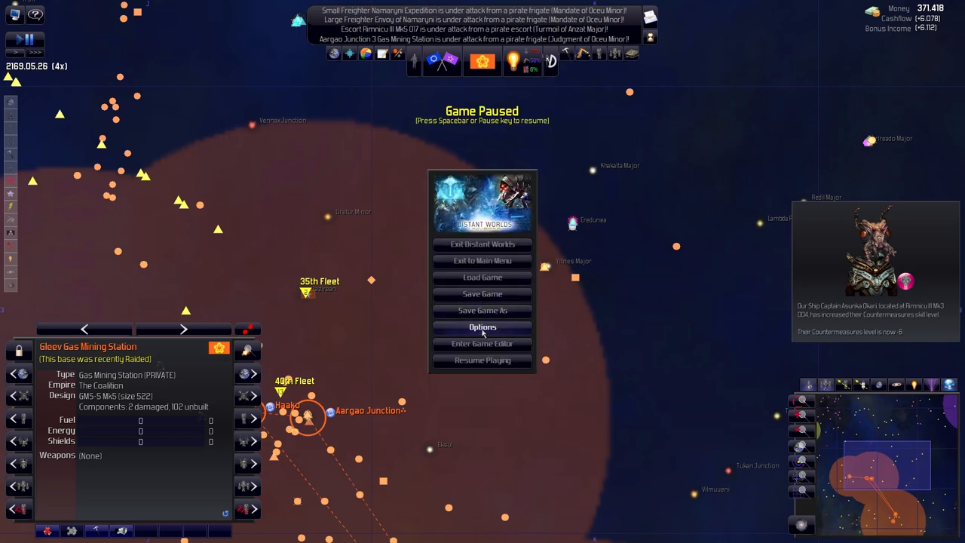
Uncheck the Popup 'Under Attack' boxes in Message Settings so those alerts only scroll.
{"action": "left_click", "coordinate": [482, 327]}
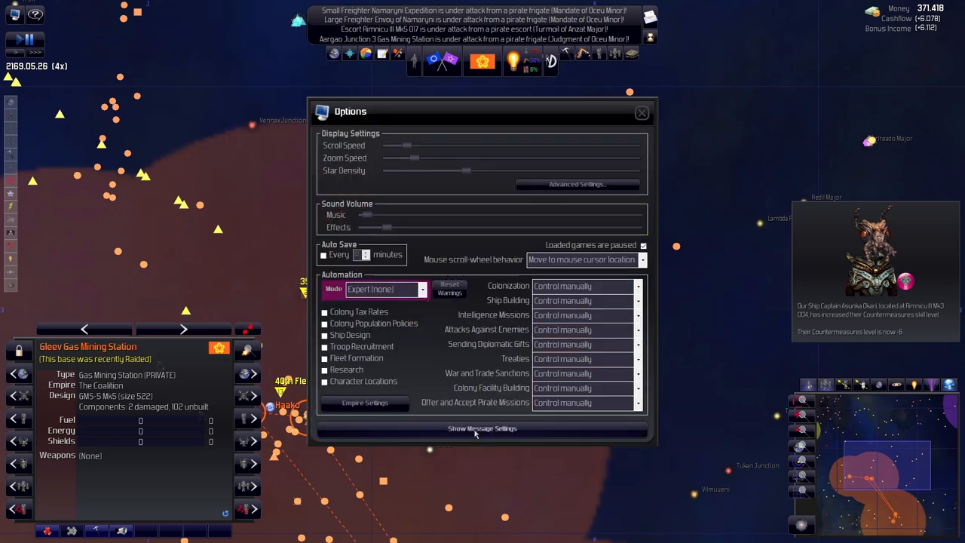
{"action": "left_click", "coordinate": [482, 428]}
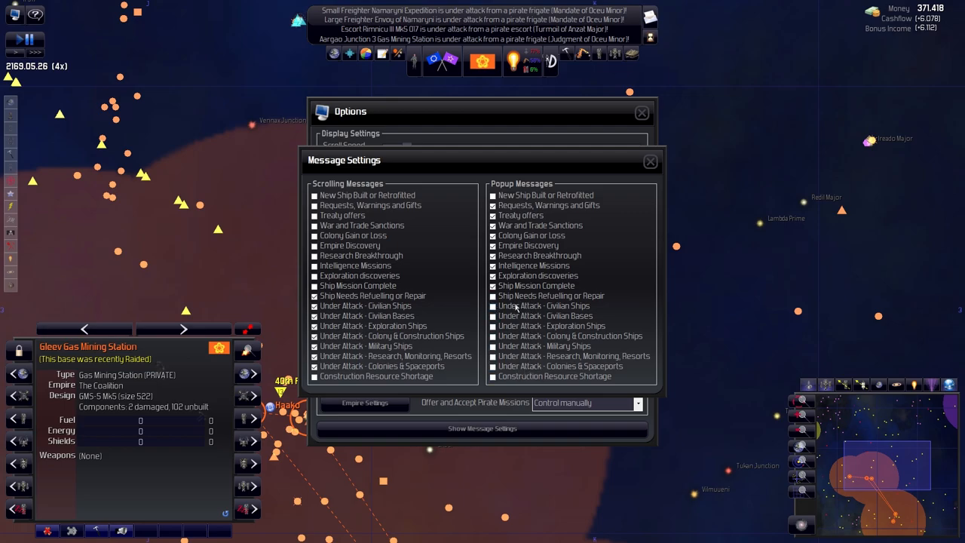
{"action": "left_click", "coordinate": [493, 246]}
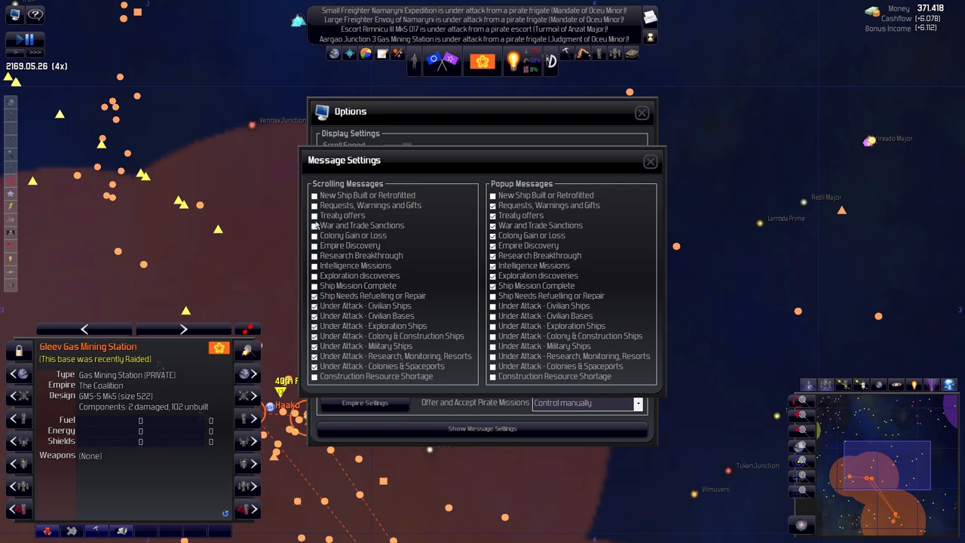
{"action": "left_click", "coordinate": [493, 377]}
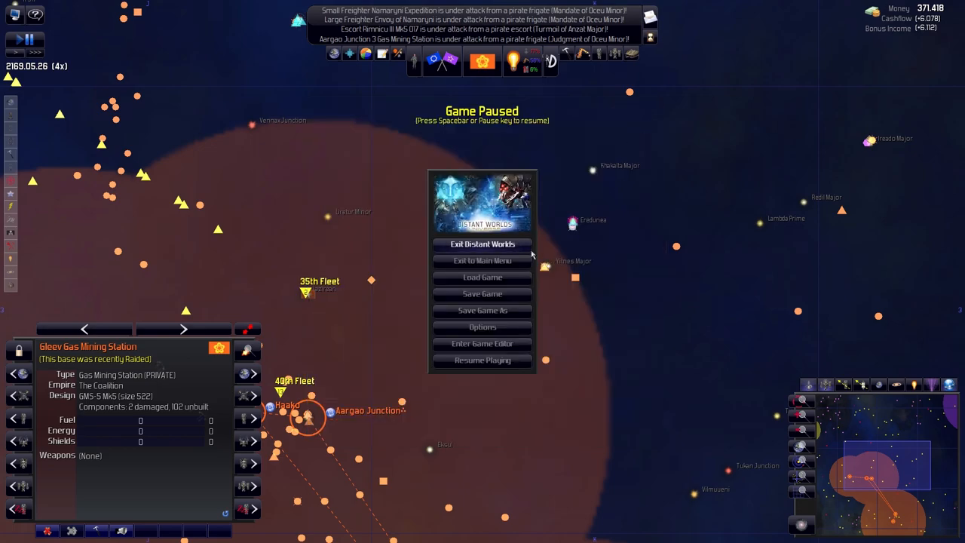
{"action": "left_click", "coordinate": [482, 359]}
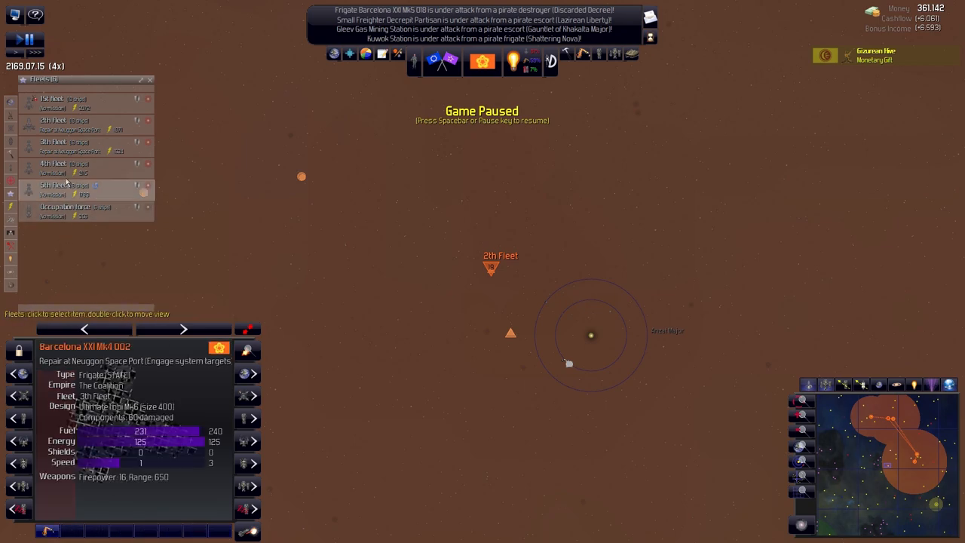
Select 5th fleet, then view Occupation force destroyer Julius Vaneif Mk7 006 in the Fleets window.
{"action": "left_click", "coordinate": [56, 168]}
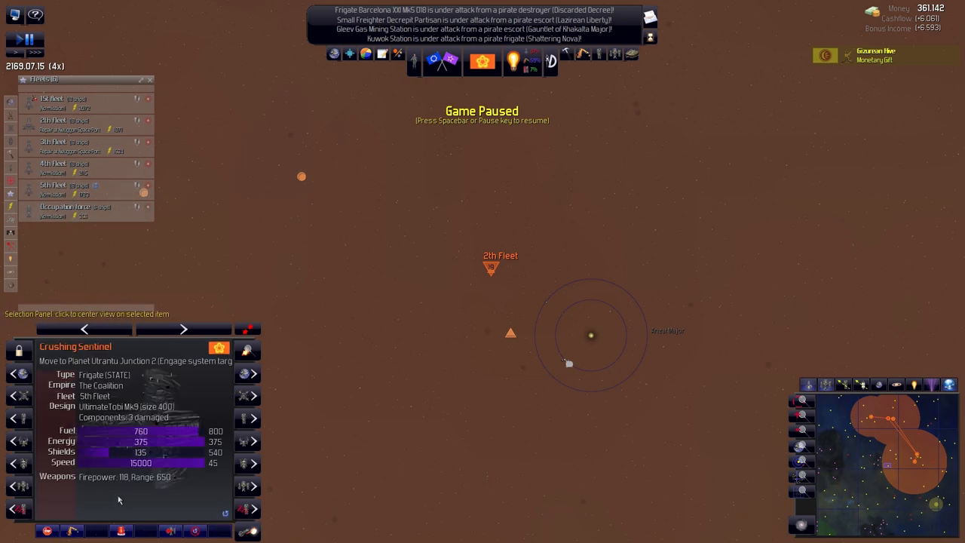
{"action": "left_click", "coordinate": [66, 211]}
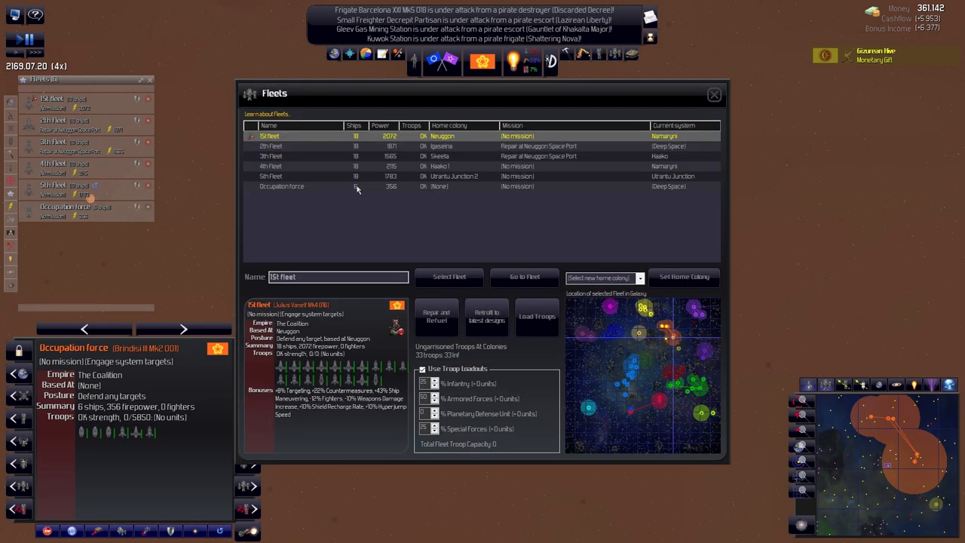
{"action": "left_click", "coordinate": [340, 186]}
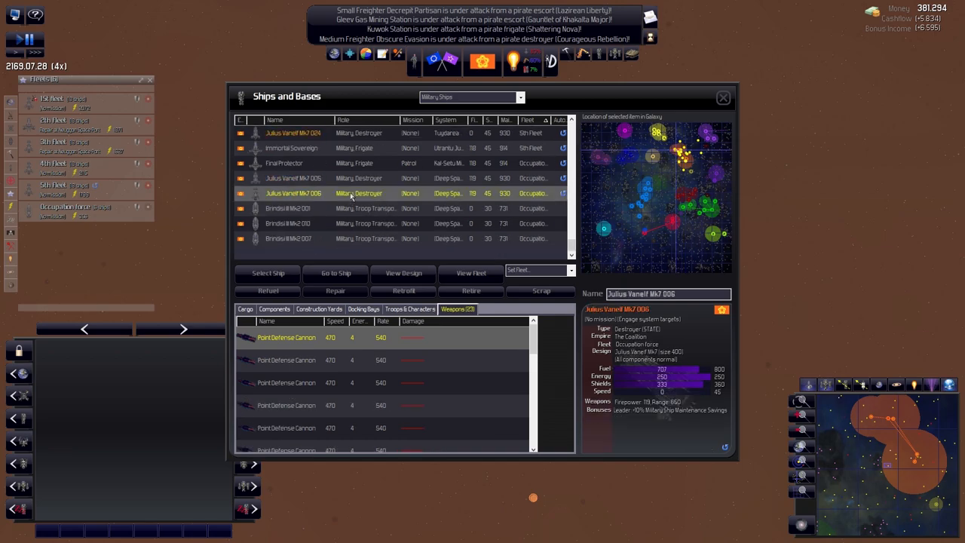
Assign destroyer Julius Vanelf Mk7 005 to 5th Fleet and close Ships and Bases.
{"action": "left_click", "coordinate": [539, 270]}
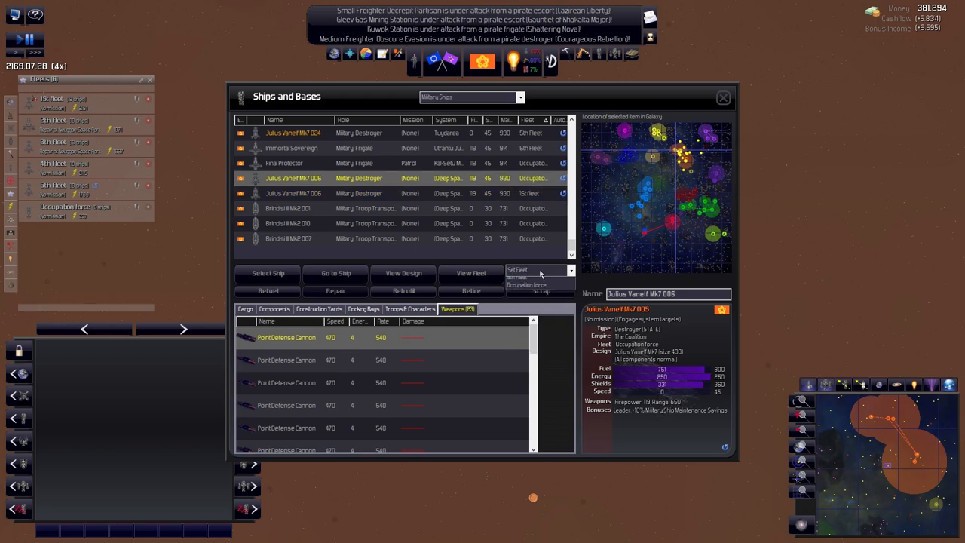
{"action": "left_click", "coordinate": [301, 163]}
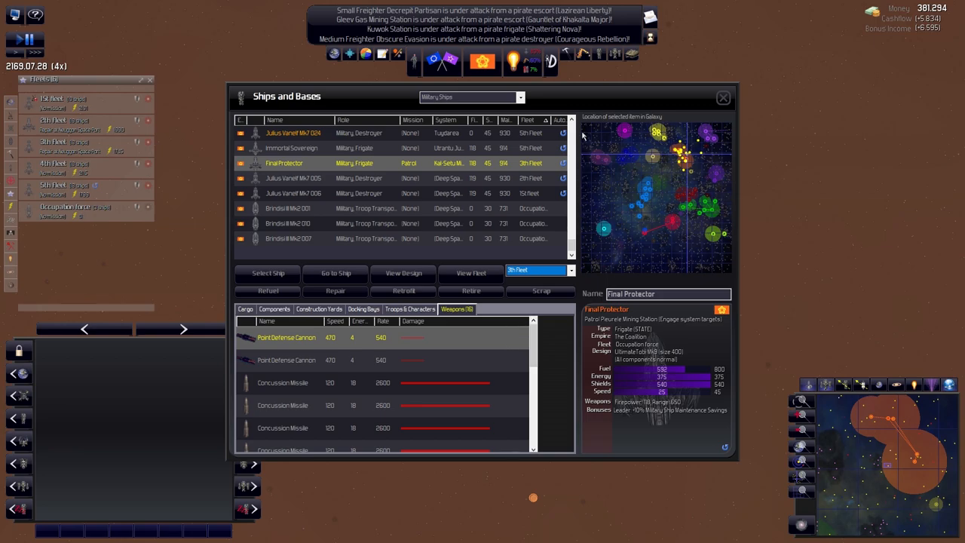
{"action": "left_click", "coordinate": [722, 97]}
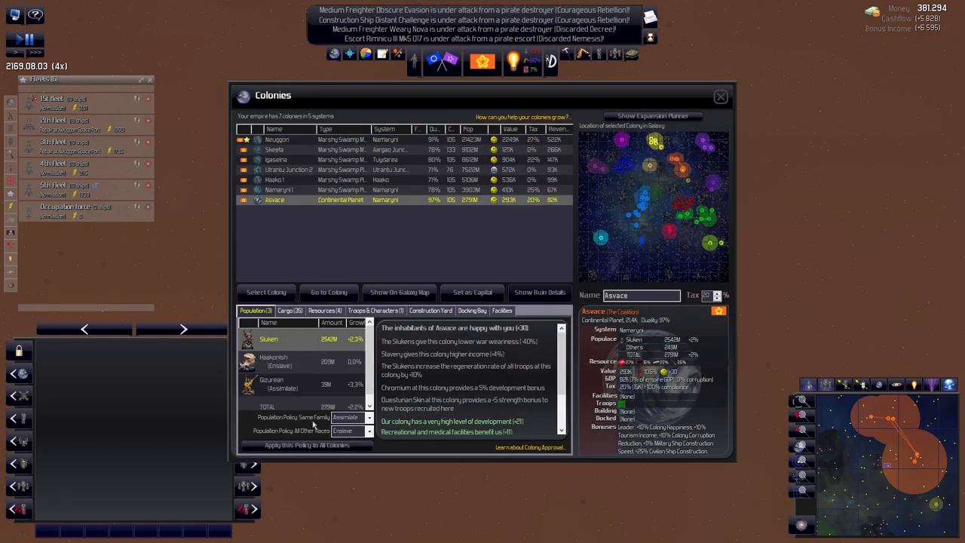
Select Utrantu Junction 2 to see its enslaved Haakonish population and stalled construction.
{"action": "left_click", "coordinate": [288, 169]}
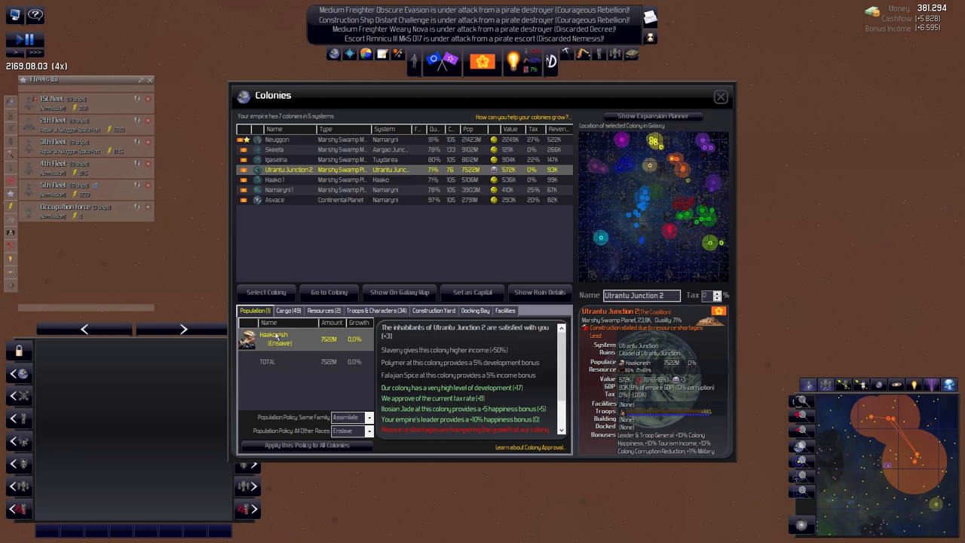
{"action": "mouse_move", "coordinate": [533, 175]}
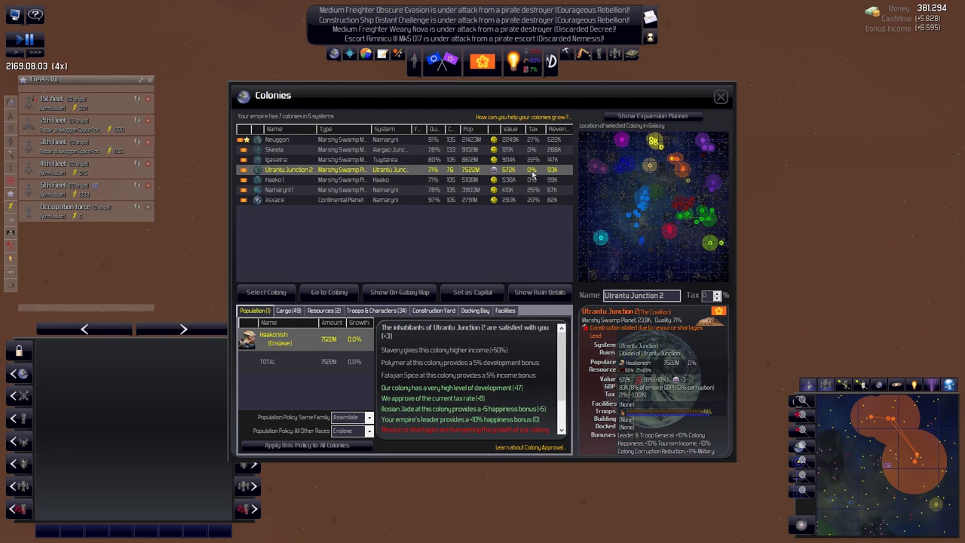
{"action": "mouse_move", "coordinate": [676, 389]}
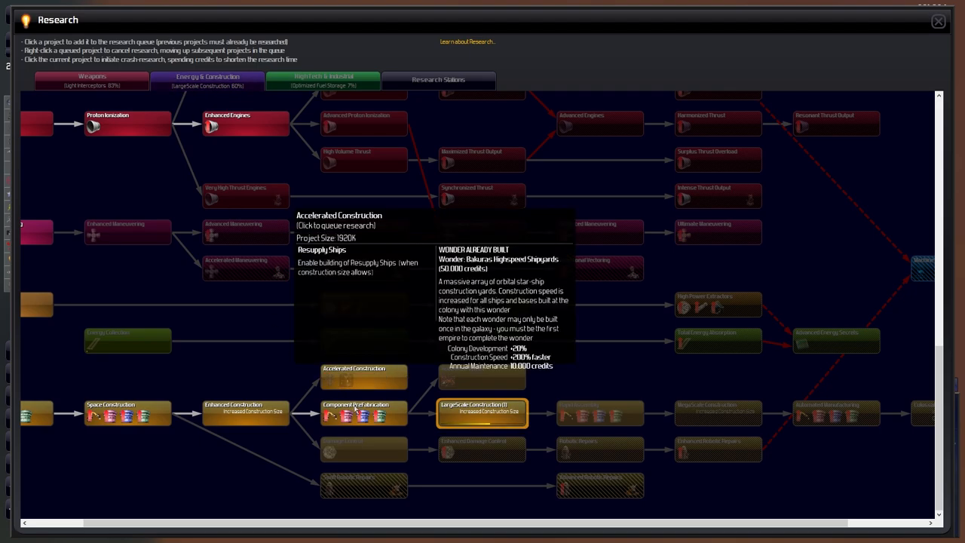
Close the Research screen after checking the Energy & Construction tree.
{"action": "left_click", "coordinate": [938, 20]}
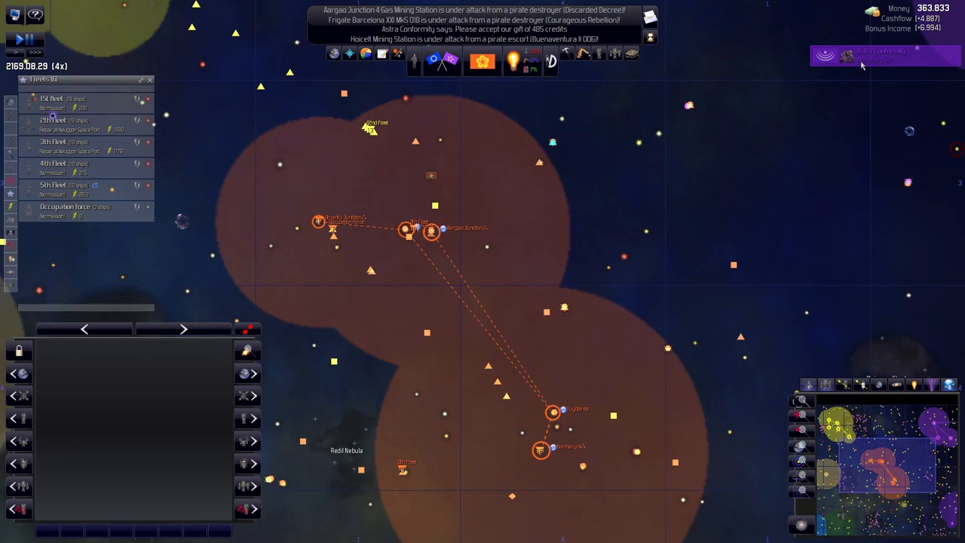
Open Astra Conformity's message, answer Thanks! to the 485-credit gift, then Goodbye.
{"action": "left_click", "coordinate": [882, 55]}
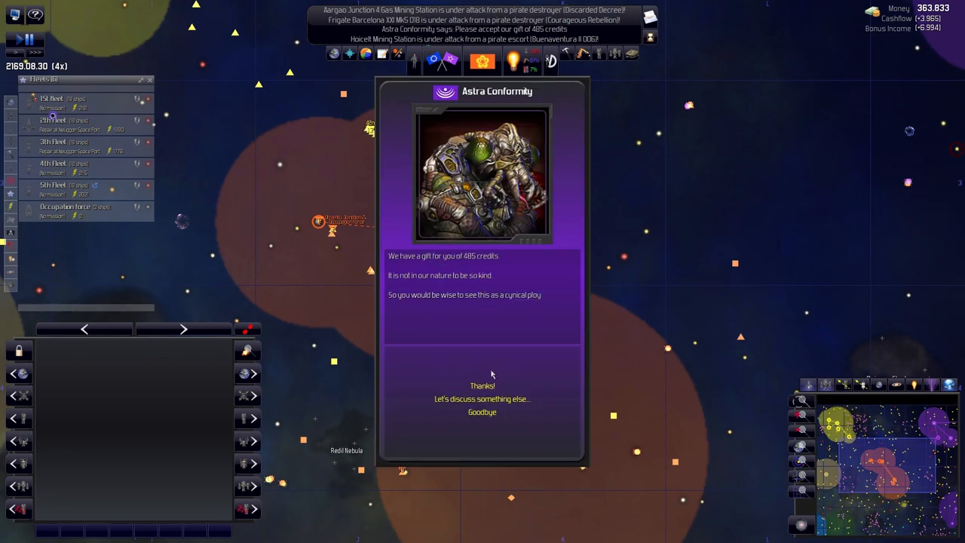
{"action": "left_click", "coordinate": [482, 398]}
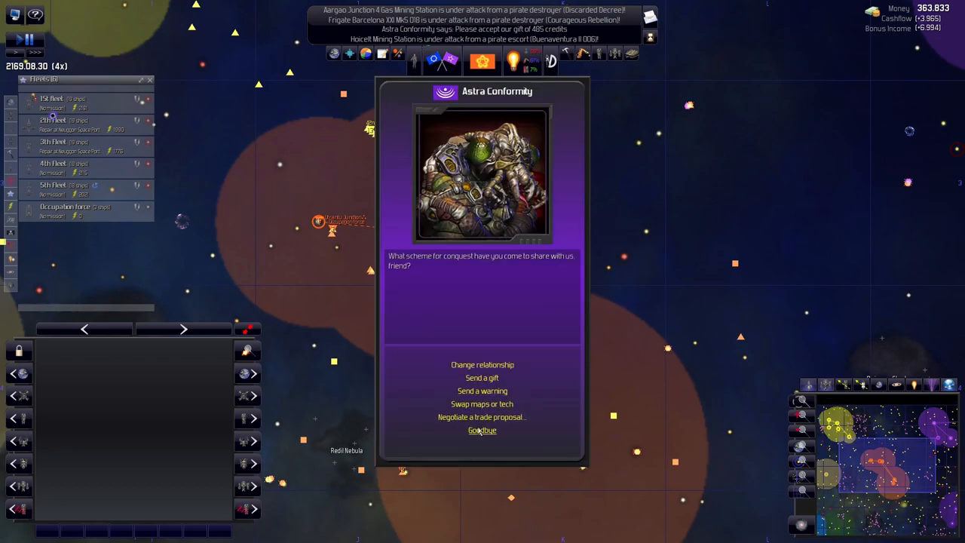
{"action": "left_click", "coordinate": [481, 430]}
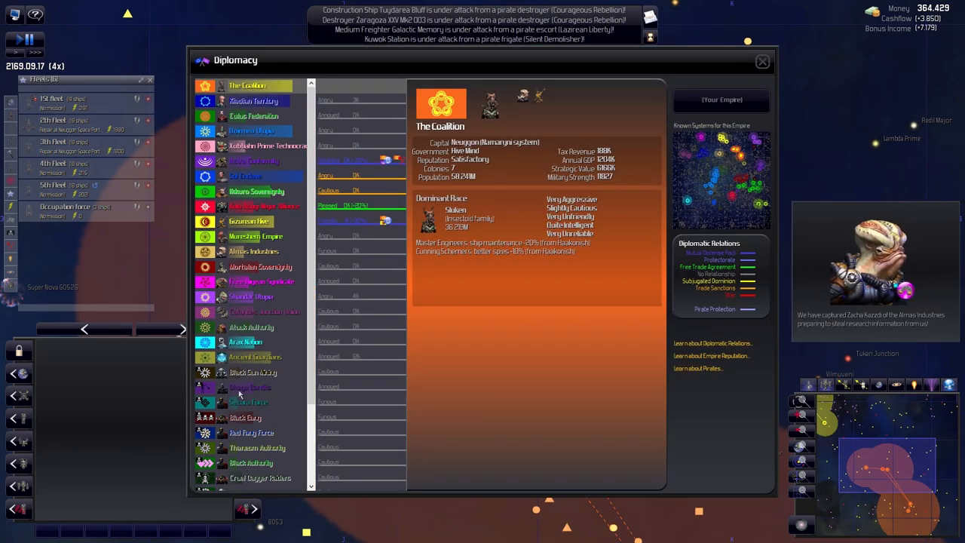
Review relations with Black Sun Mining, Black Gang, Red Fang Force, Black Authority and Ketaros Buccaneers.
{"action": "left_click", "coordinate": [253, 372]}
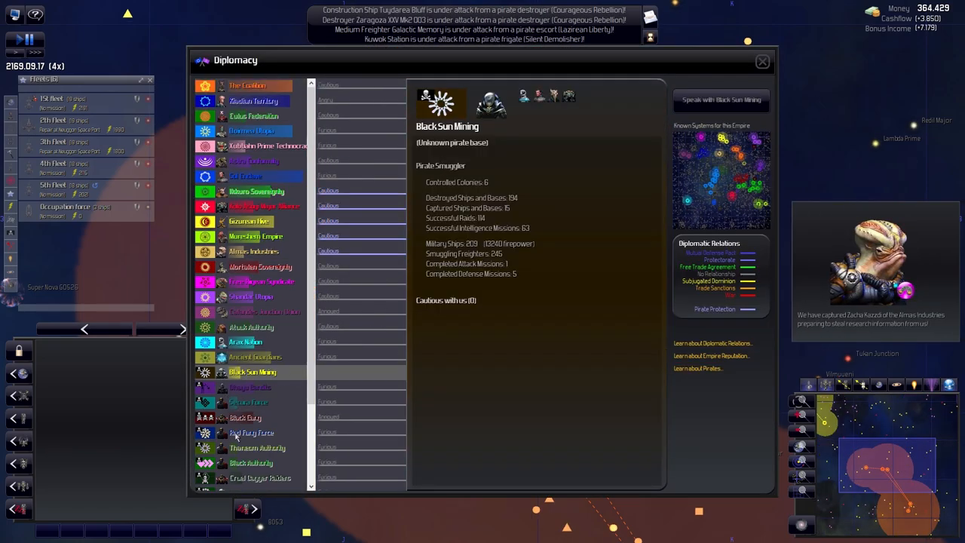
{"action": "left_click", "coordinate": [245, 417]}
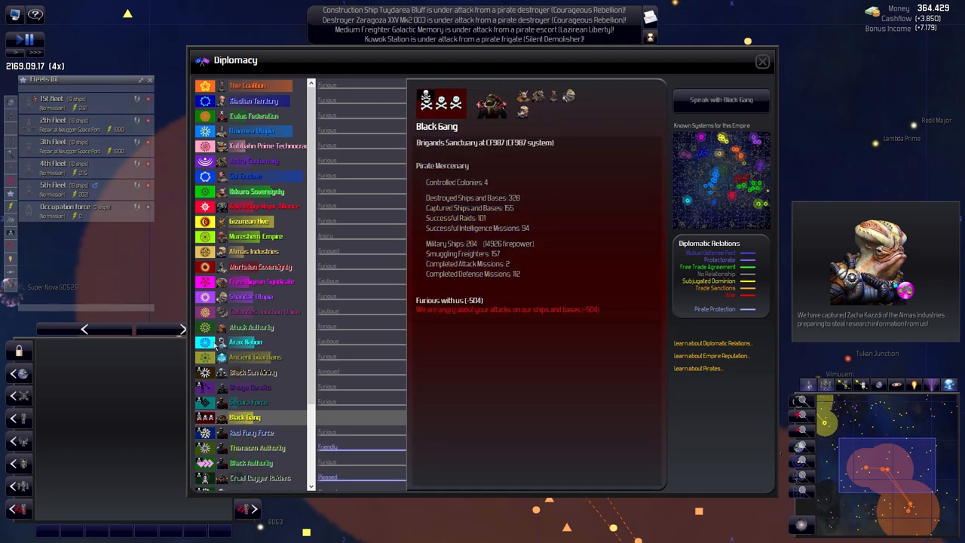
{"action": "scroll", "scroll_direction": "down", "scroll_amount": 3}
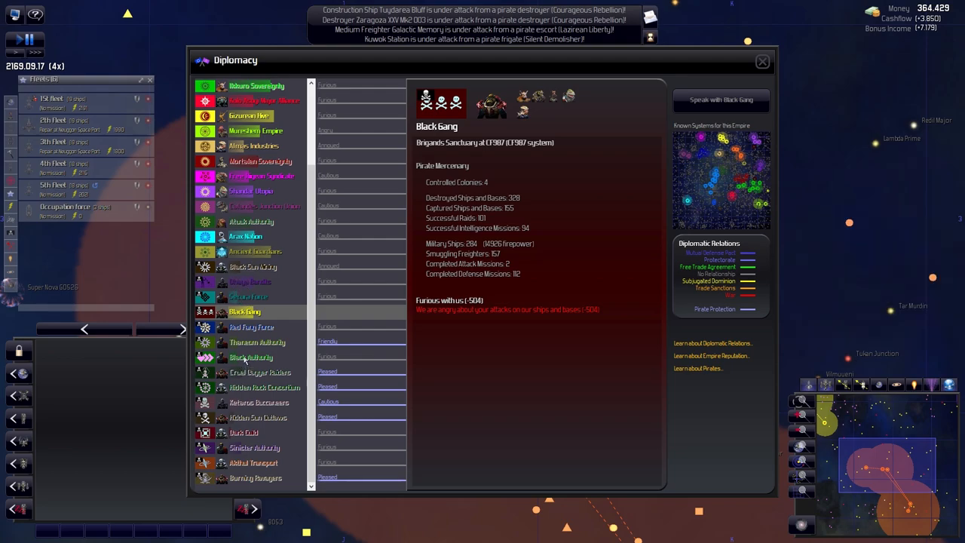
{"action": "mouse_move", "coordinate": [236, 483]}
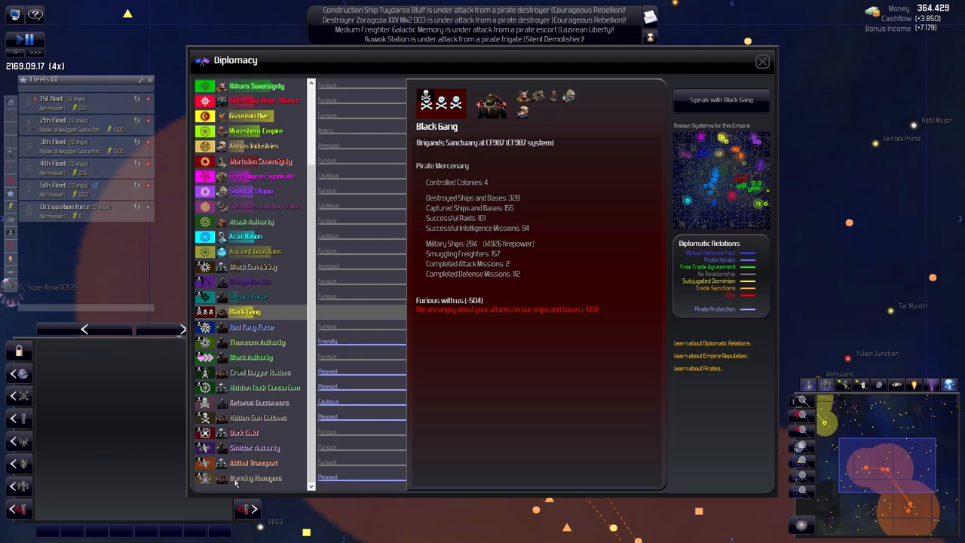
{"action": "left_click", "coordinate": [252, 326]}
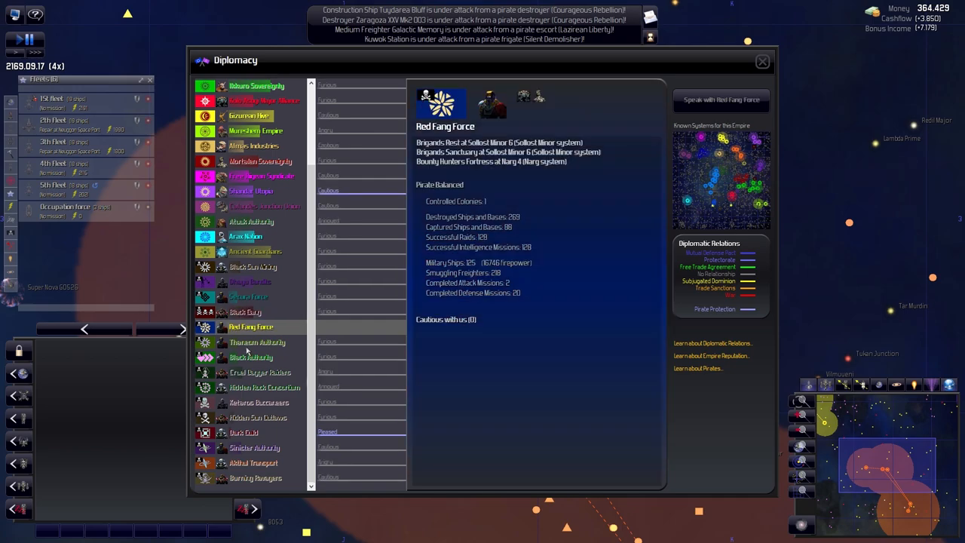
{"action": "left_click", "coordinate": [251, 356]}
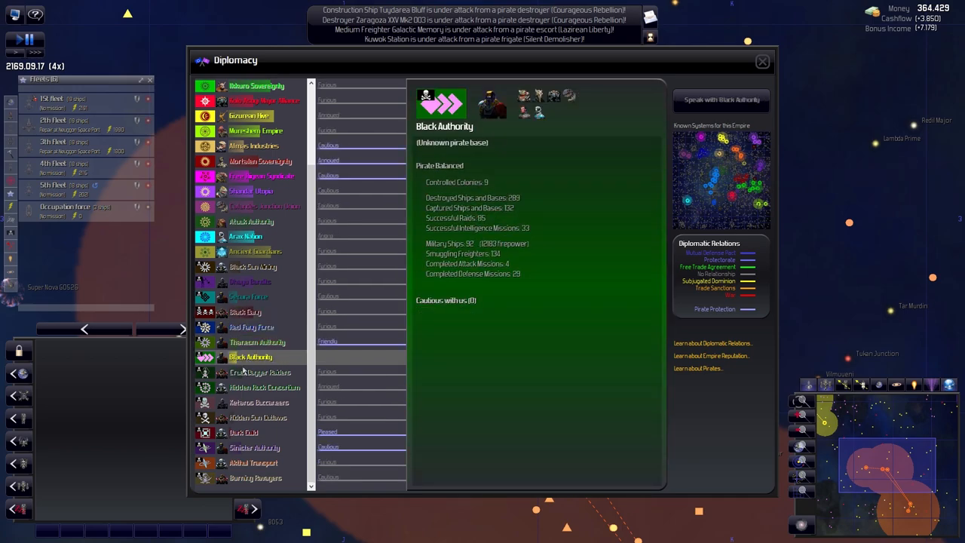
{"action": "left_click", "coordinate": [258, 402]}
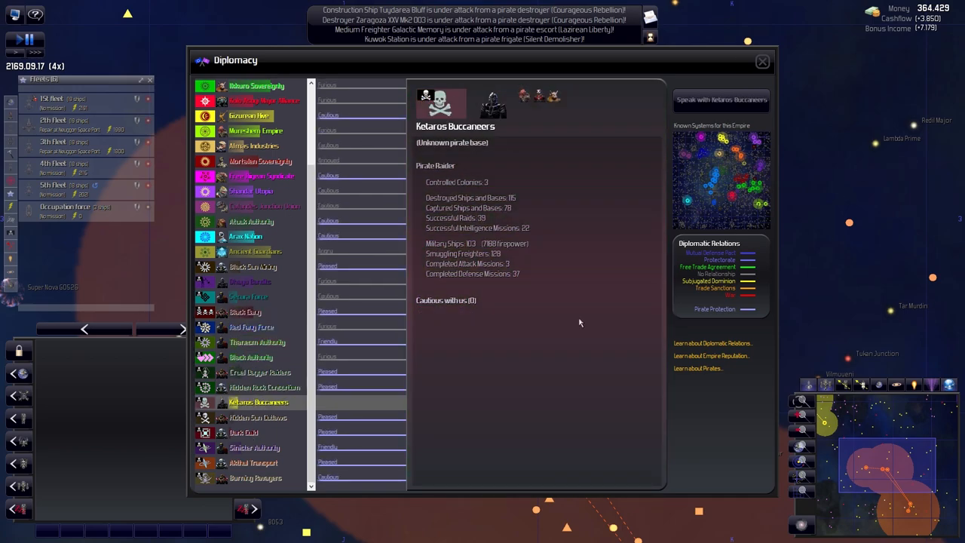
{"action": "left_click", "coordinate": [762, 61]}
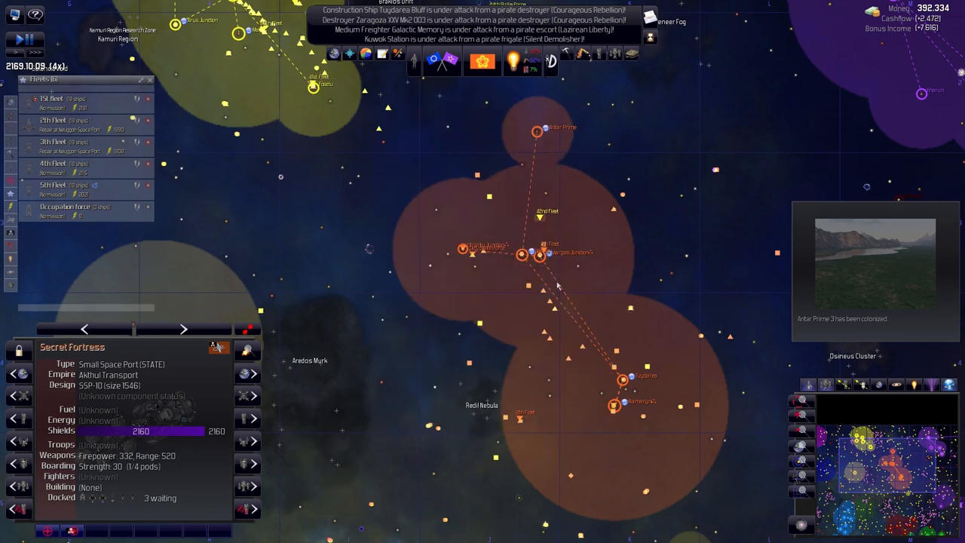
Jump to the new colony Antar Prime 3 and show its context menu of actions.
{"action": "key", "text": "space"}
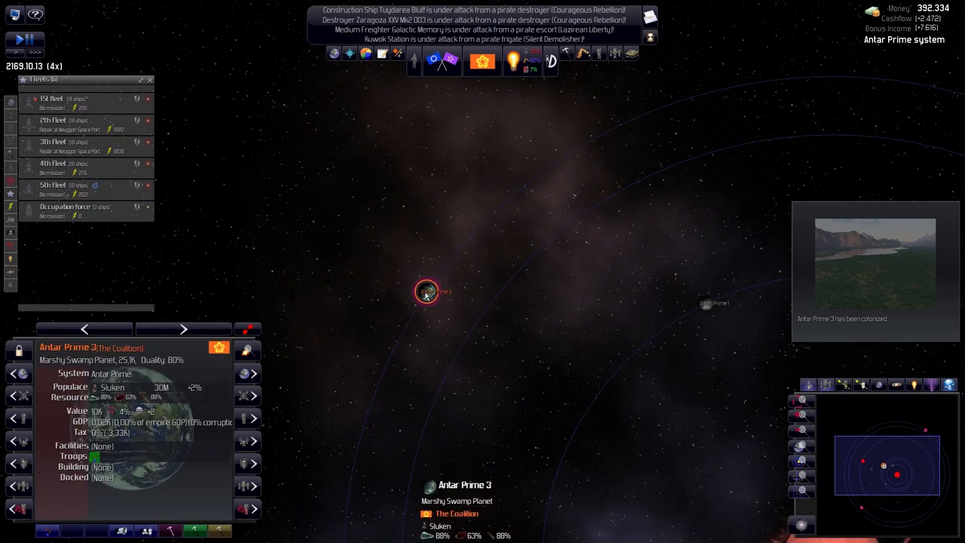
{"action": "right_click", "coordinate": [426, 291]}
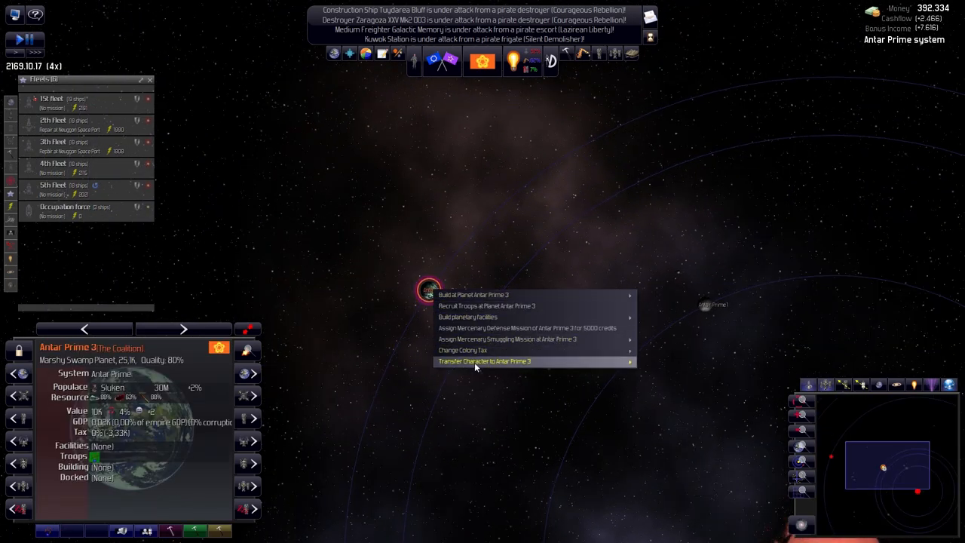
{"action": "mouse_move", "coordinate": [473, 294]}
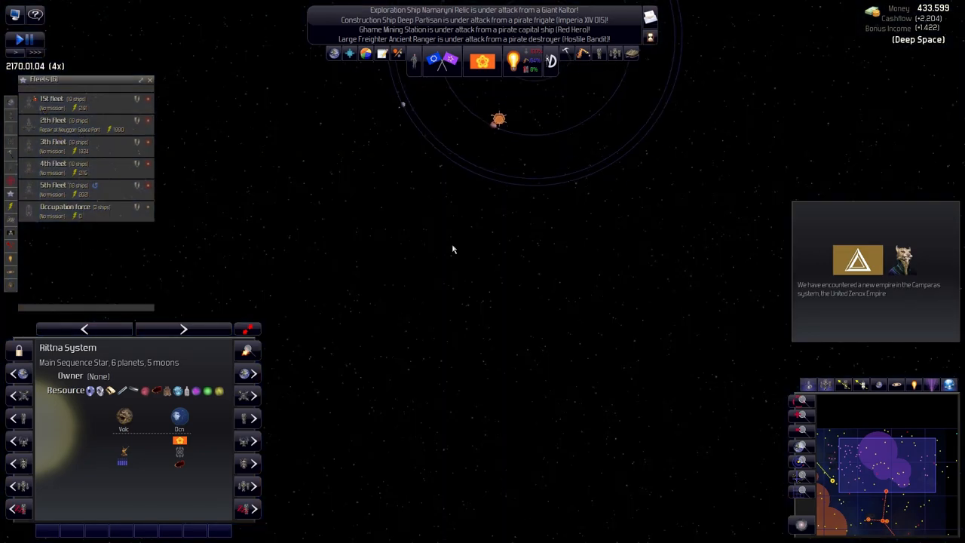
Select independent planet Rittna 1, pause the game, and close its Ground Report.
{"action": "left_click", "coordinate": [498, 312]}
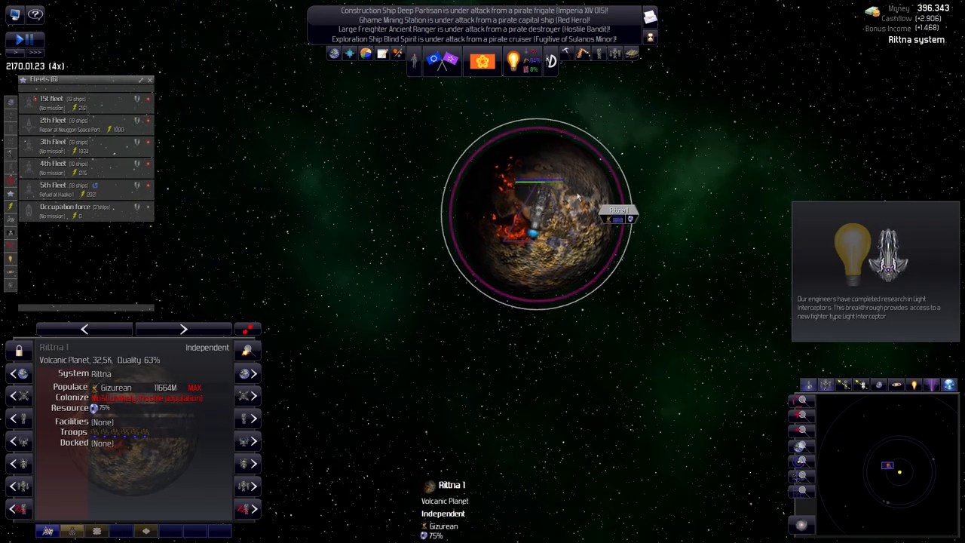
{"action": "key", "text": "space"}
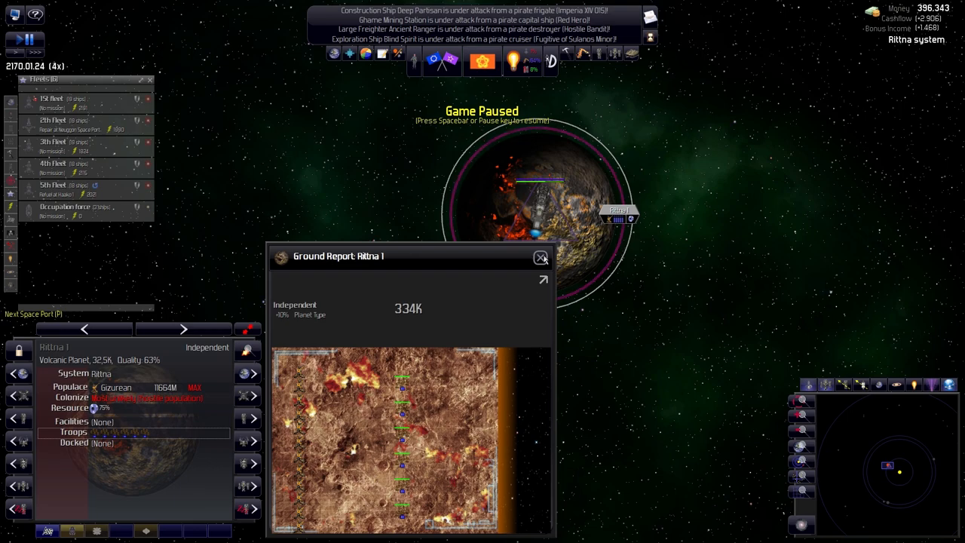
{"action": "left_click", "coordinate": [541, 257]}
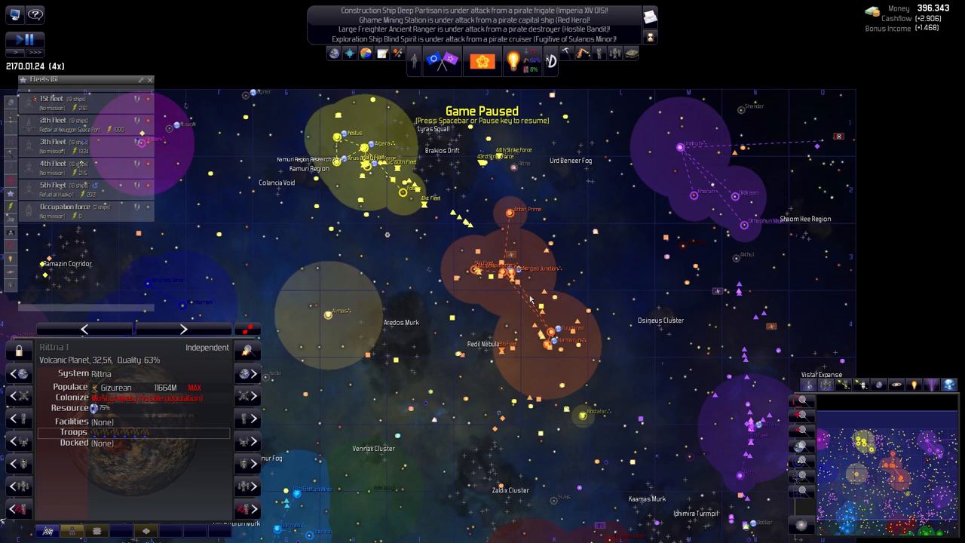
{"action": "mouse_move", "coordinate": [428, 136]}
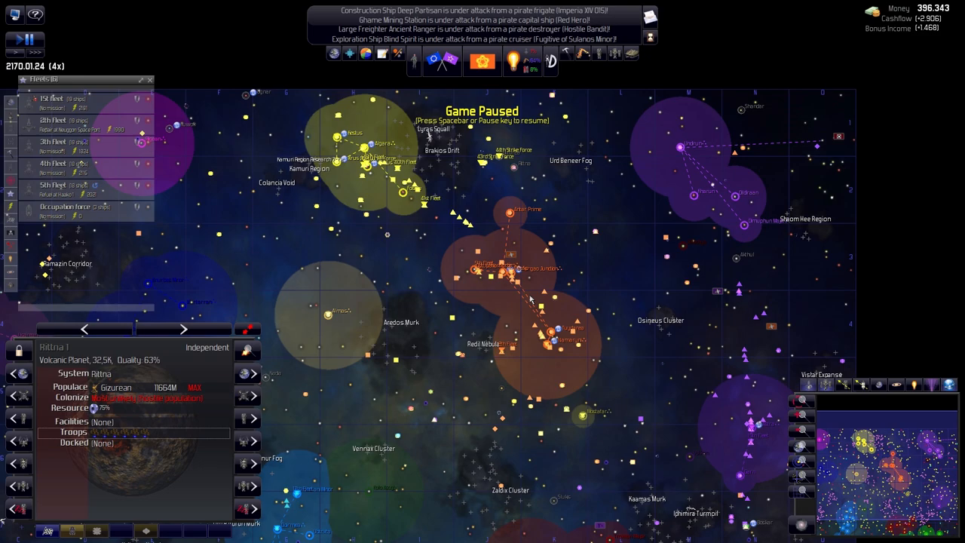
{"action": "mouse_move", "coordinate": [533, 300]}
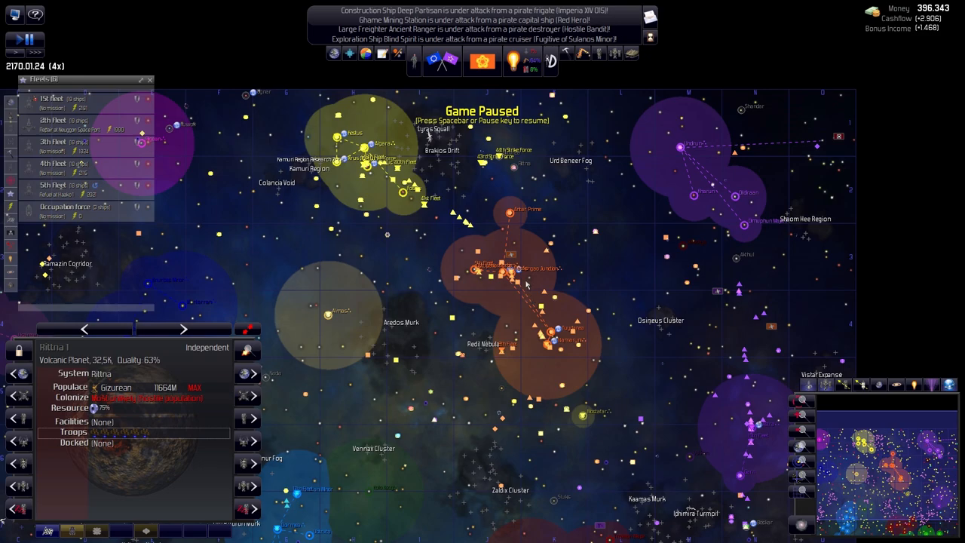